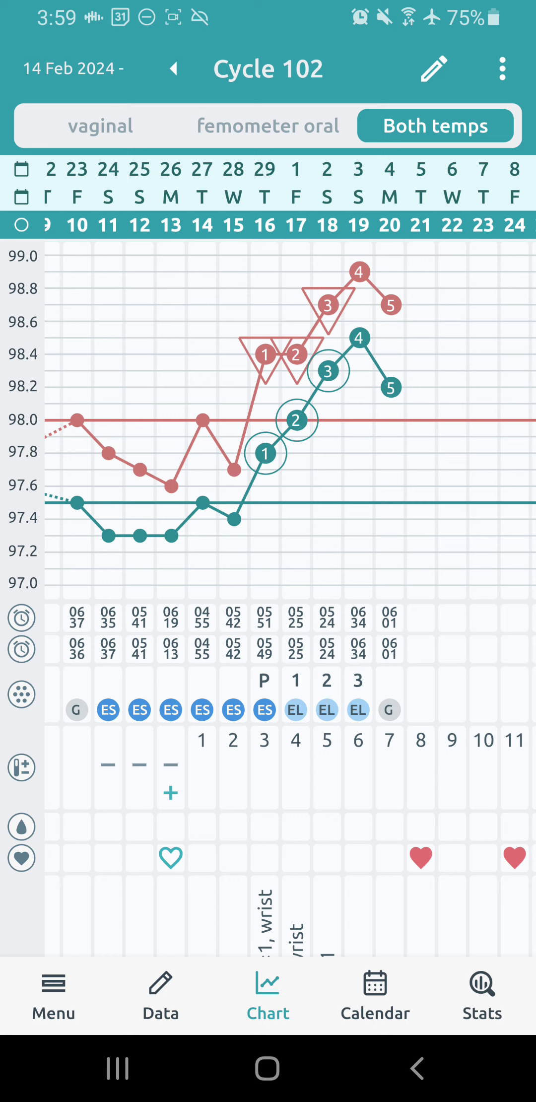
# Go from the cycle chart to Read Your Body's Settings via the bottom-bar Menu.
pyautogui.click(52, 985)
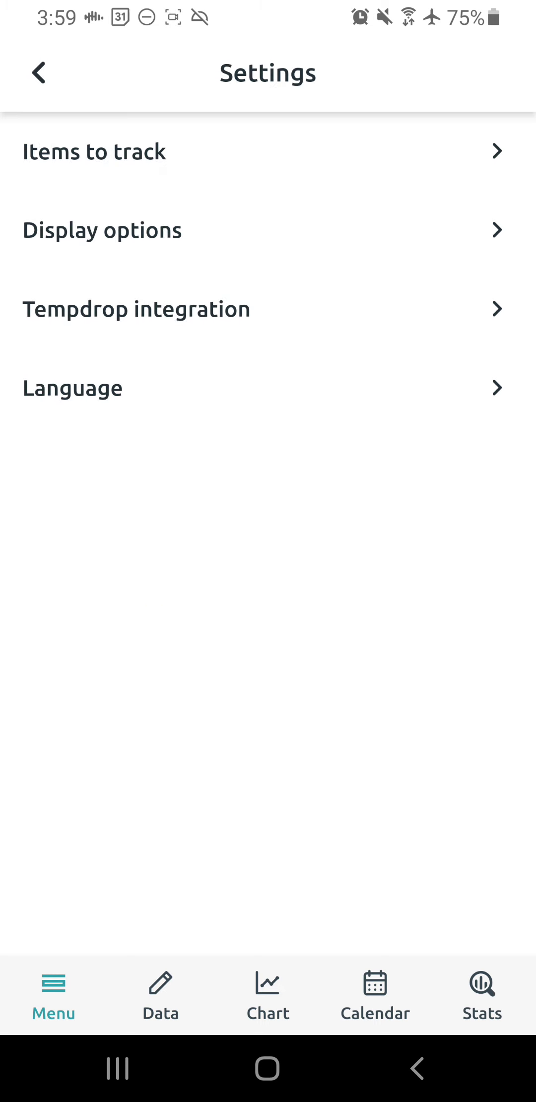
# Scroll through the Manage items list, from enabled items down to disabled ones like Cervix.
pyautogui.click(94, 151)
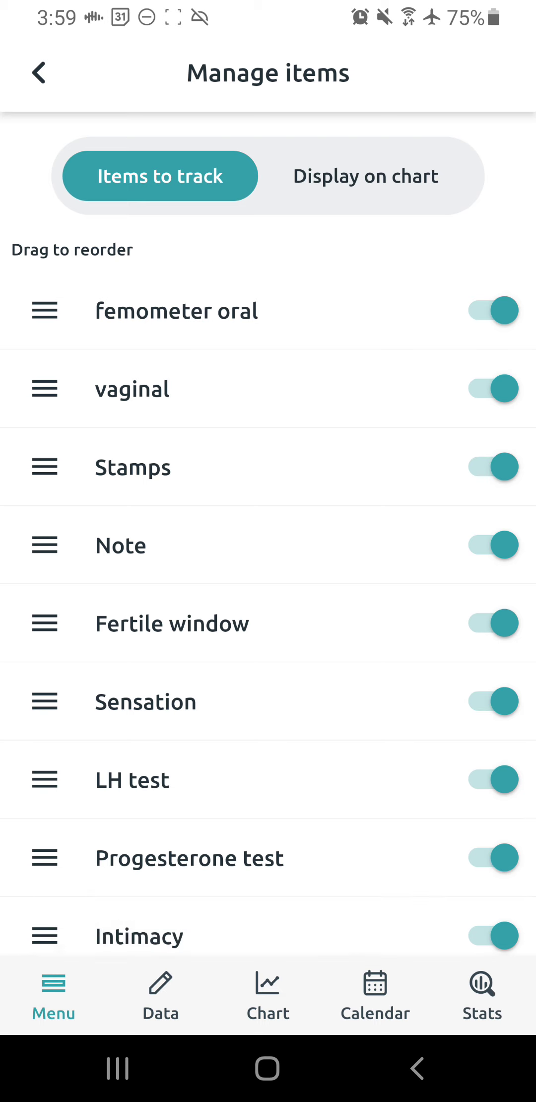
pyautogui.scroll(-3)
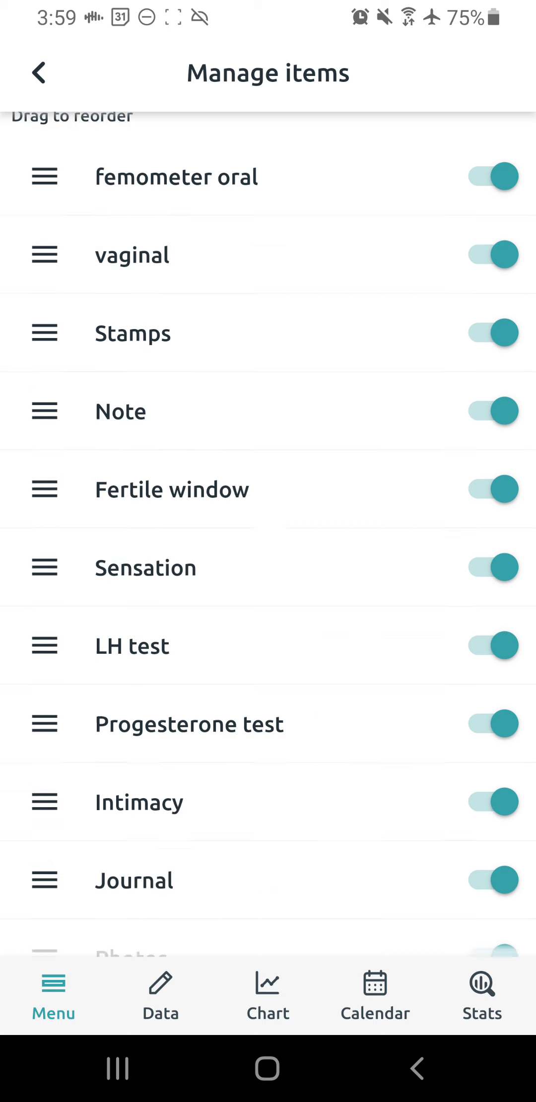
pyautogui.scroll(-3)
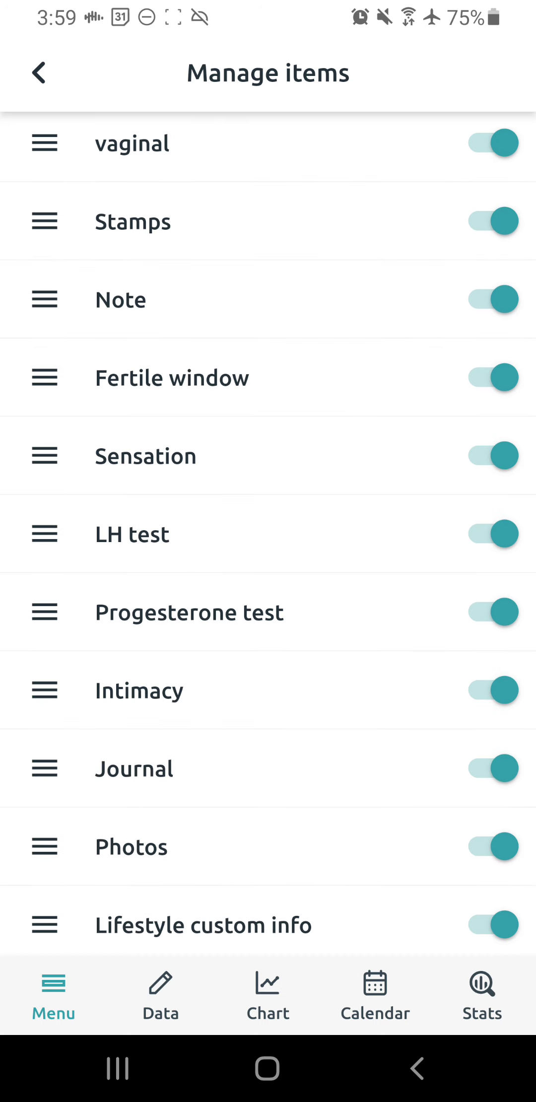
pyautogui.scroll(-3)
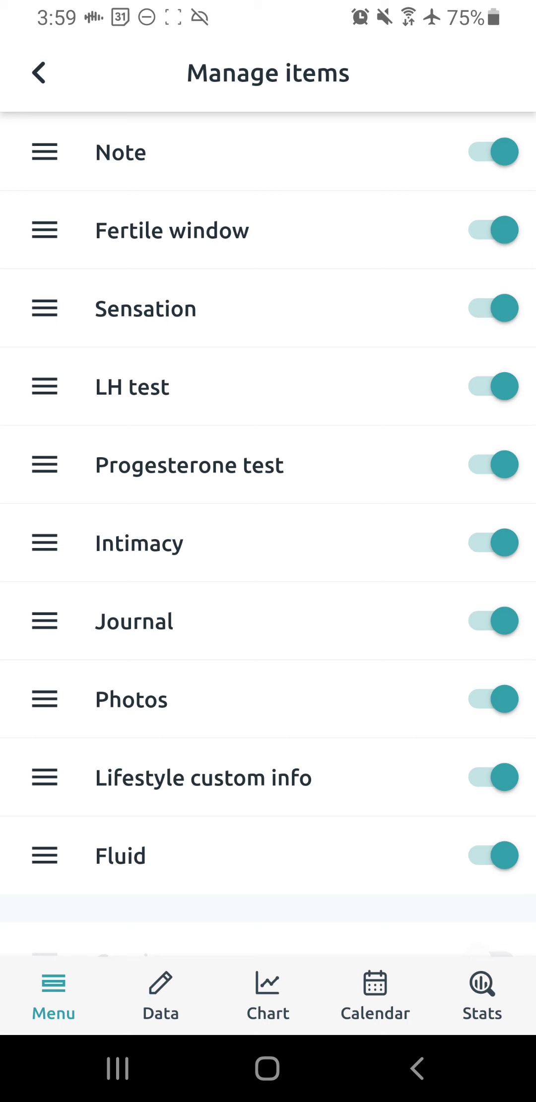
pyautogui.scroll(-3)
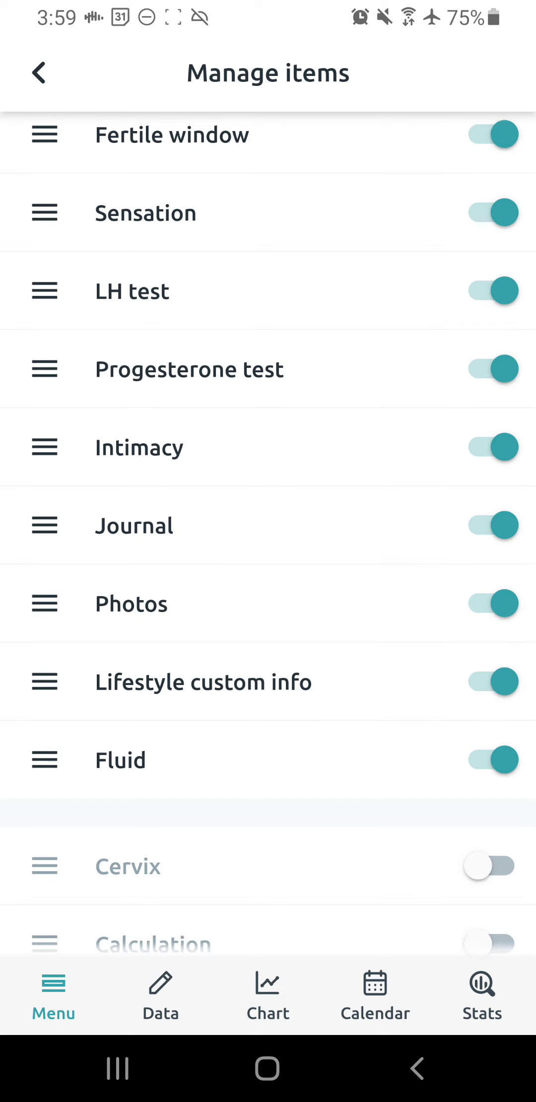
pyautogui.scroll(-3)
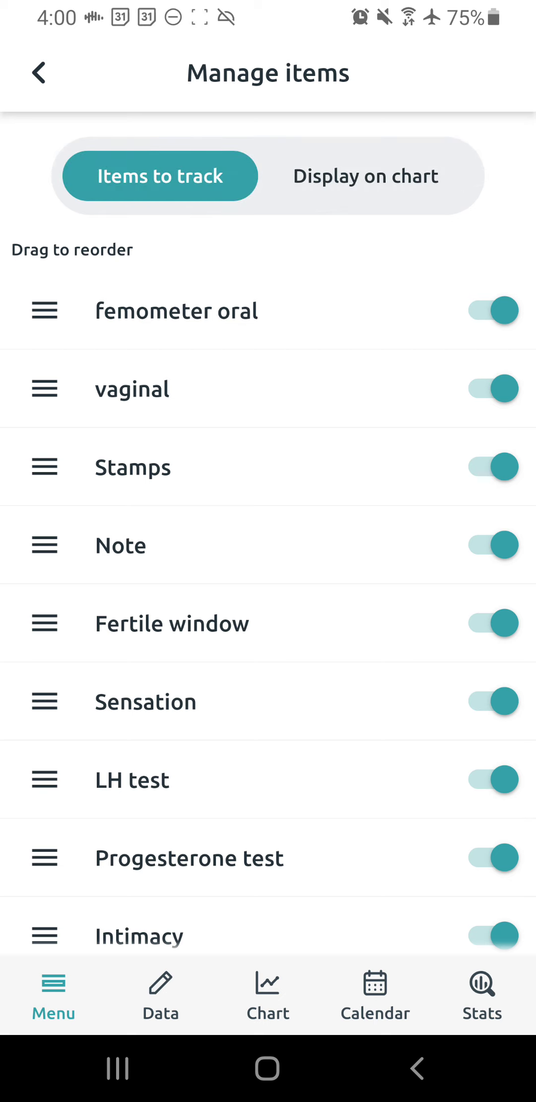
pyautogui.scroll(-3)
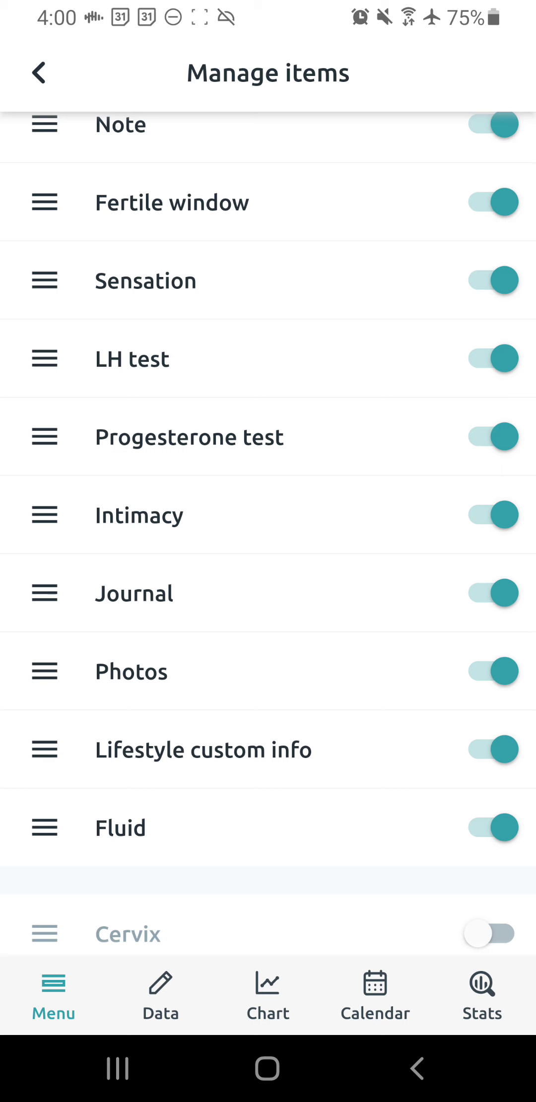
pyautogui.scroll(-3)
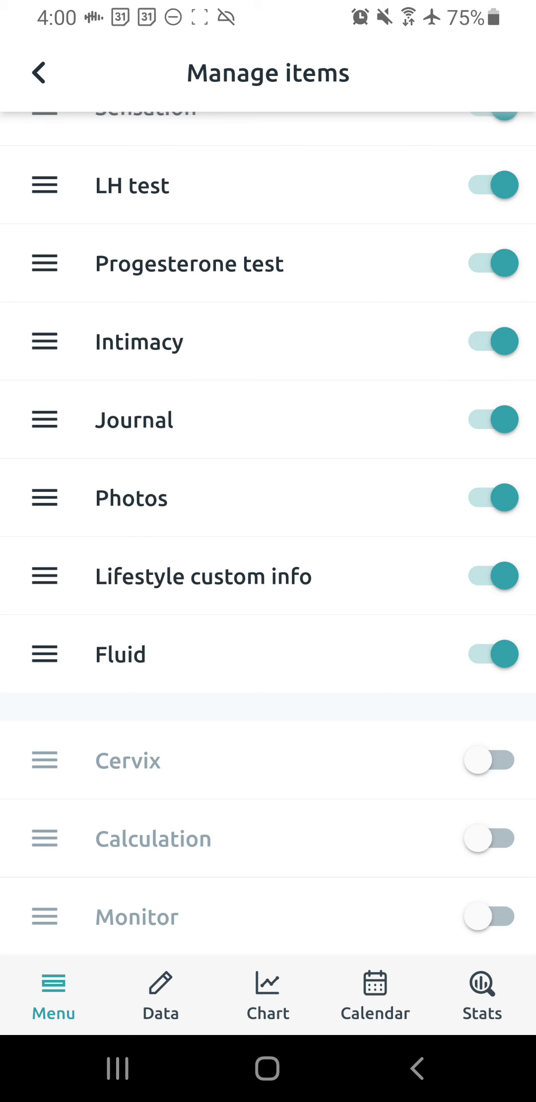
pyautogui.scroll(-3)
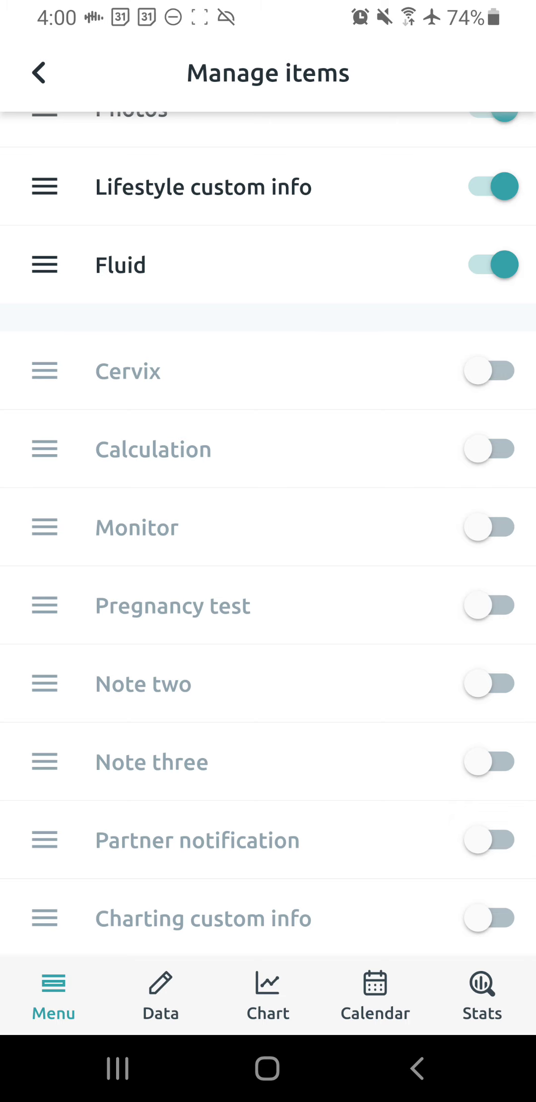
pyautogui.scroll(-3)
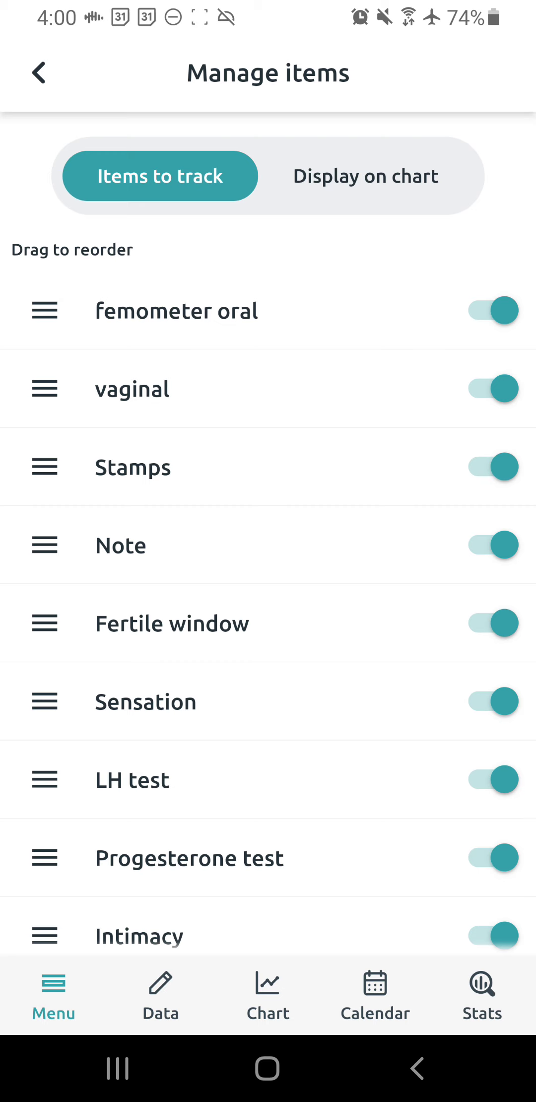
# Scroll through the Display on chart items list, then go back to Settings.
pyautogui.click(365, 176)
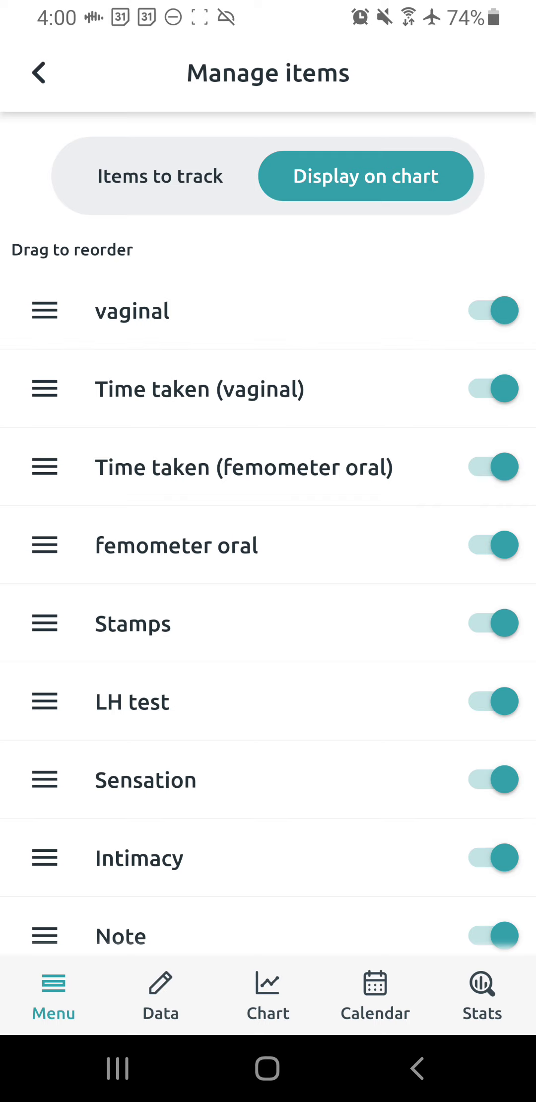
pyautogui.scroll(-3)
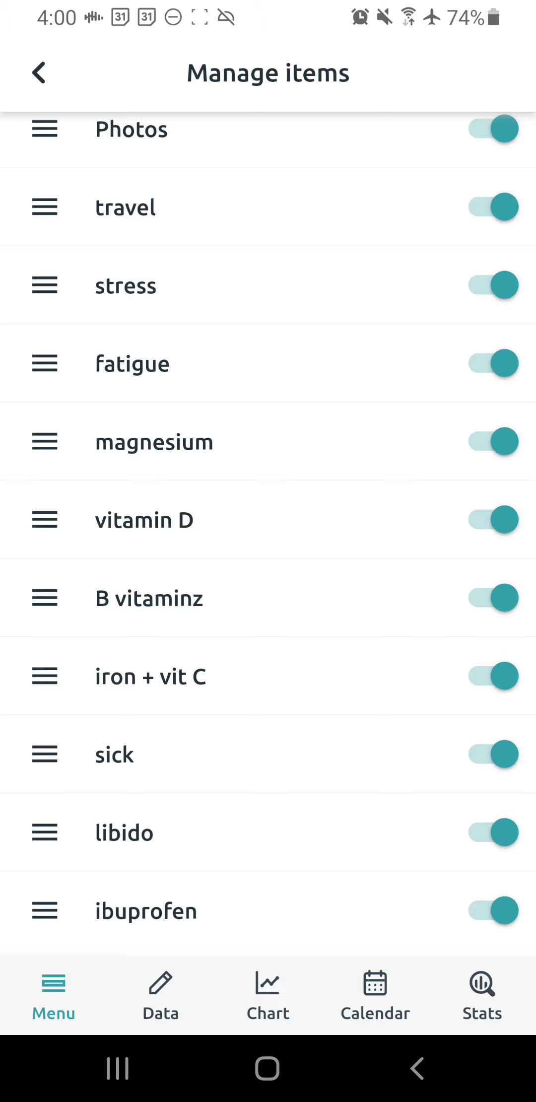
pyautogui.scroll(-3)
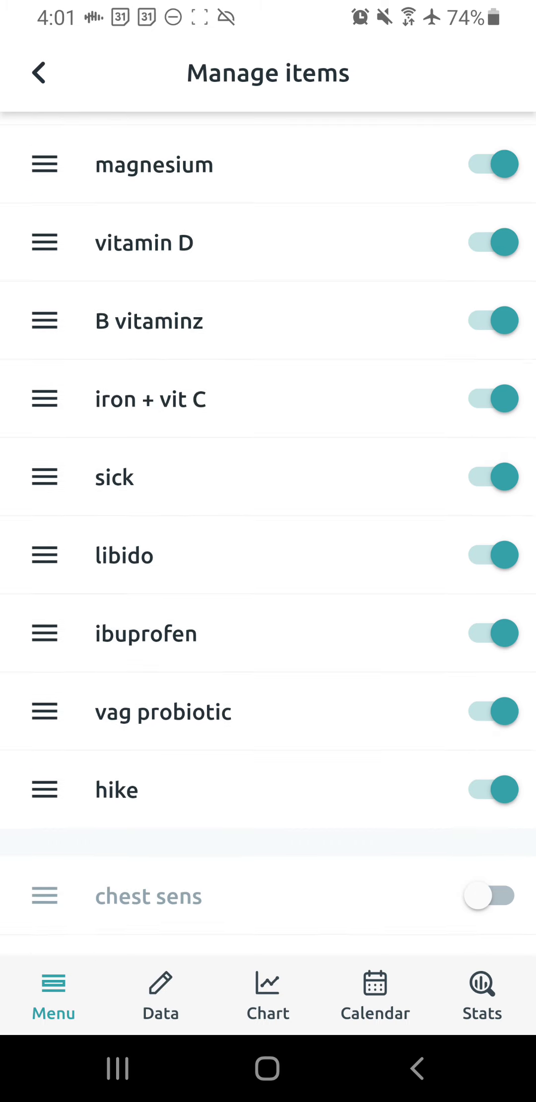
pyautogui.scroll(-3)
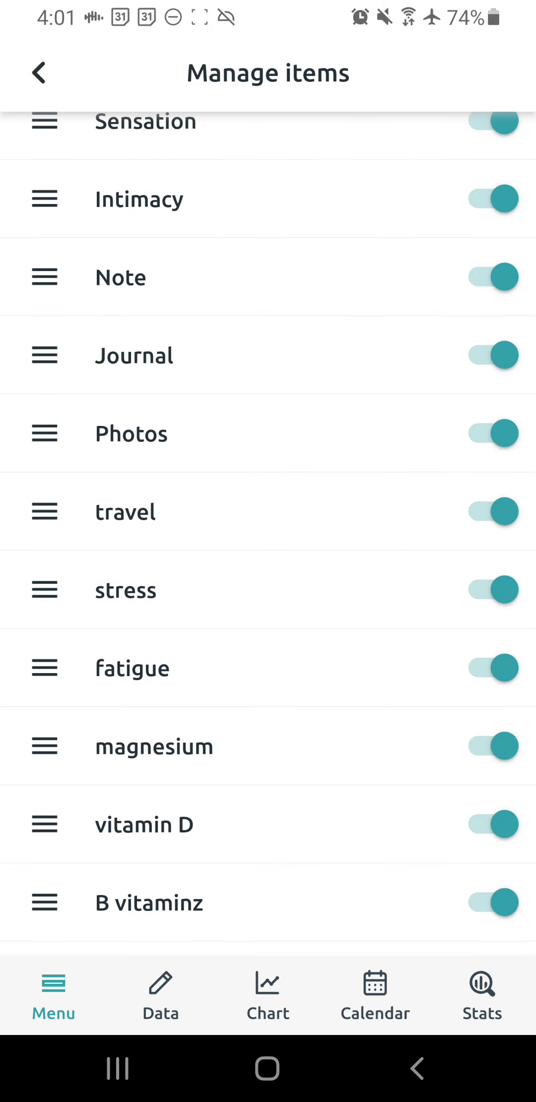
pyautogui.scroll(-3)
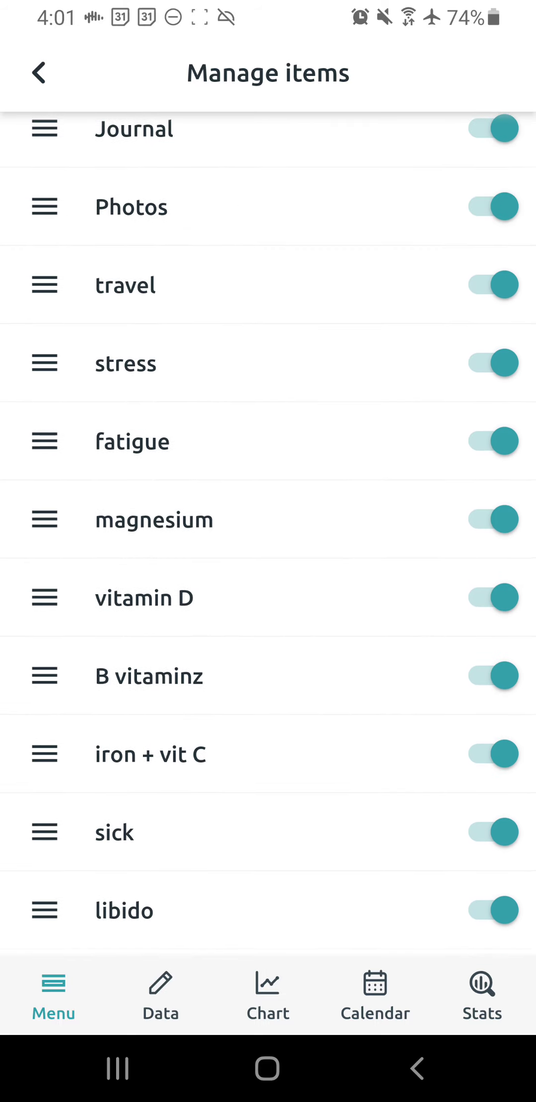
pyautogui.scroll(-3)
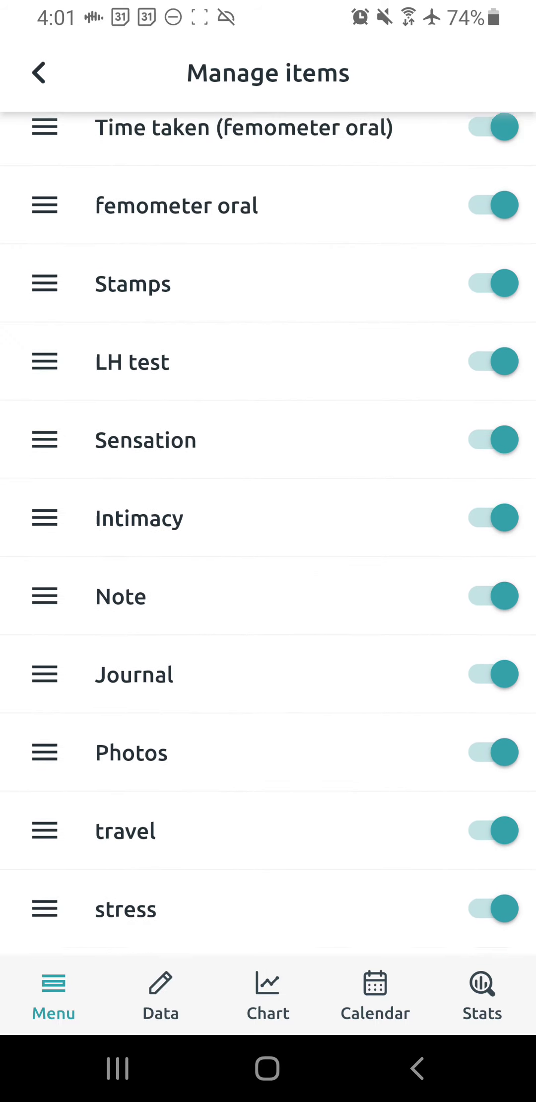
pyautogui.scroll(-3)
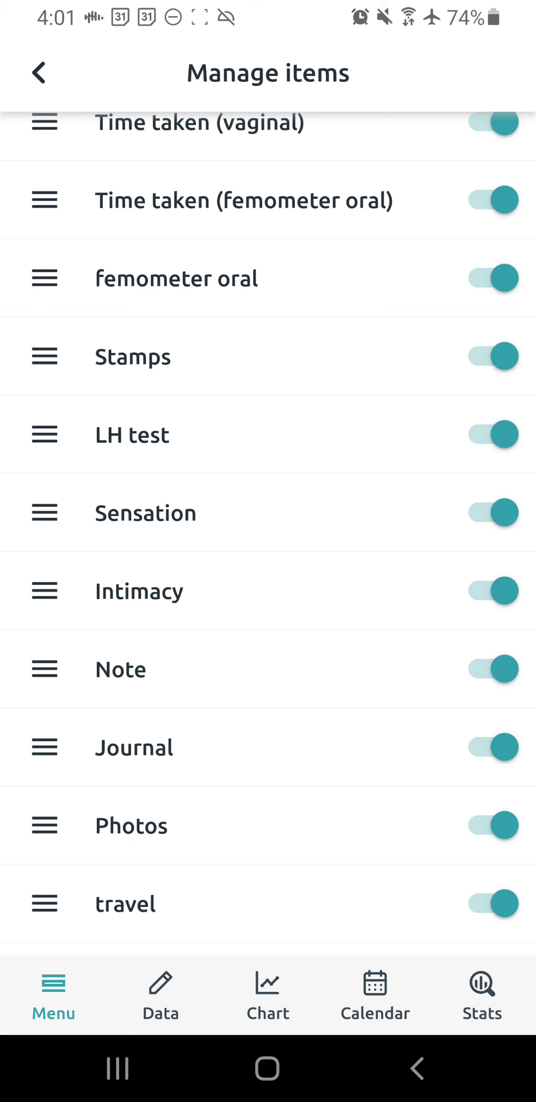
pyautogui.scroll(-3)
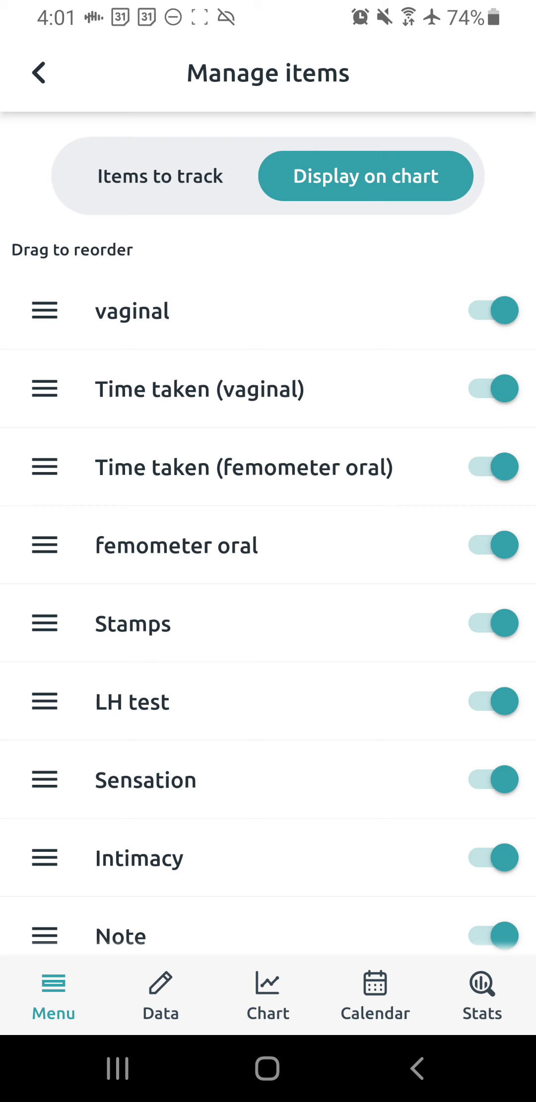
pyautogui.click(38, 74)
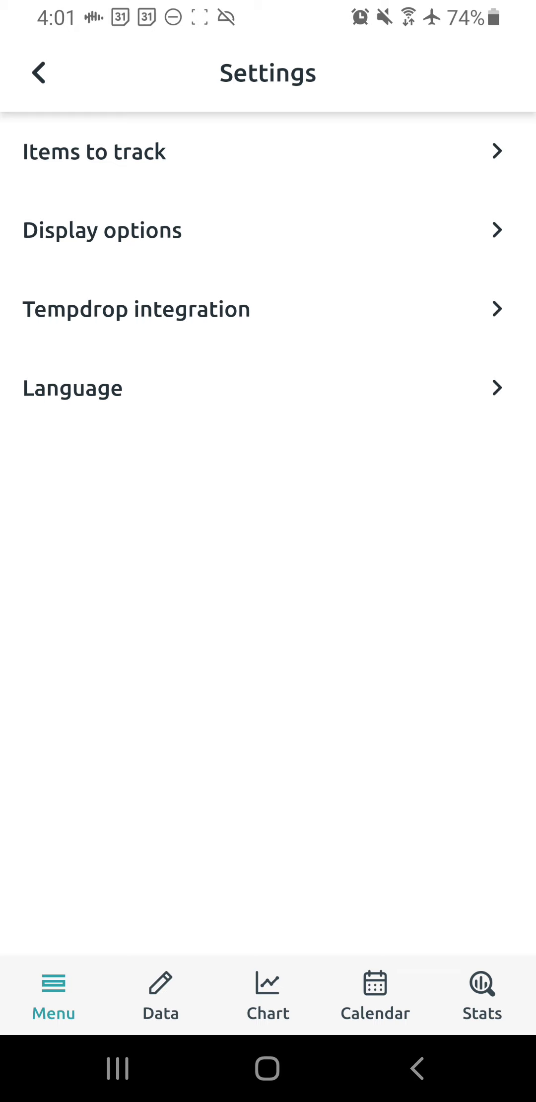
pyautogui.click(102, 230)
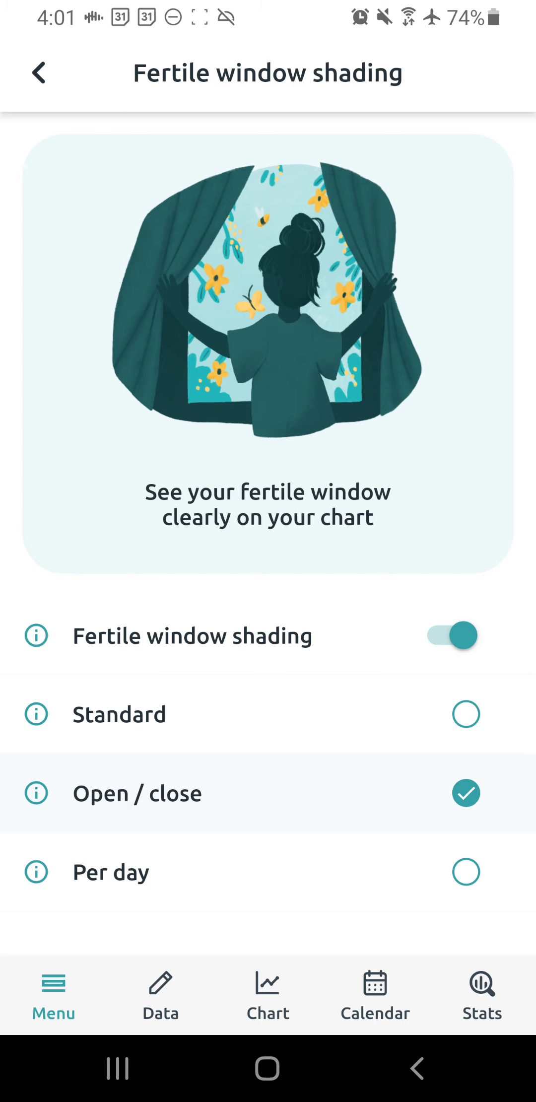
pyautogui.click(39, 73)
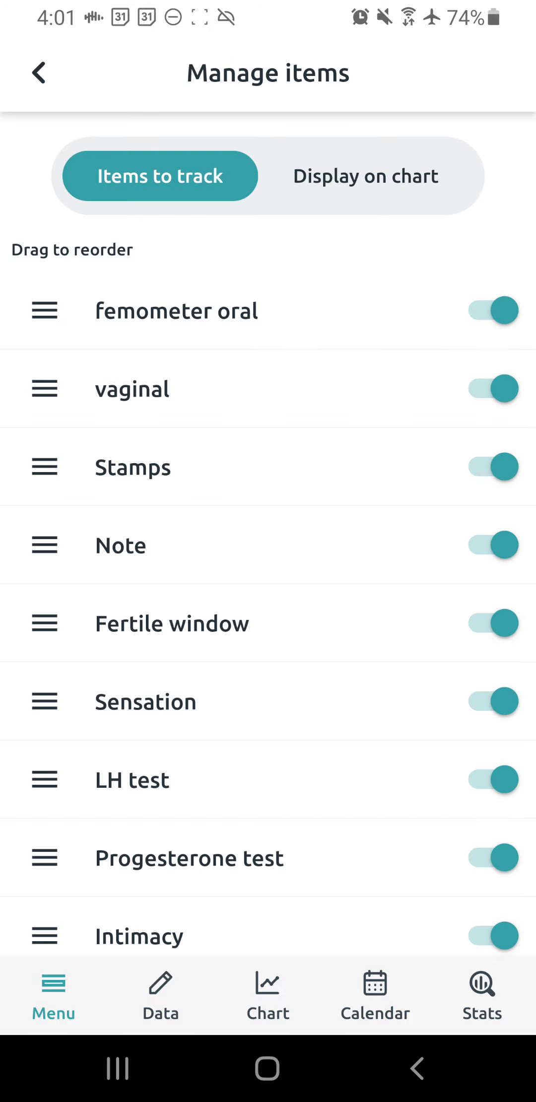
pyautogui.scroll(-3)
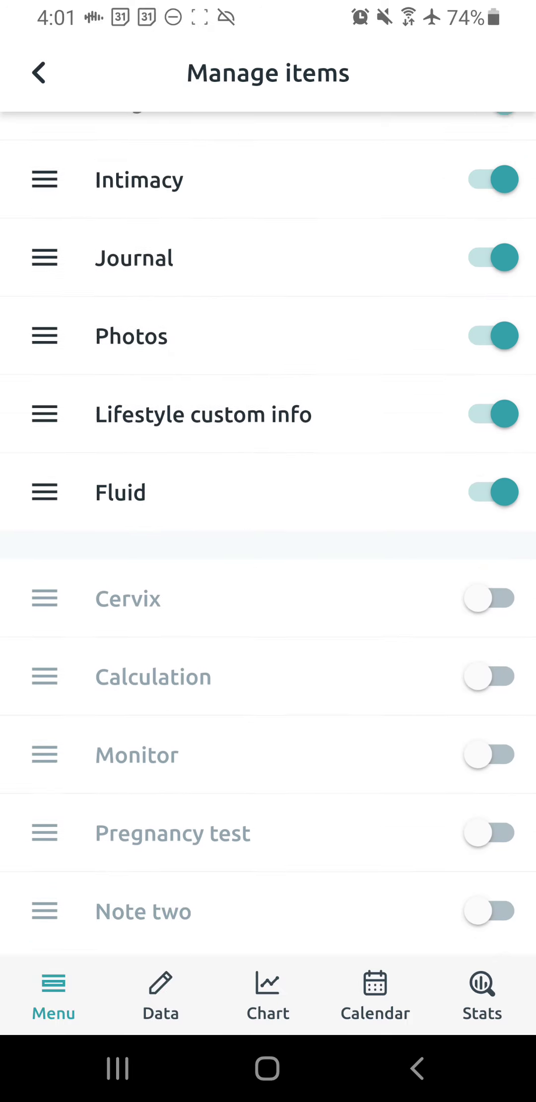
pyautogui.scroll(-3)
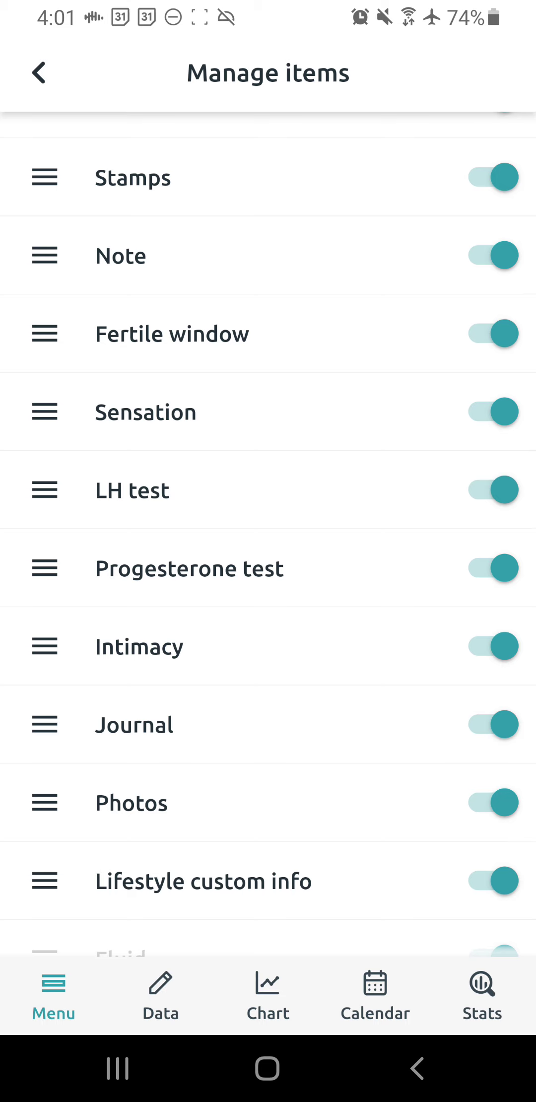
pyautogui.click(37, 71)
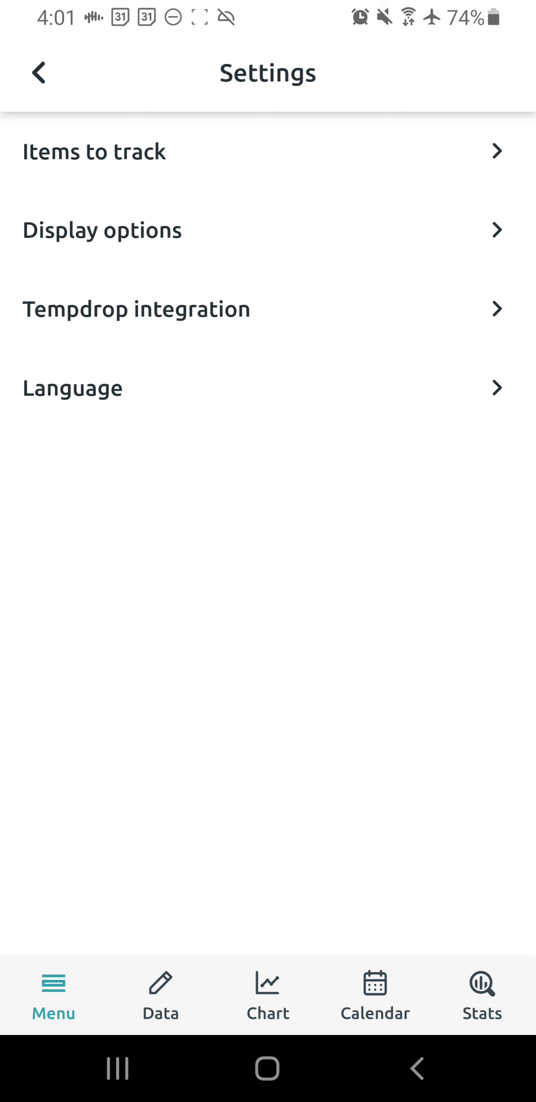
# Glance at the cycle chart, then reopen Settings from the Menu.
pyautogui.click(102, 231)
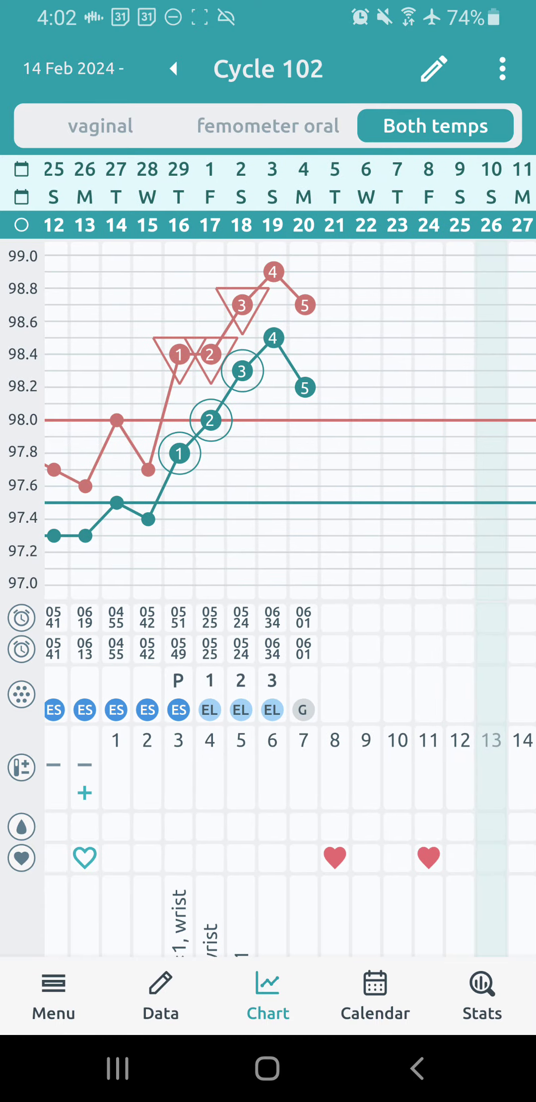
pyautogui.click(53, 991)
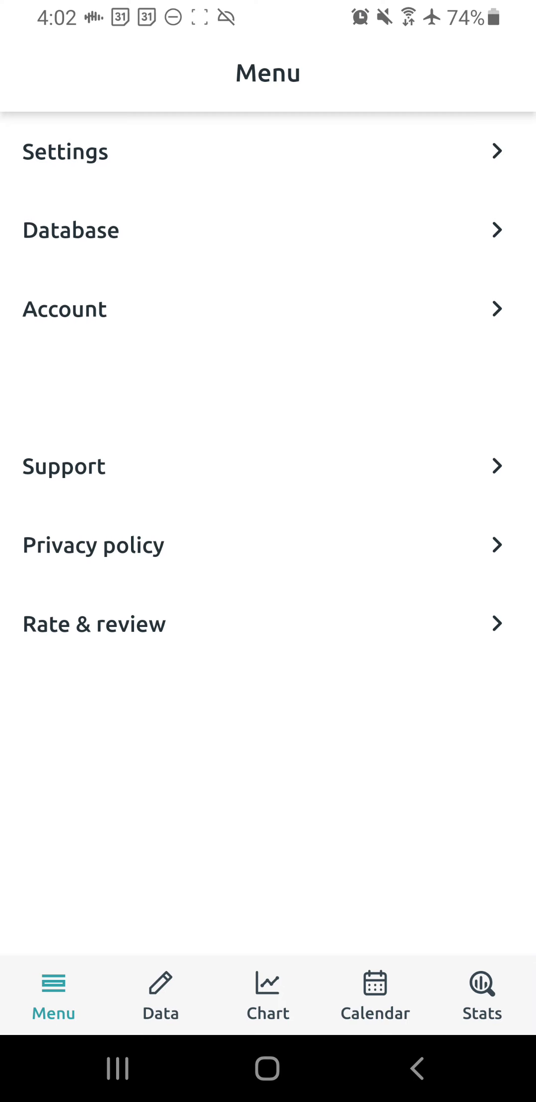
pyautogui.click(65, 151)
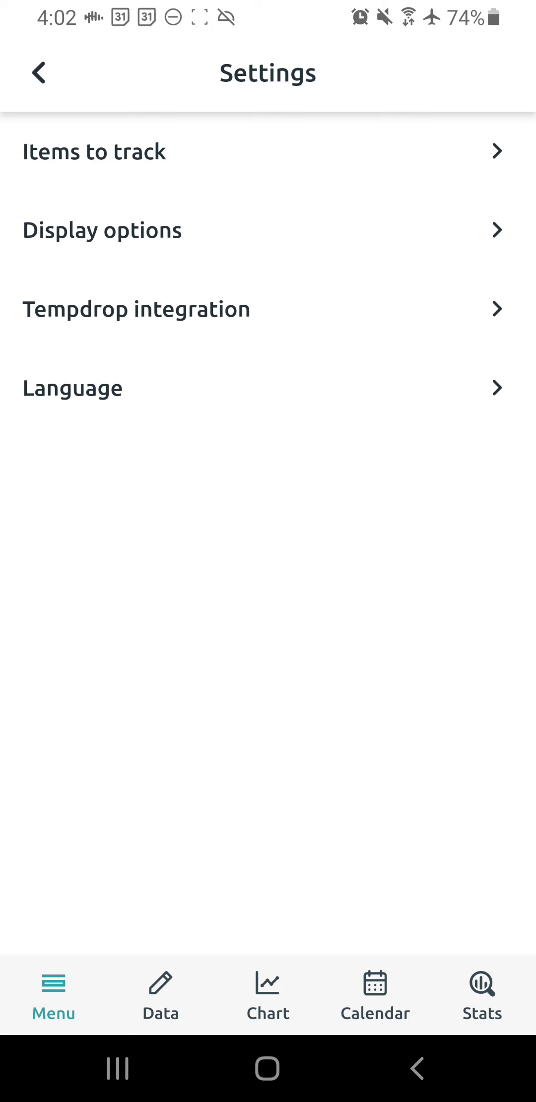
# Check the Moon phases display option, leave it off, and return to Settings.
pyautogui.click(101, 230)
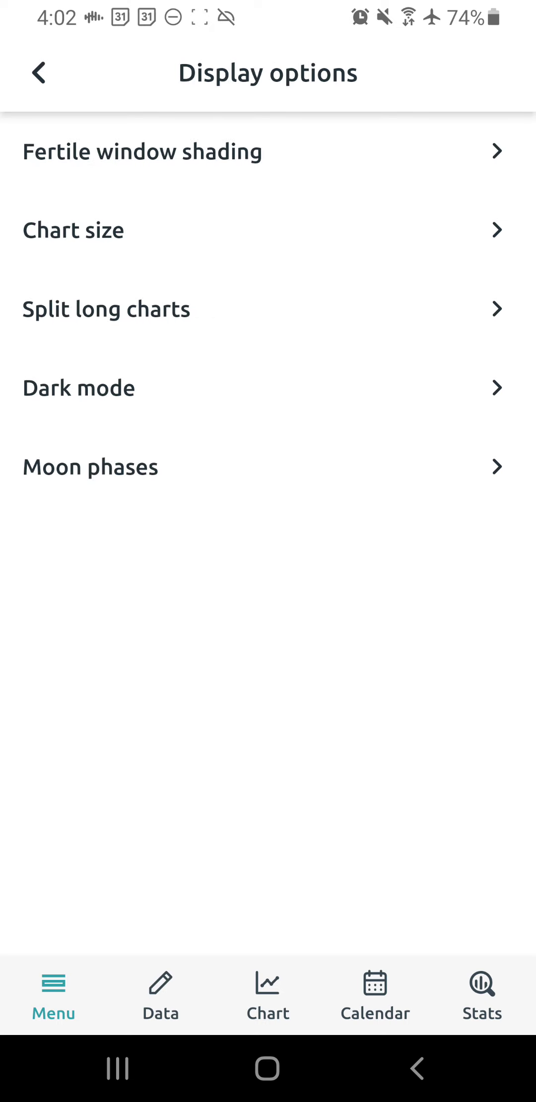
pyautogui.click(78, 388)
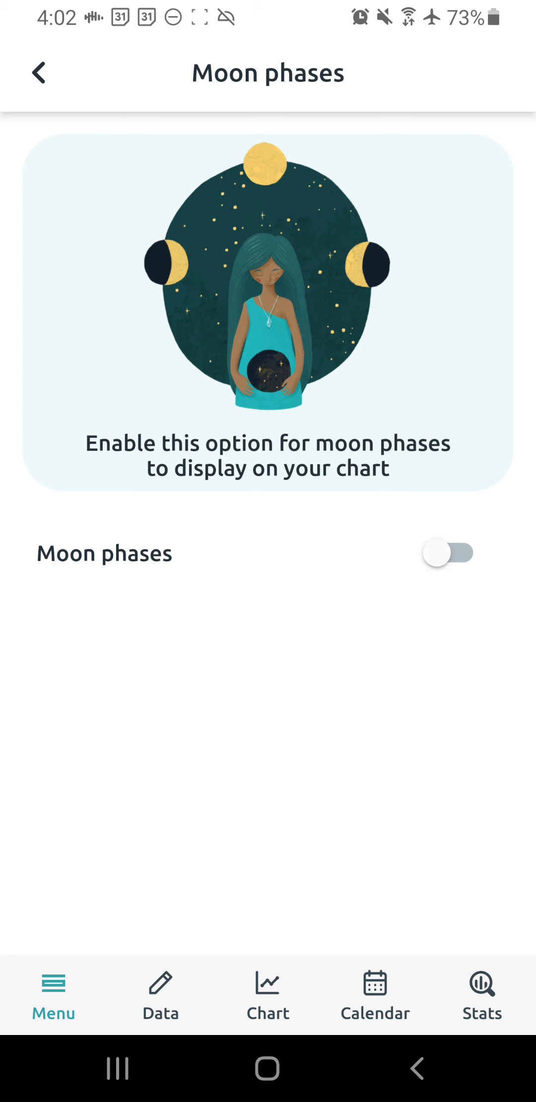
pyautogui.click(39, 72)
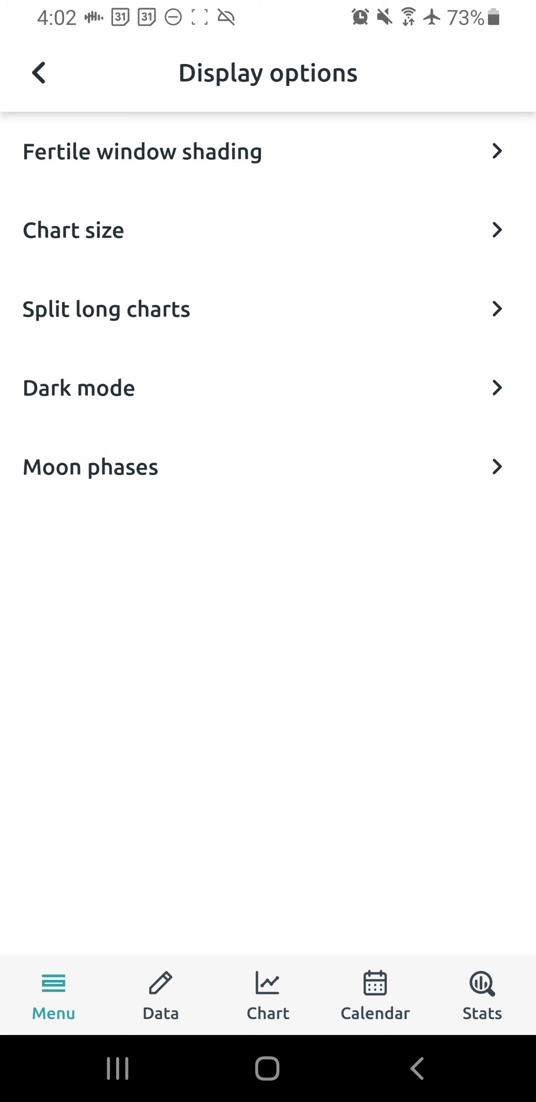
pyautogui.click(38, 73)
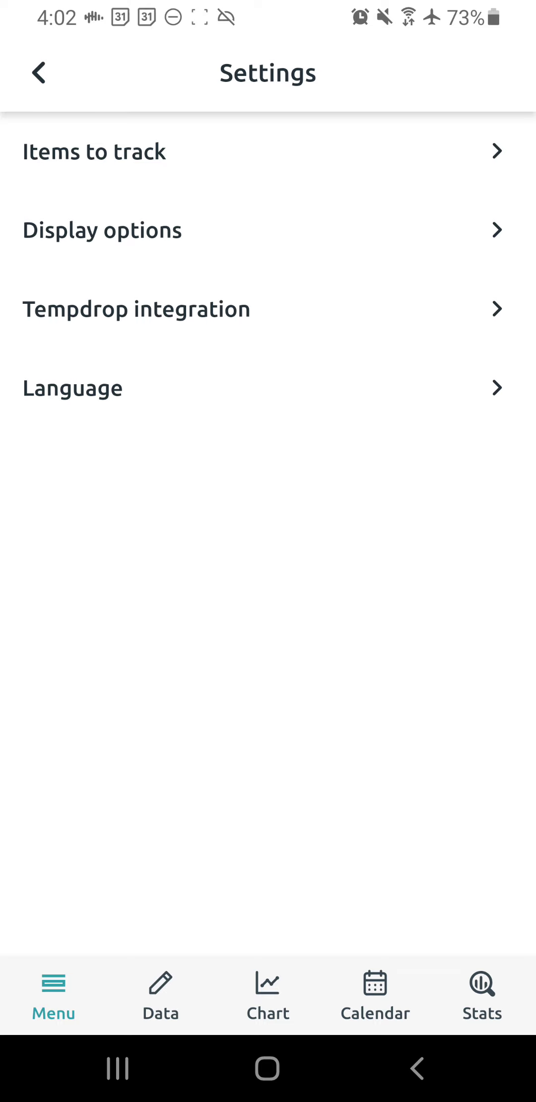
# Scroll the language list, keep English (UK), and go back to the main Menu.
pyautogui.click(72, 388)
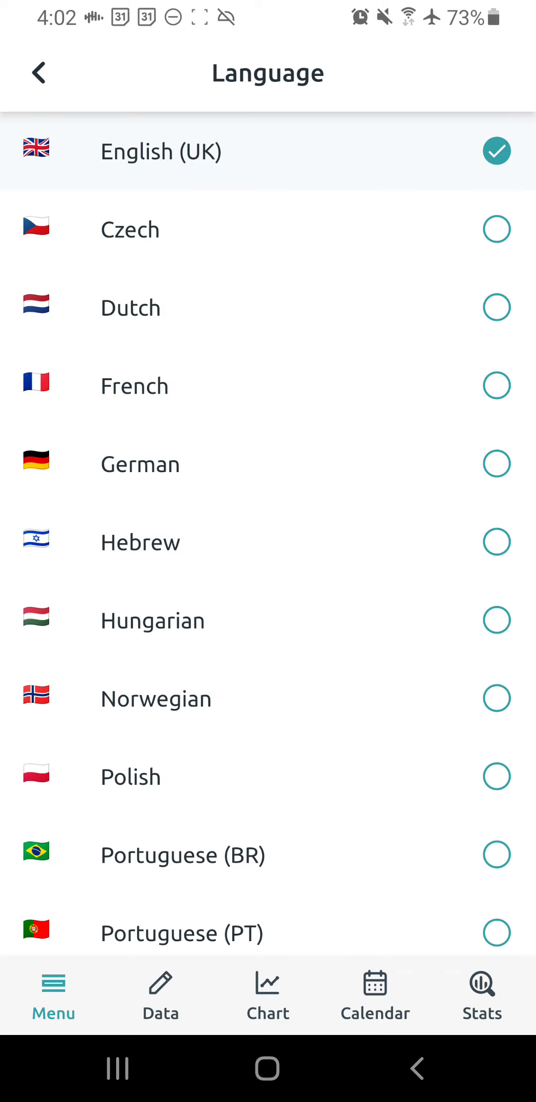
pyautogui.scroll(-3)
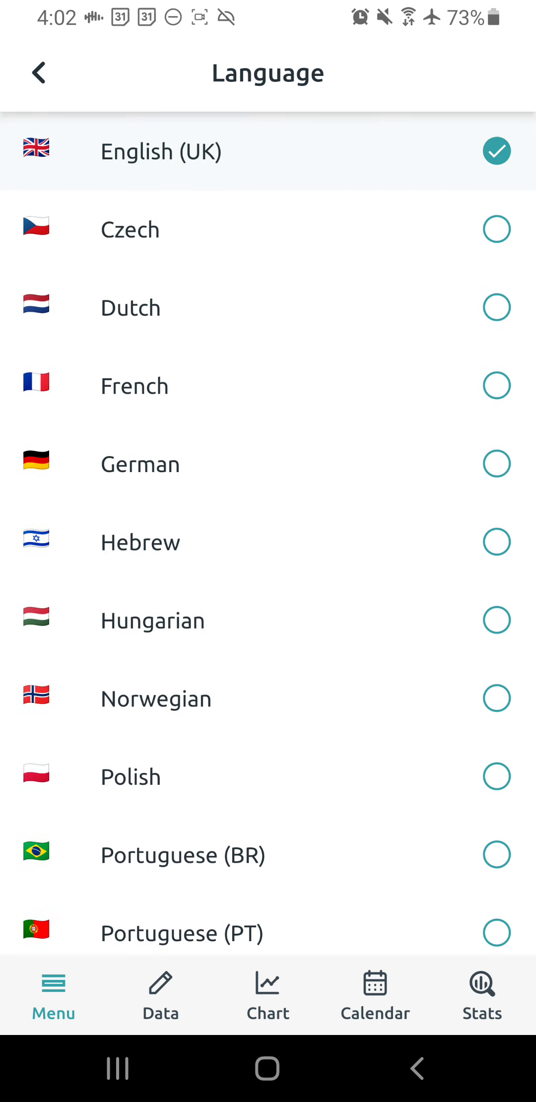
pyautogui.click(37, 71)
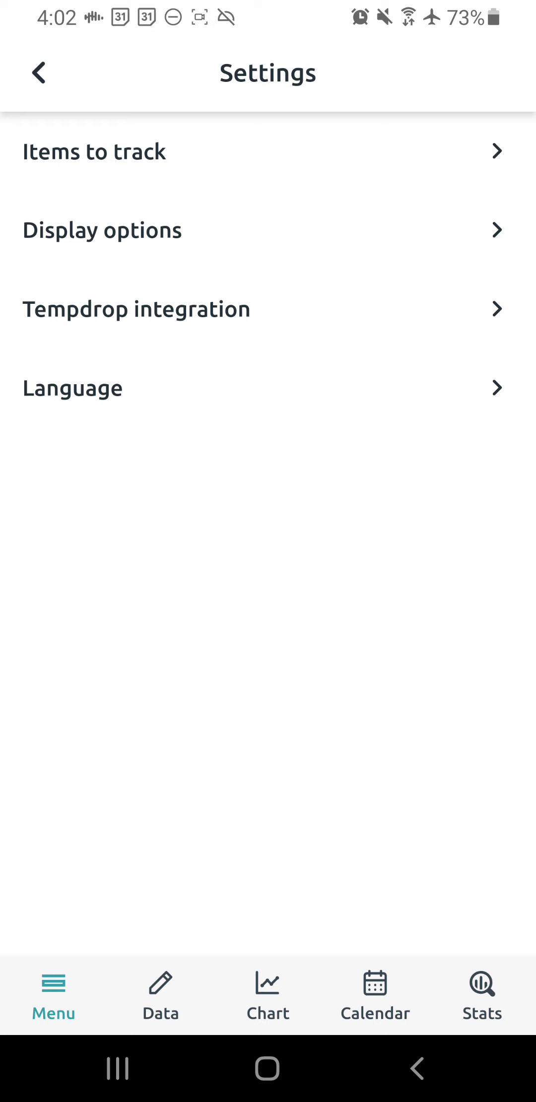
pyautogui.click(37, 72)
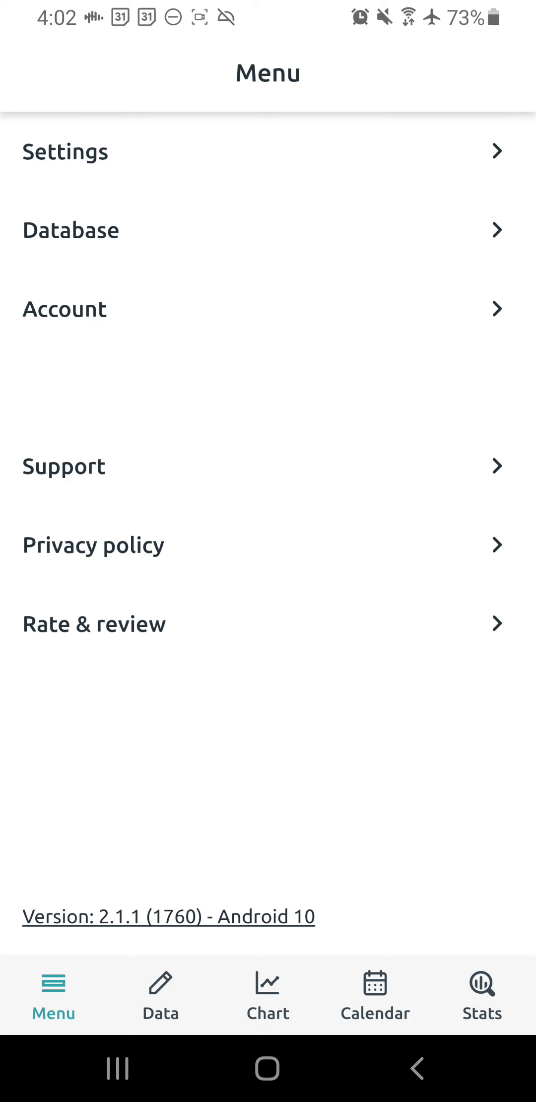
# Glance at Support options, then open the Data entries for Sunday 10 March 2024.
pyautogui.click(65, 309)
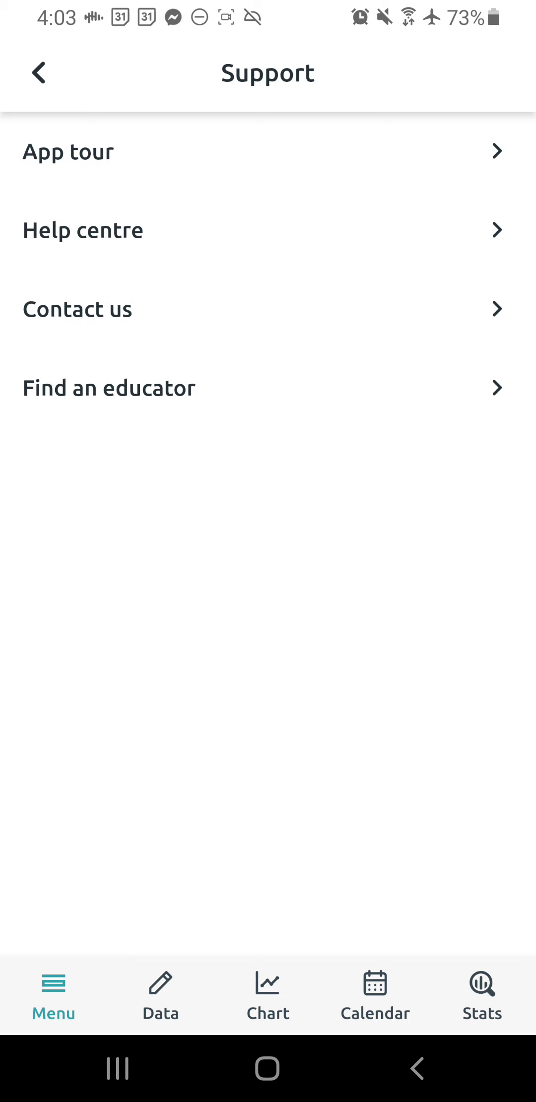
pyautogui.click(37, 71)
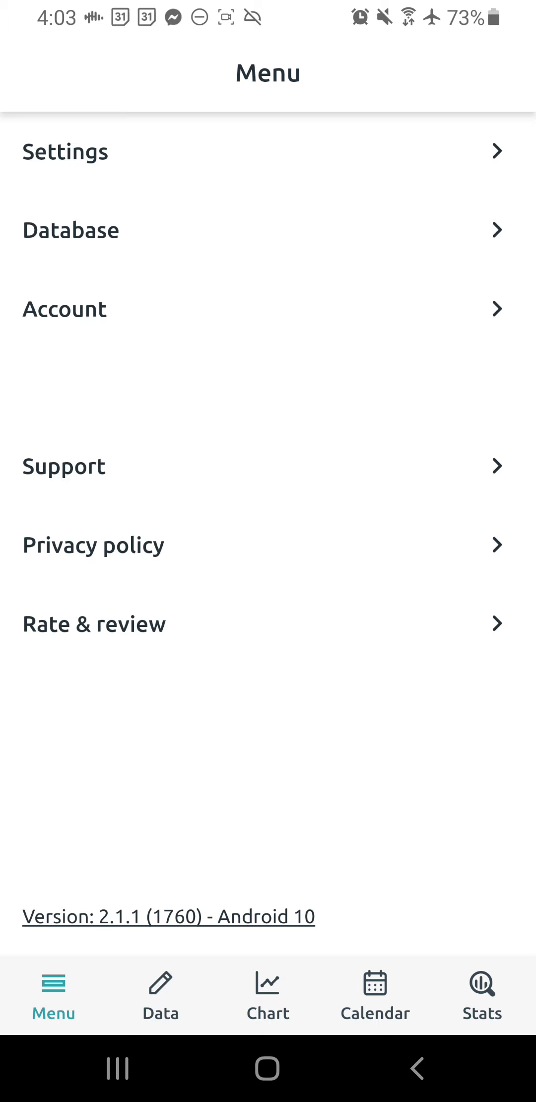
pyautogui.click(160, 996)
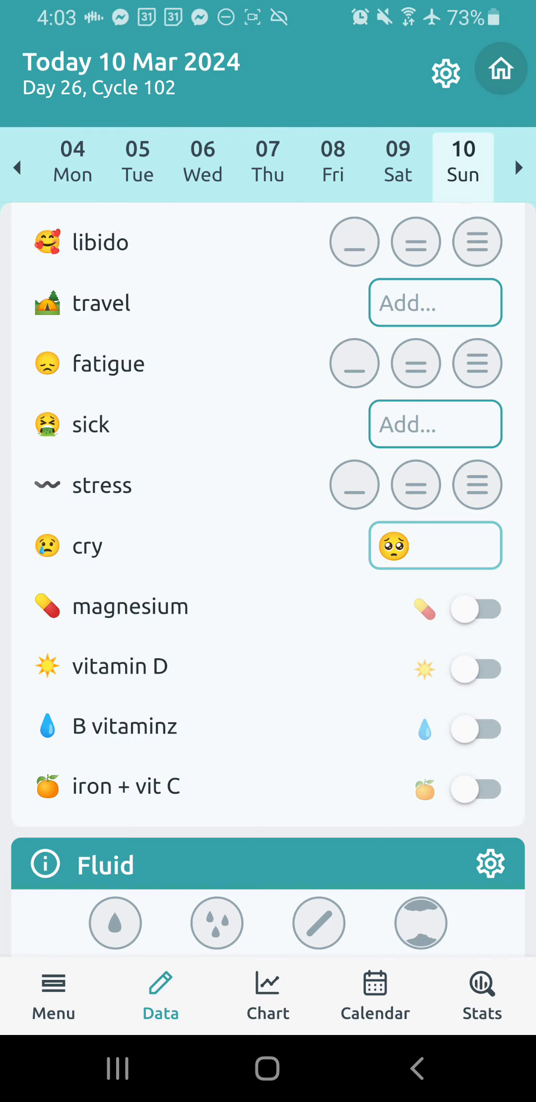
# Scroll to the temperature cards and open the femometer oral card's settings.
pyautogui.scroll(-3)
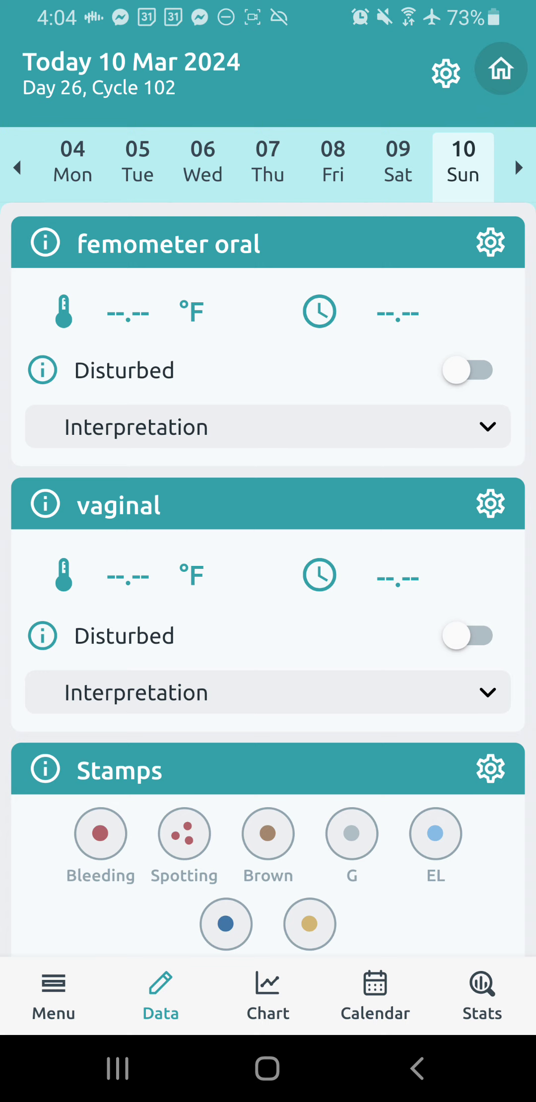
pyautogui.click(489, 242)
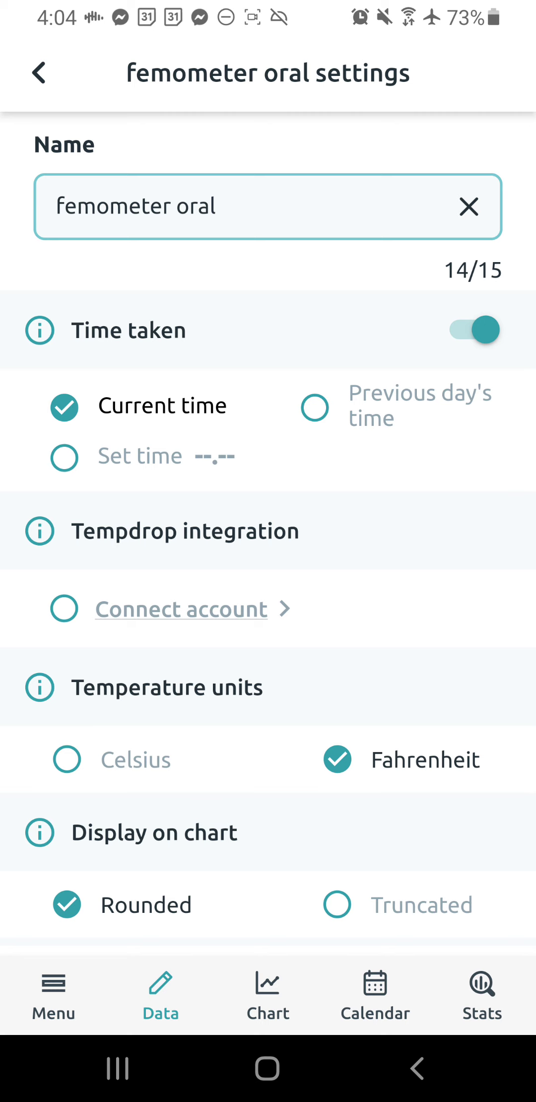
# Review femometer oral time taken, units, coverlines and annotate temps unchanged, then return to 10 March.
pyautogui.scroll(-3)
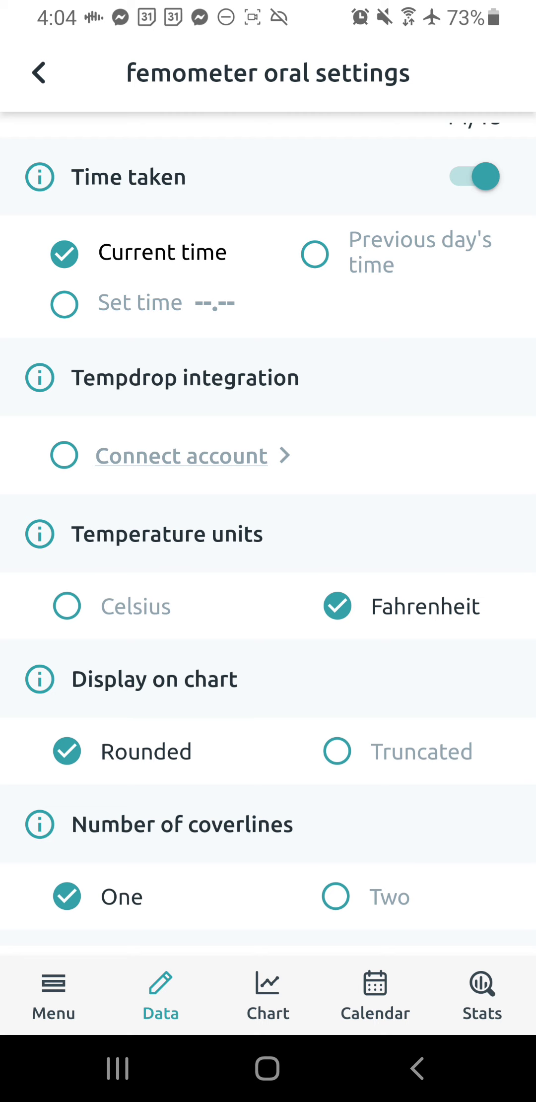
pyautogui.scroll(-3)
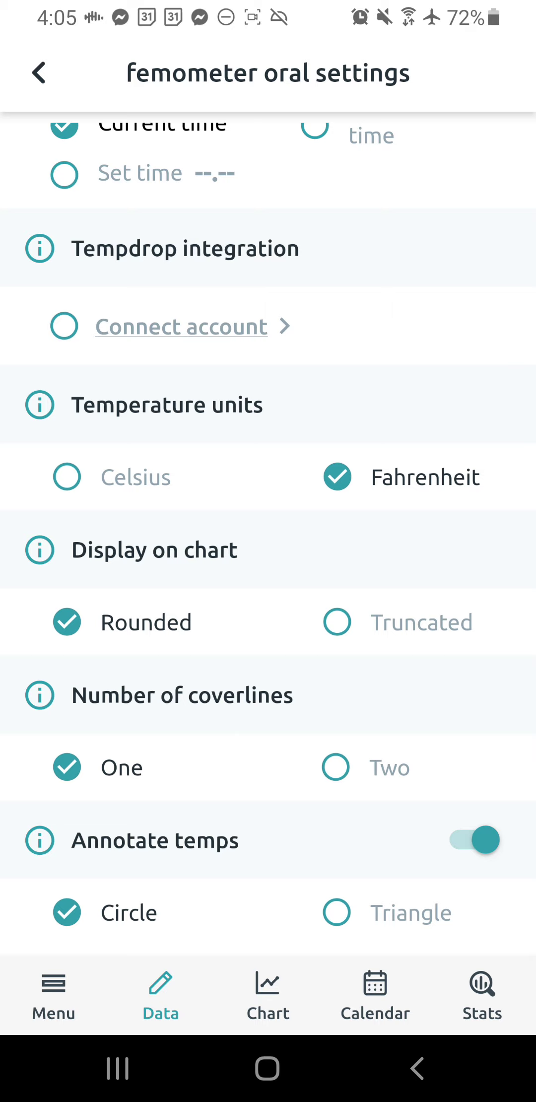
pyautogui.click(39, 72)
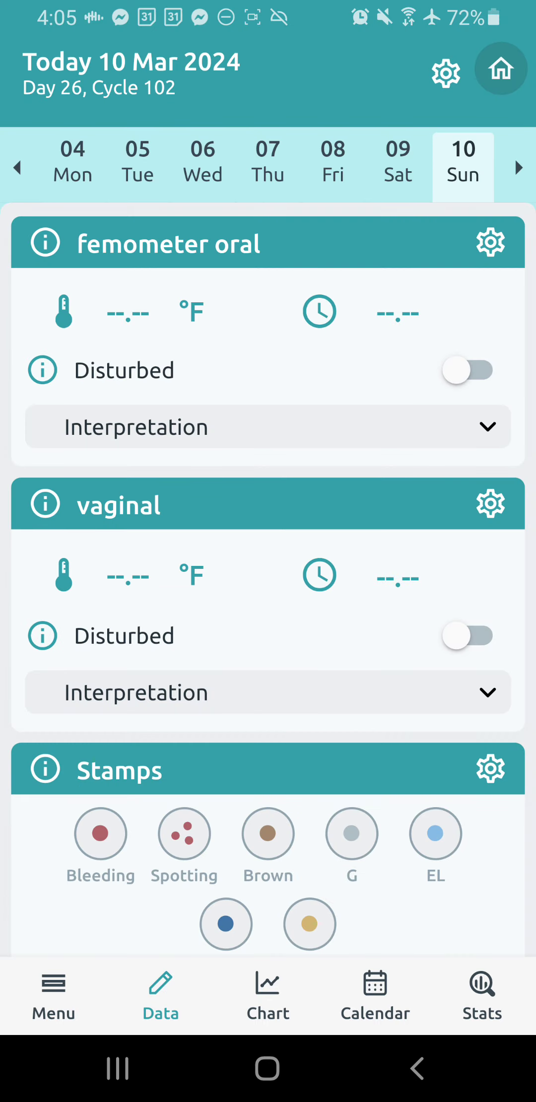
# Show the femometer oral Interpretation options, then switch to the Cycle 102 chart.
pyautogui.click(266, 427)
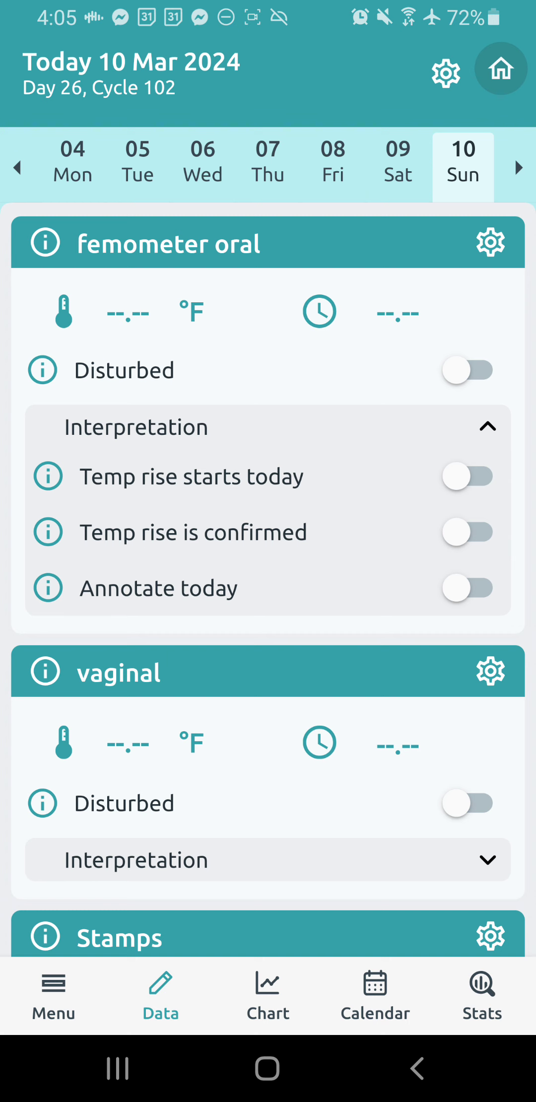
pyautogui.click(267, 989)
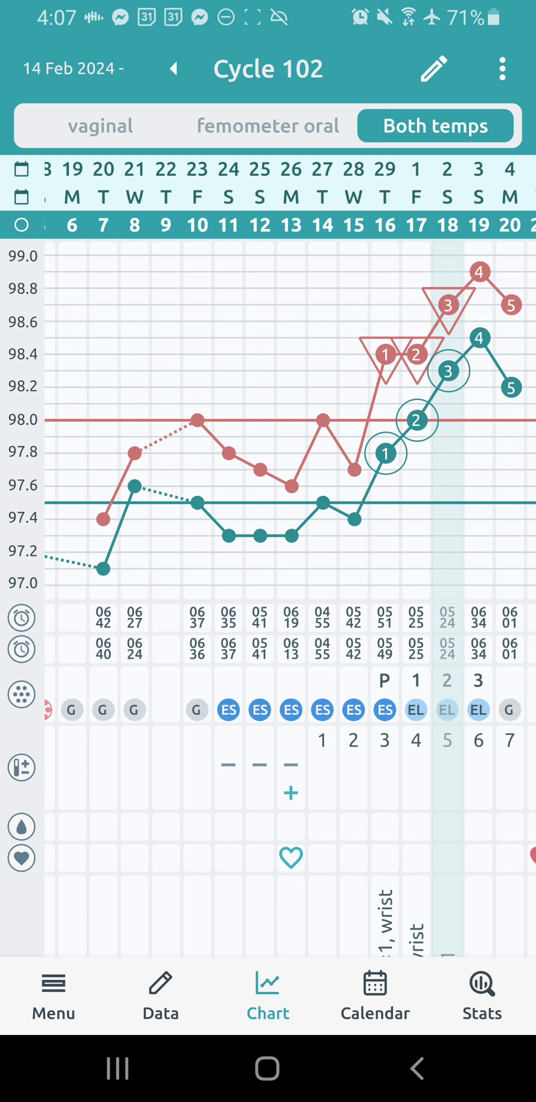
# Leave the Cycle 102 Both temps chart for the 10 March data entries.
pyautogui.click(160, 993)
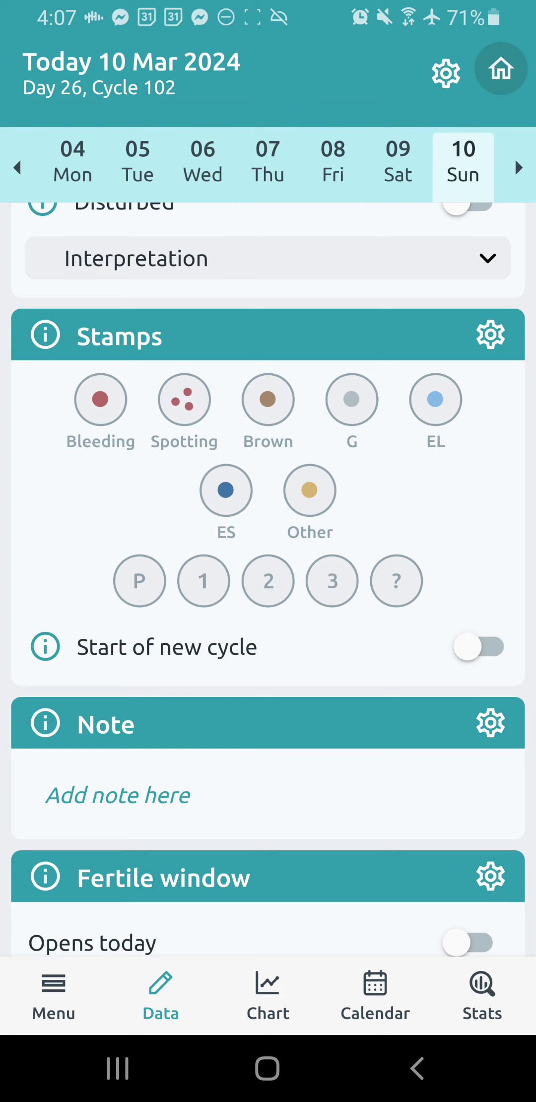
# Check the stamp set options twice without changes, then mark stamp 1 for 10 March.
pyautogui.click(489, 334)
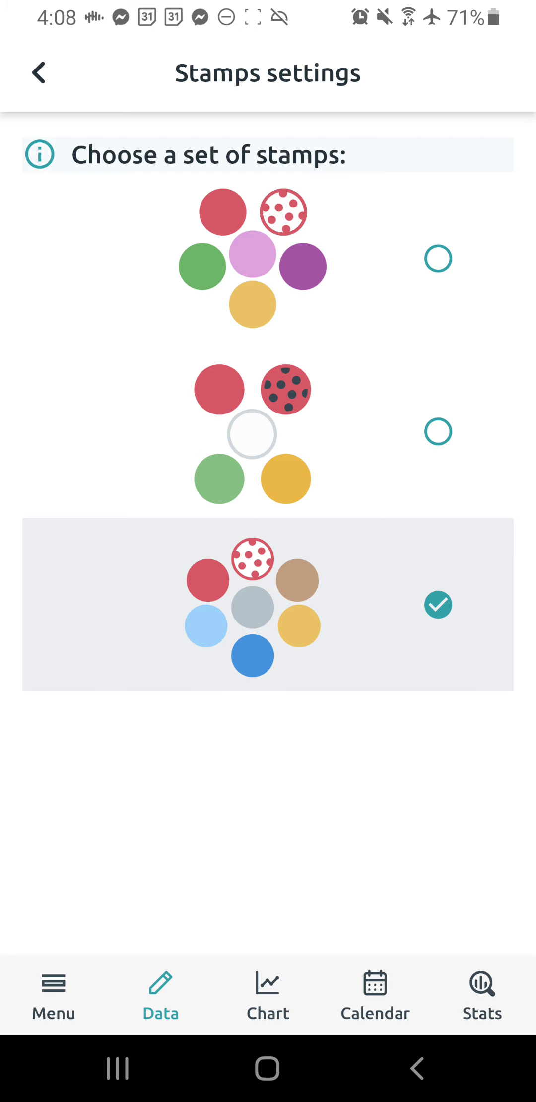
pyautogui.click(39, 72)
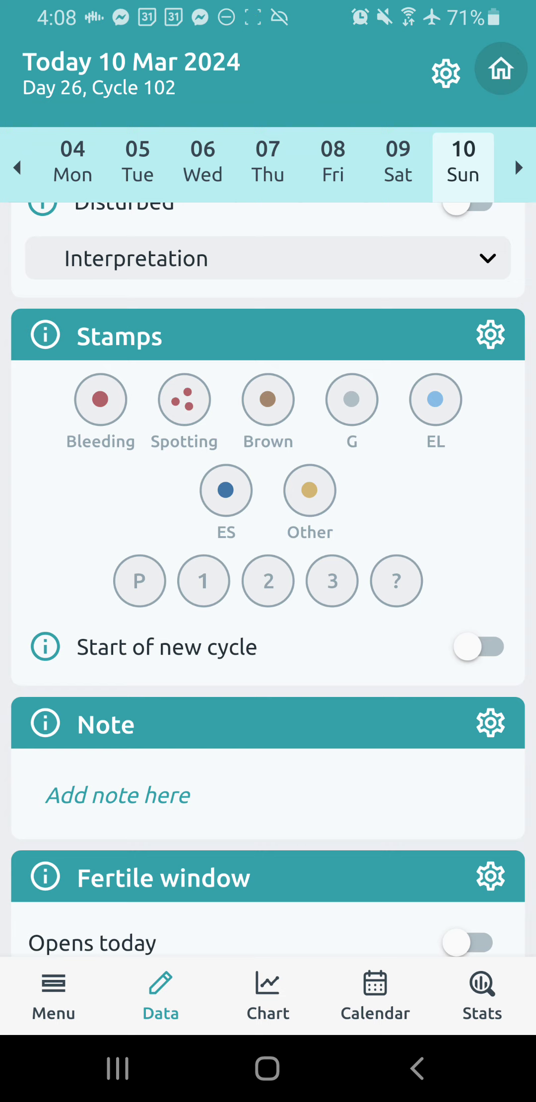
pyautogui.click(490, 334)
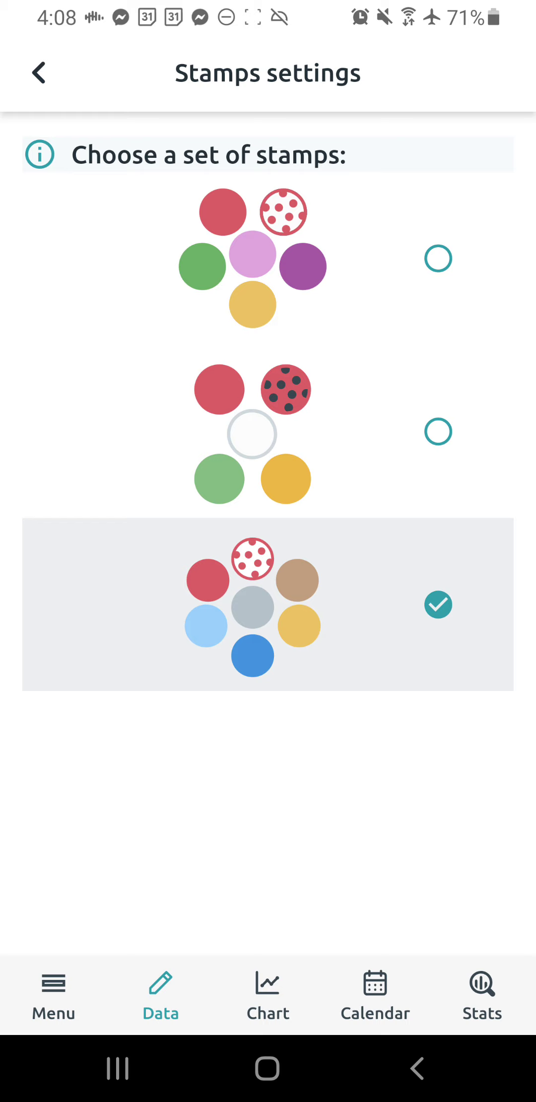
pyautogui.click(38, 72)
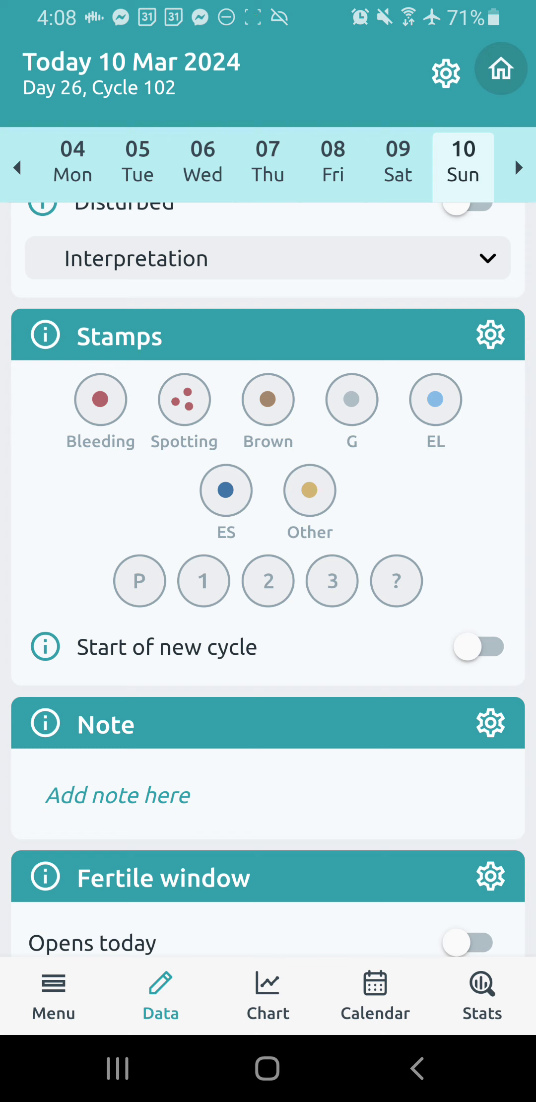
pyautogui.click(202, 581)
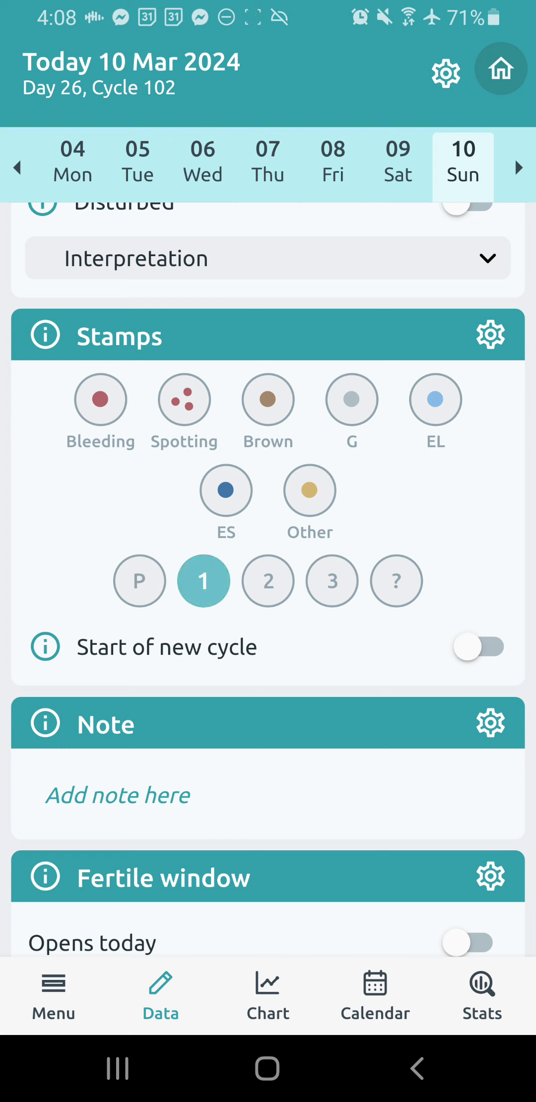
# Clear stamp 1 and the ? stamp, then scroll to the Stamps, Note and Fertile window cards.
pyautogui.click(331, 580)
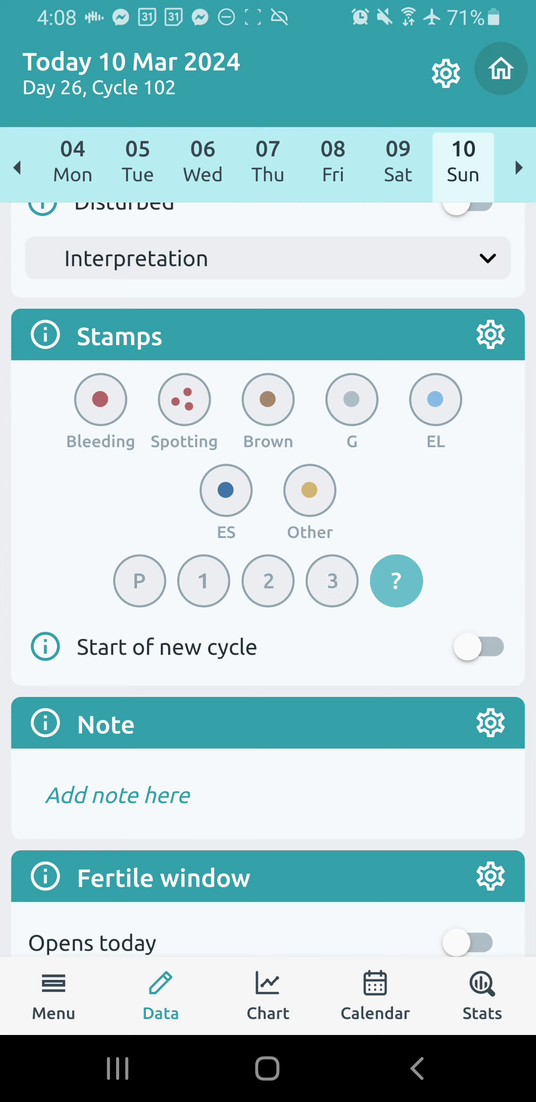
pyautogui.click(396, 581)
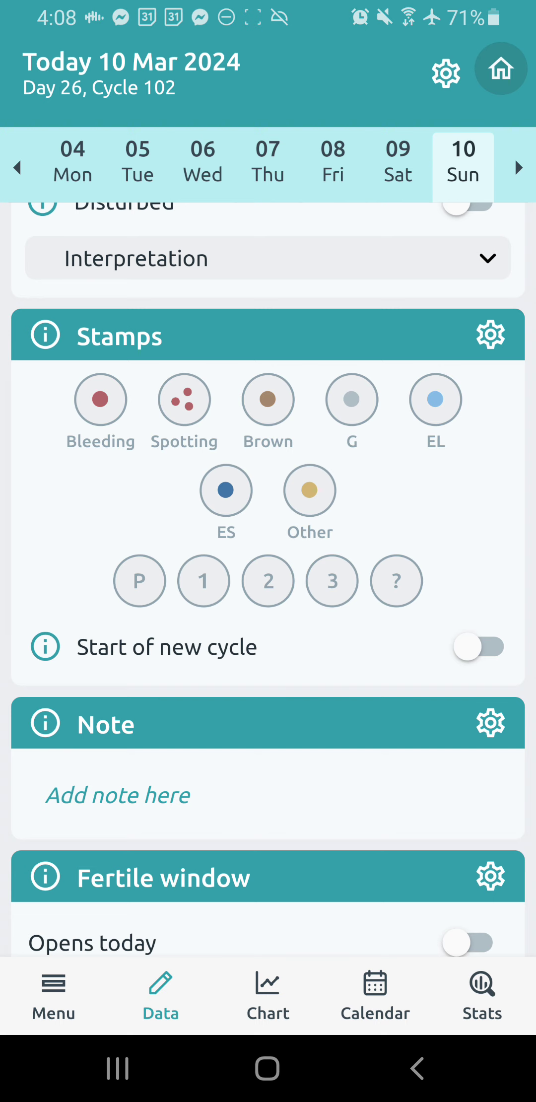
pyautogui.scroll(-3)
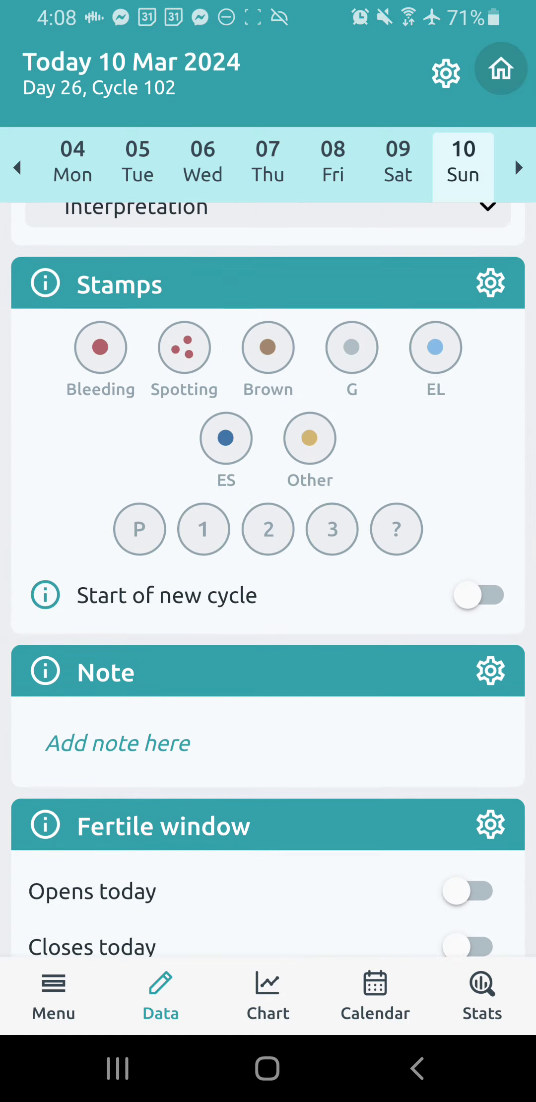
pyautogui.scroll(-3)
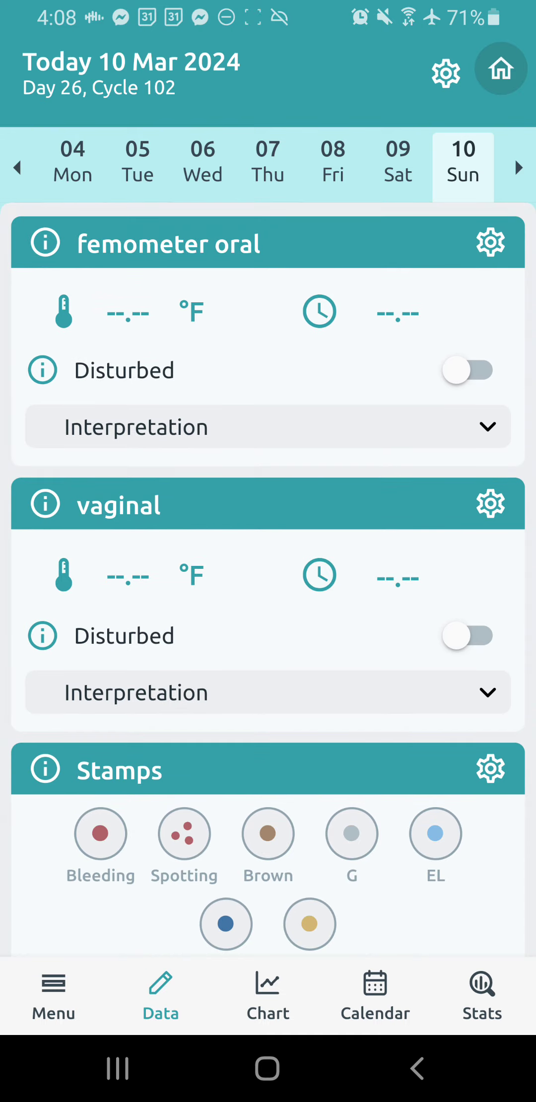
pyautogui.scroll(-3)
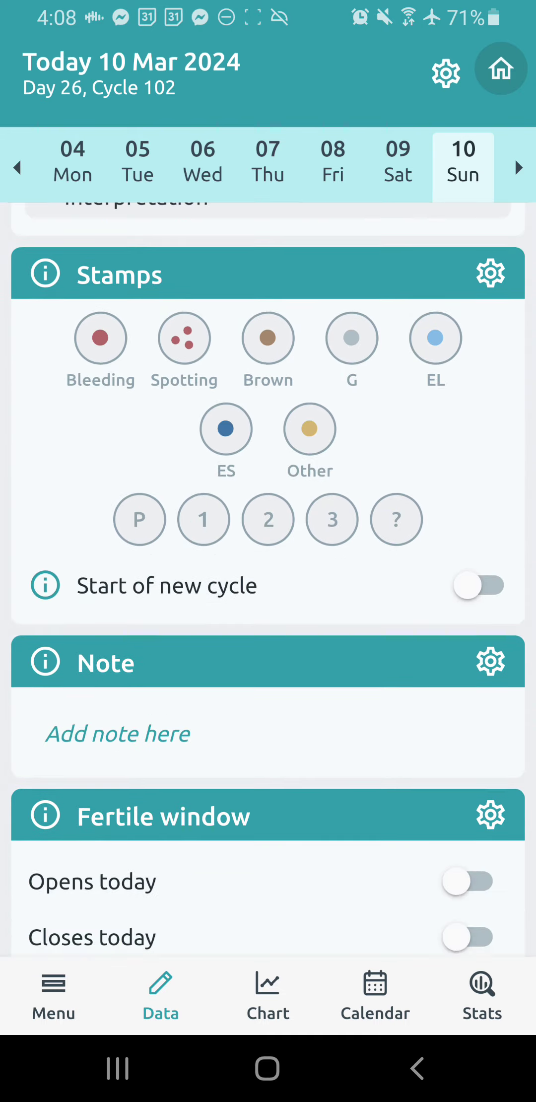
pyautogui.scroll(-3)
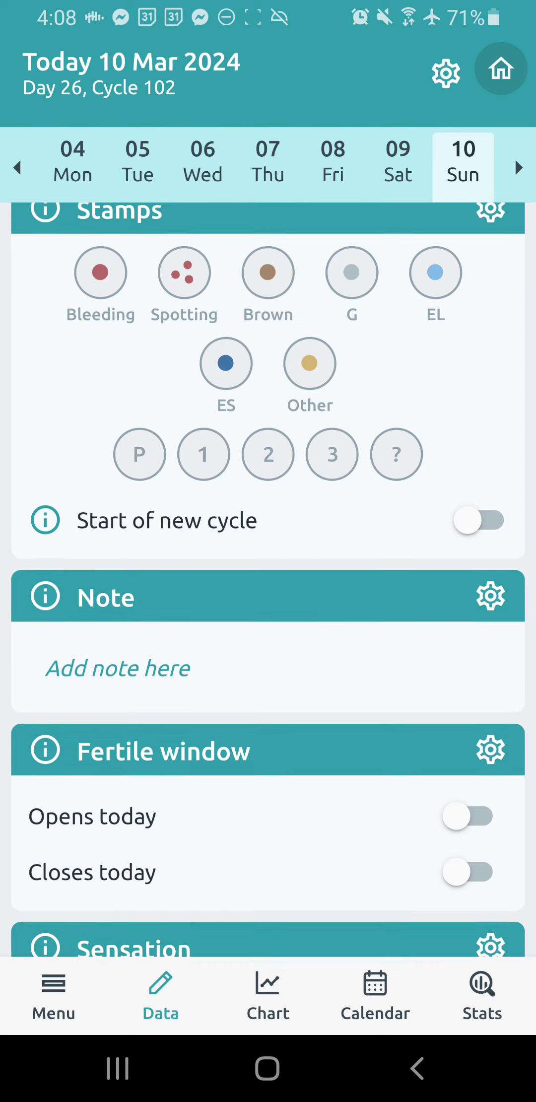
pyautogui.click(117, 667)
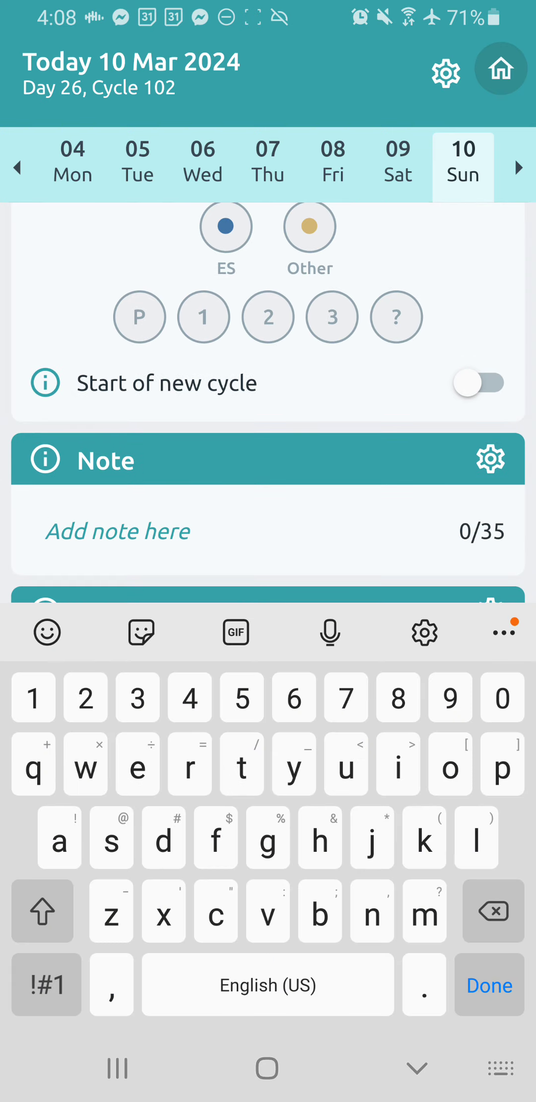
pyautogui.click(225, 227)
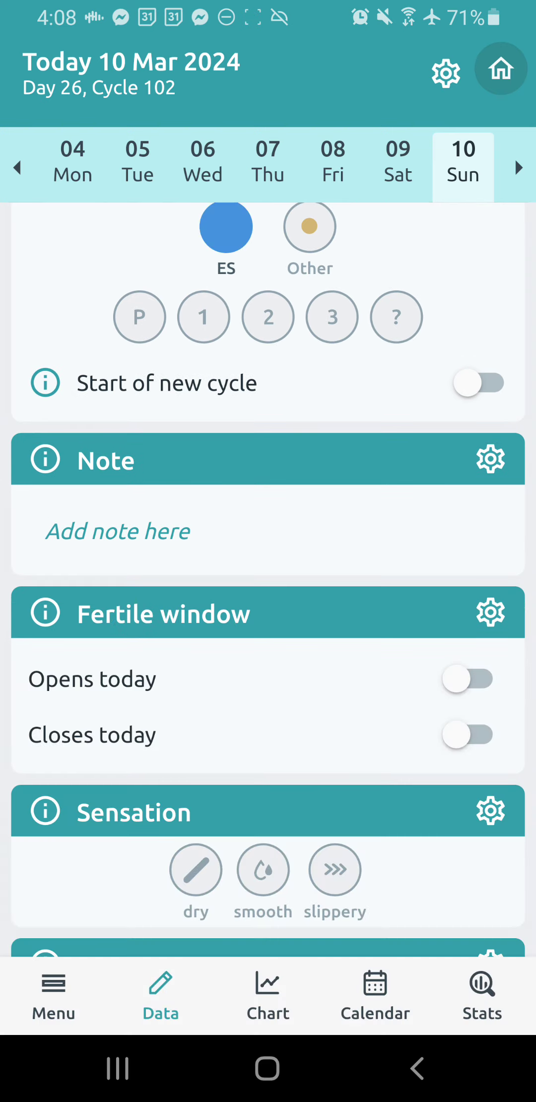
pyautogui.click(117, 531)
pyautogui.write('SCL ×2')
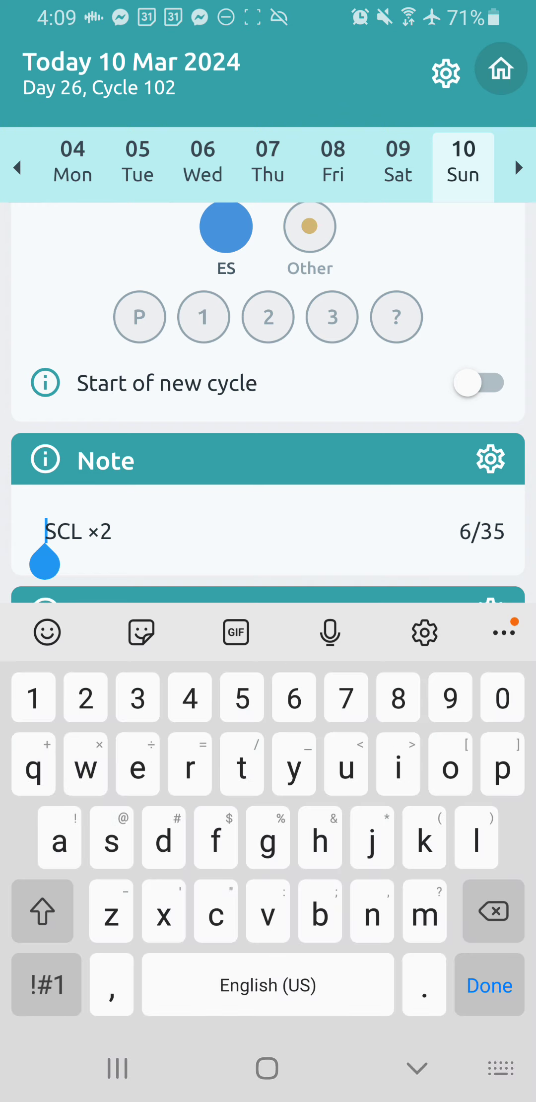
pyautogui.write('tom')
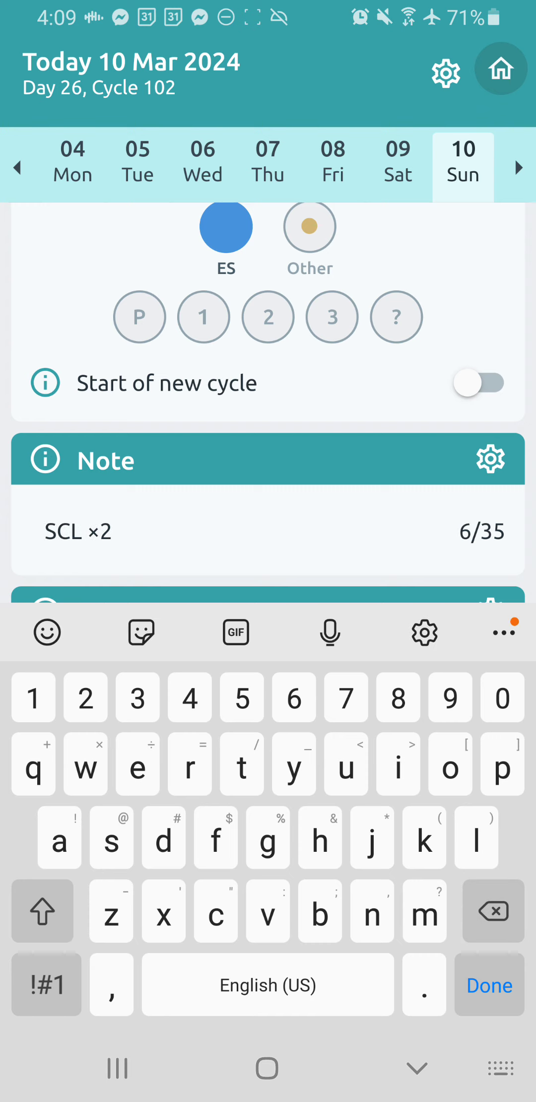
pyautogui.click(50, 531)
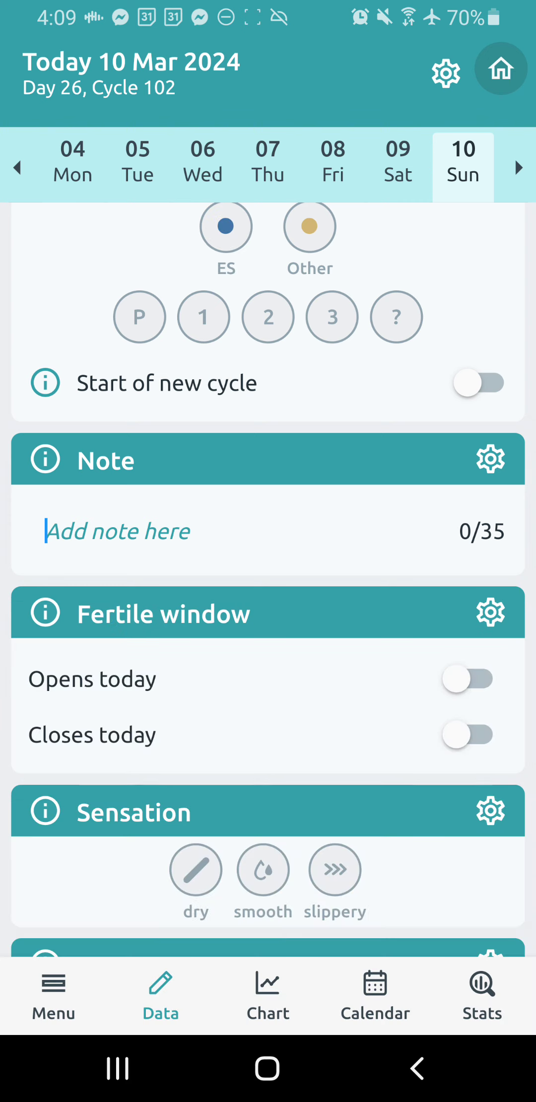
pyautogui.scroll(-3)
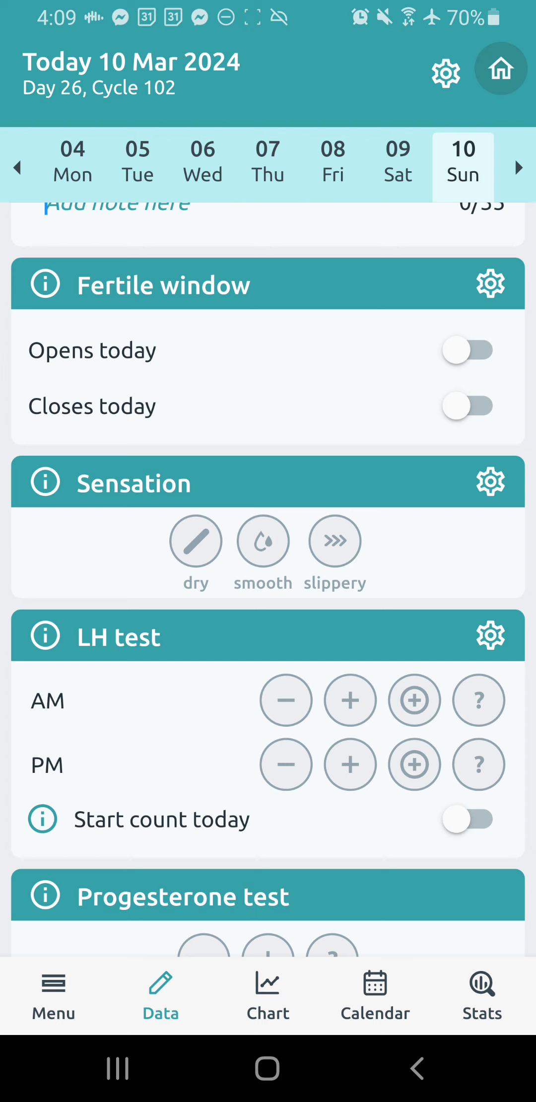
pyautogui.scroll(-3)
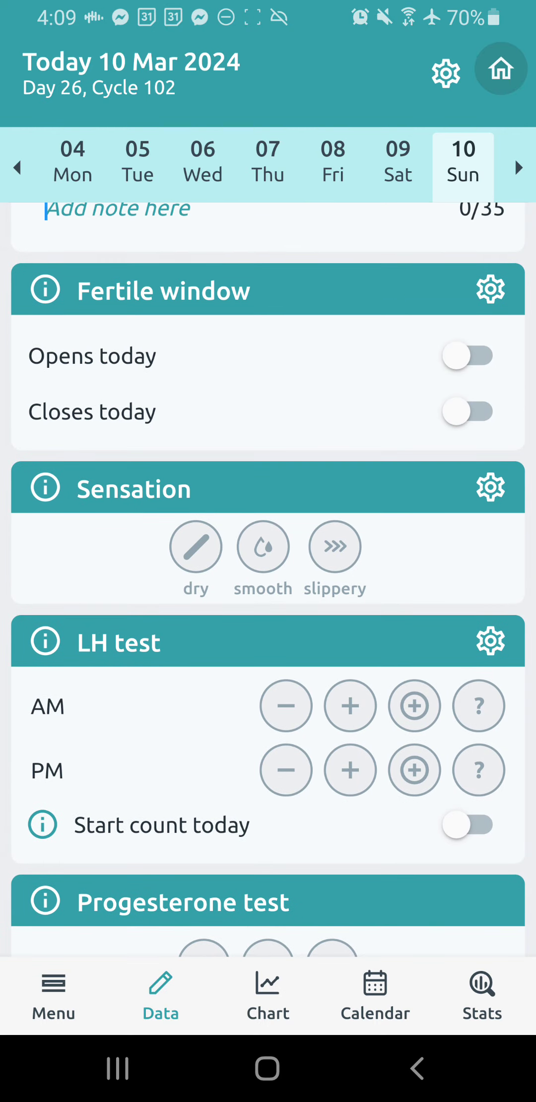
pyautogui.scroll(-3)
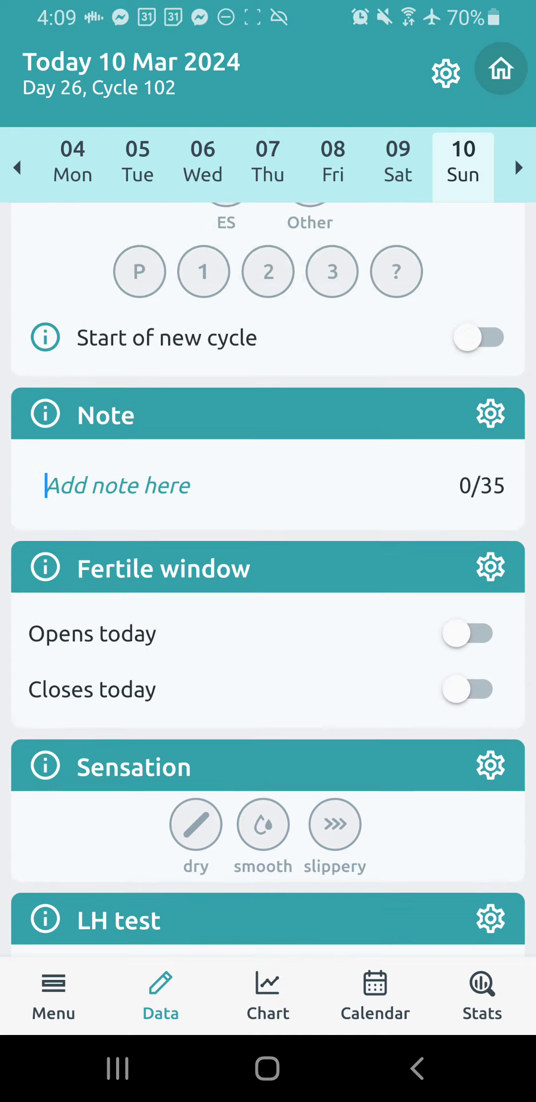
pyautogui.scroll(-3)
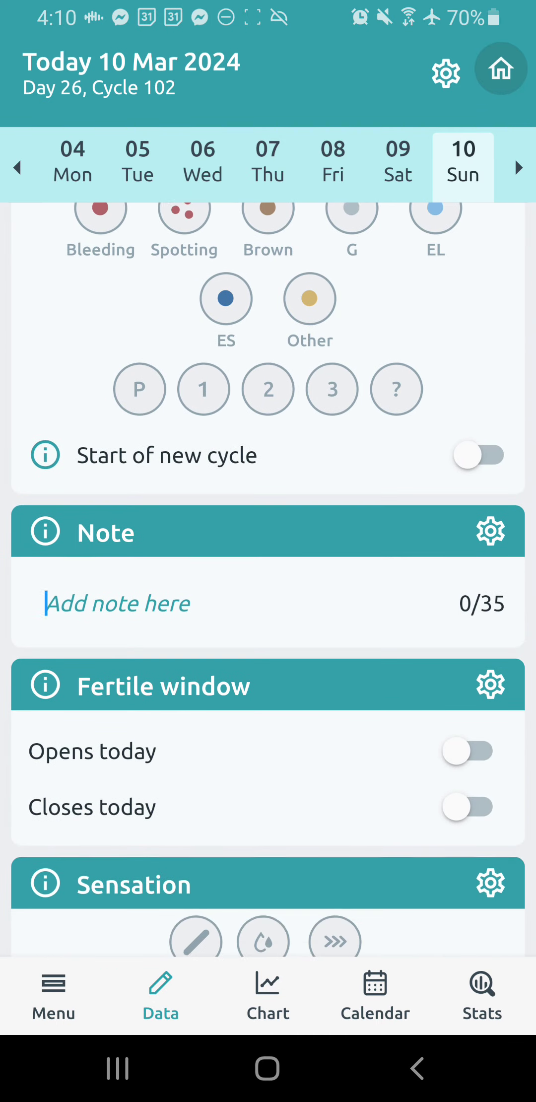
pyautogui.scroll(-3)
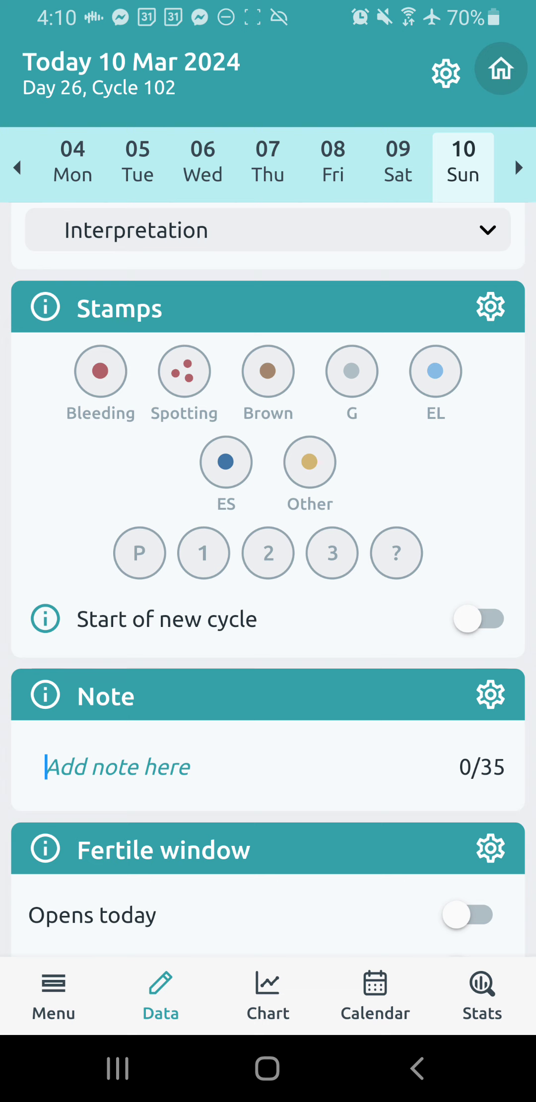
pyautogui.scroll(-3)
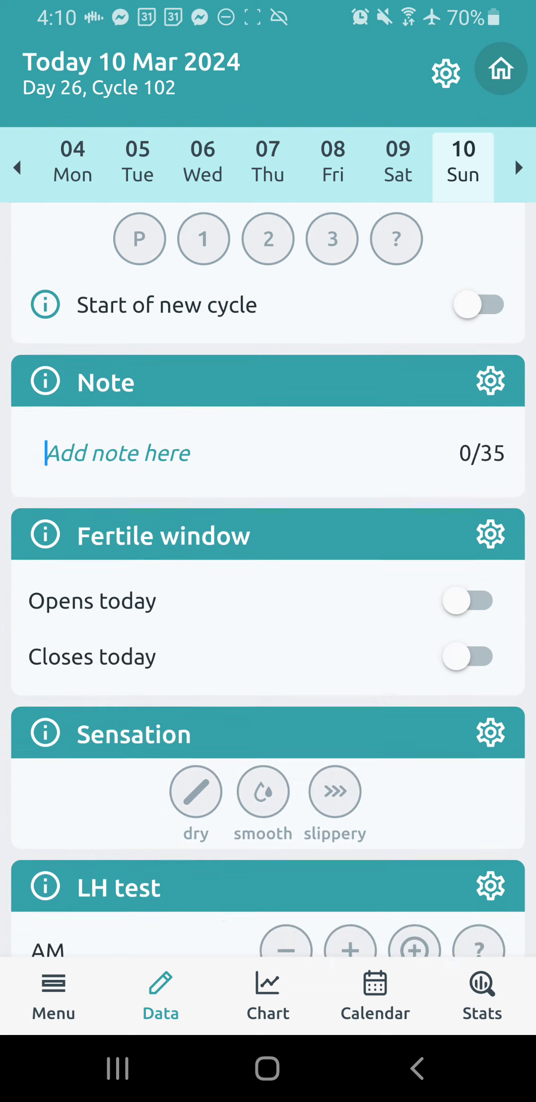
pyautogui.click(335, 791)
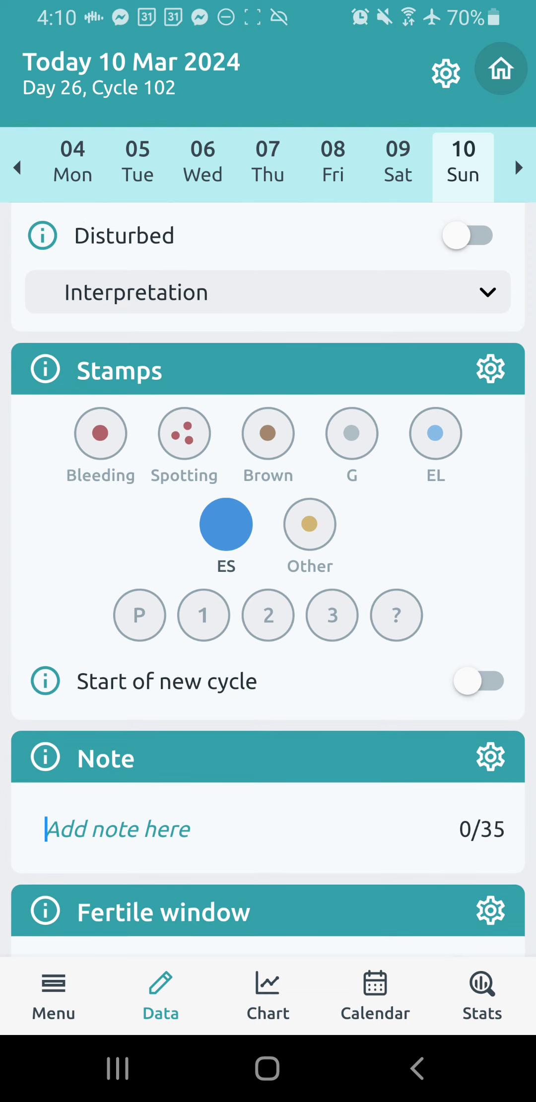
pyautogui.click(225, 524)
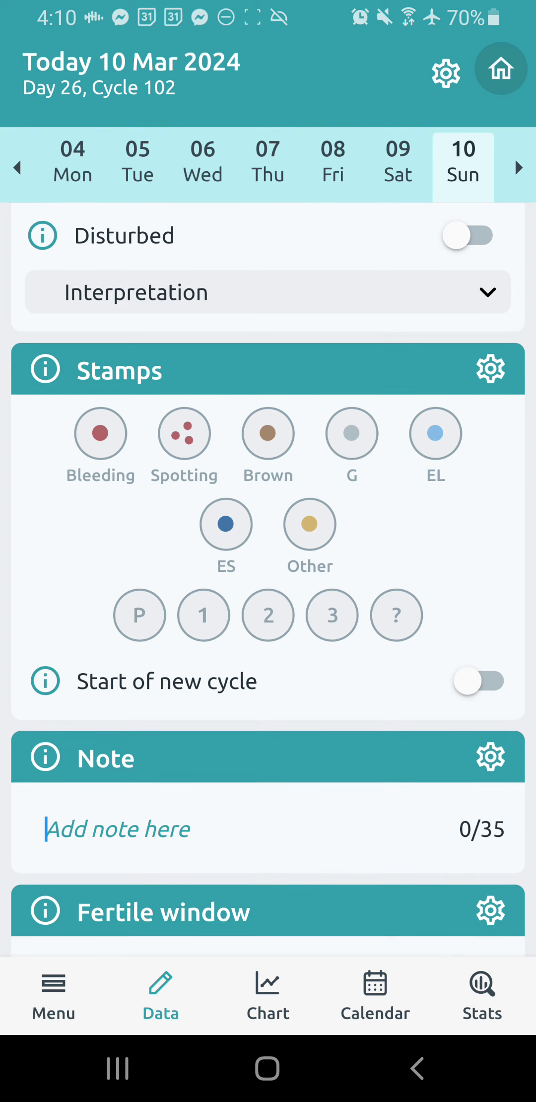
pyautogui.scroll(-3)
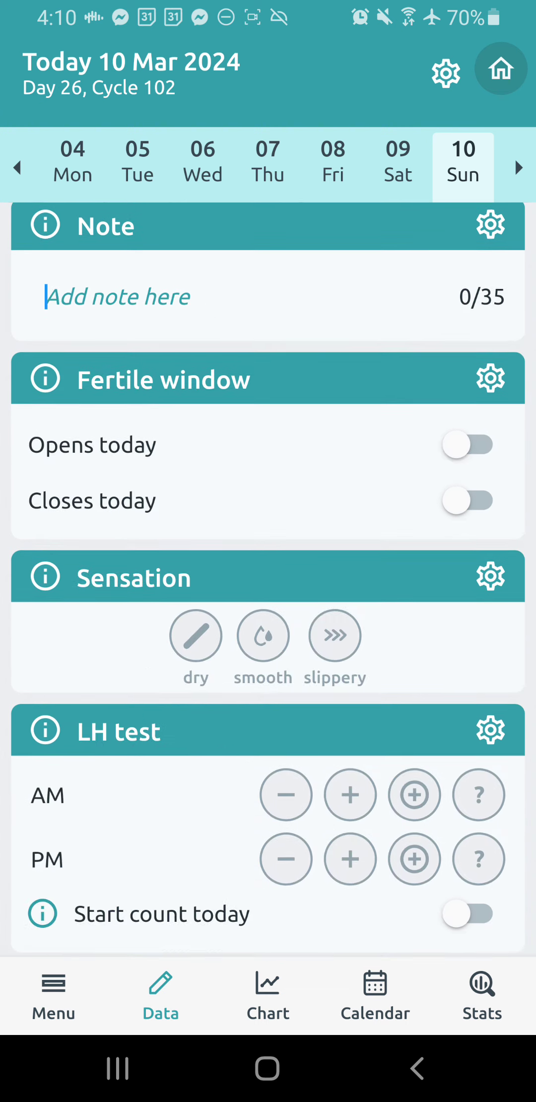
pyautogui.scroll(-3)
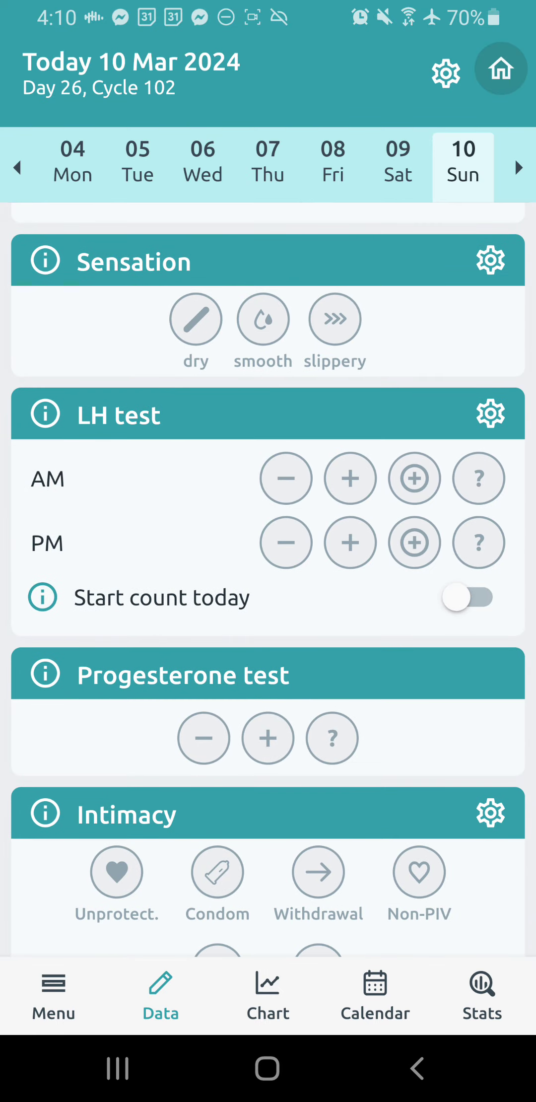
pyautogui.click(489, 413)
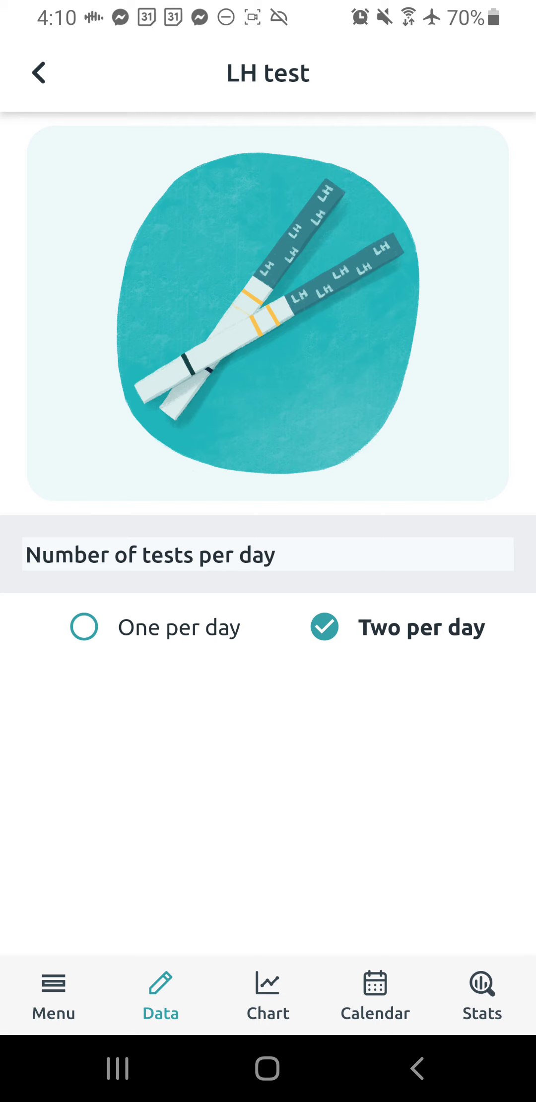
pyautogui.click(84, 626)
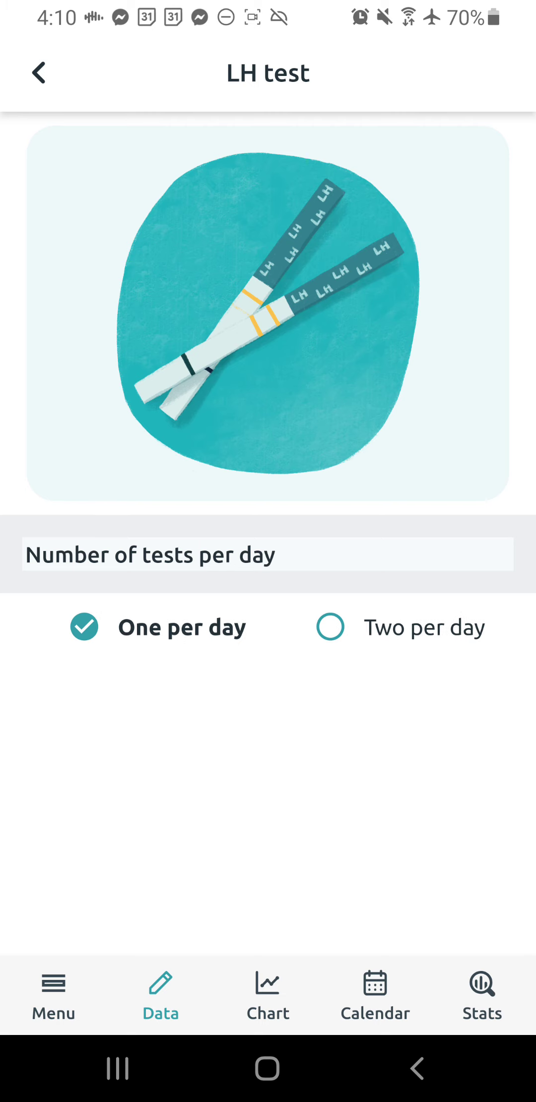
pyautogui.click(329, 626)
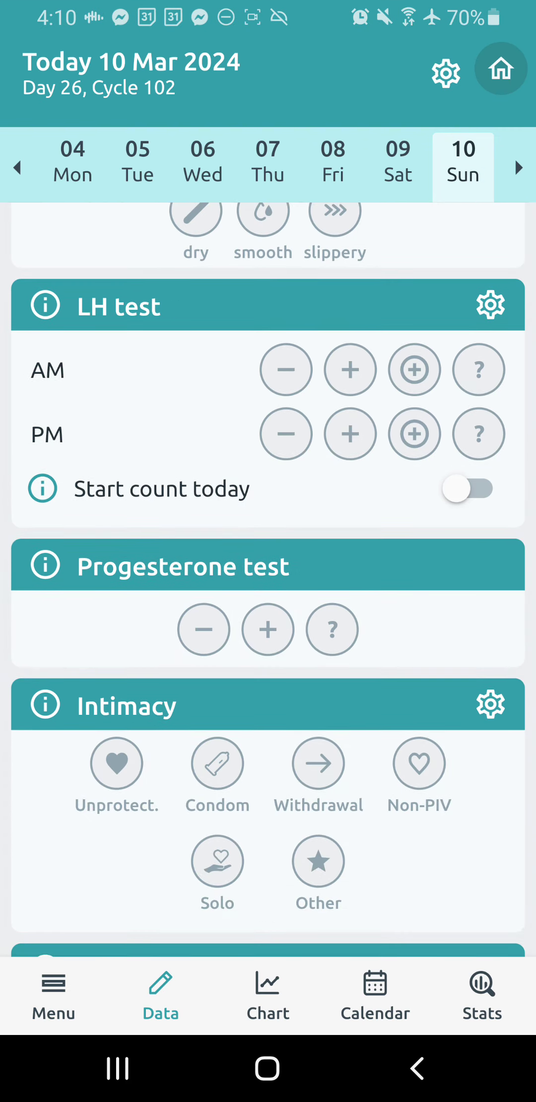
# Log a negative AM LH test for 10 March, trying and clearing a PM positive.
pyautogui.scroll(-3)
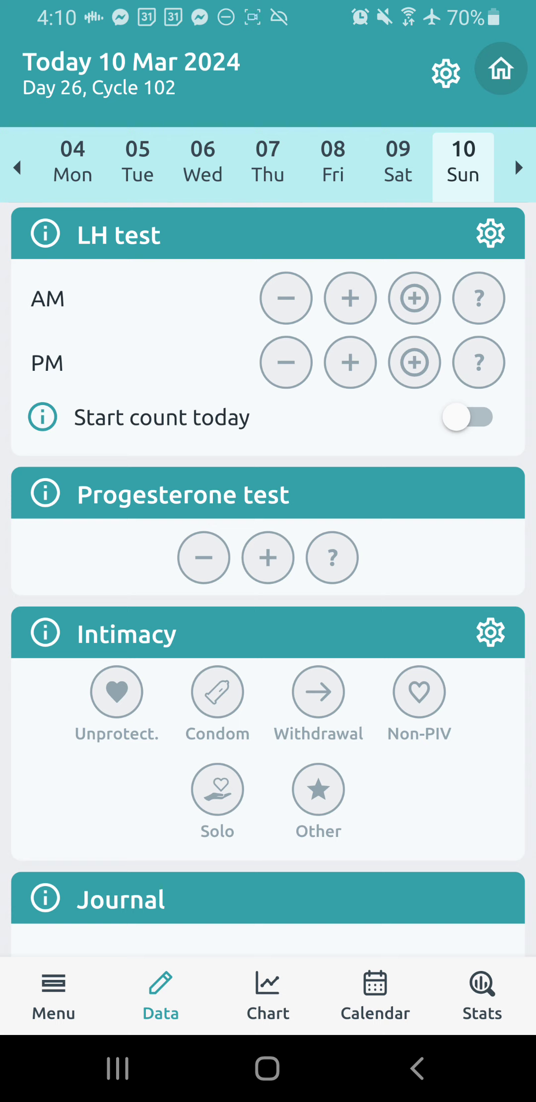
pyautogui.click(285, 298)
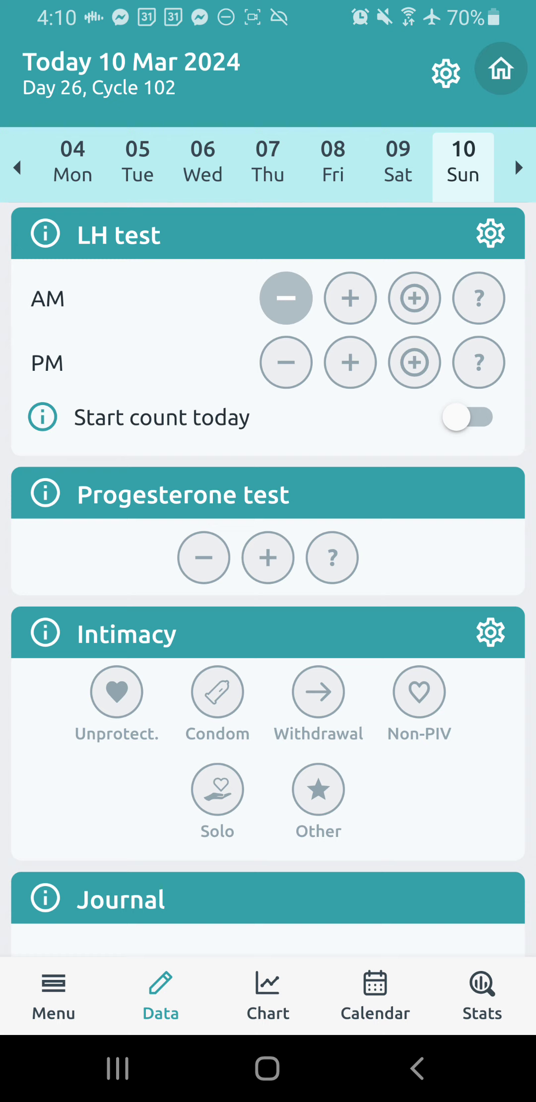
pyautogui.click(350, 362)
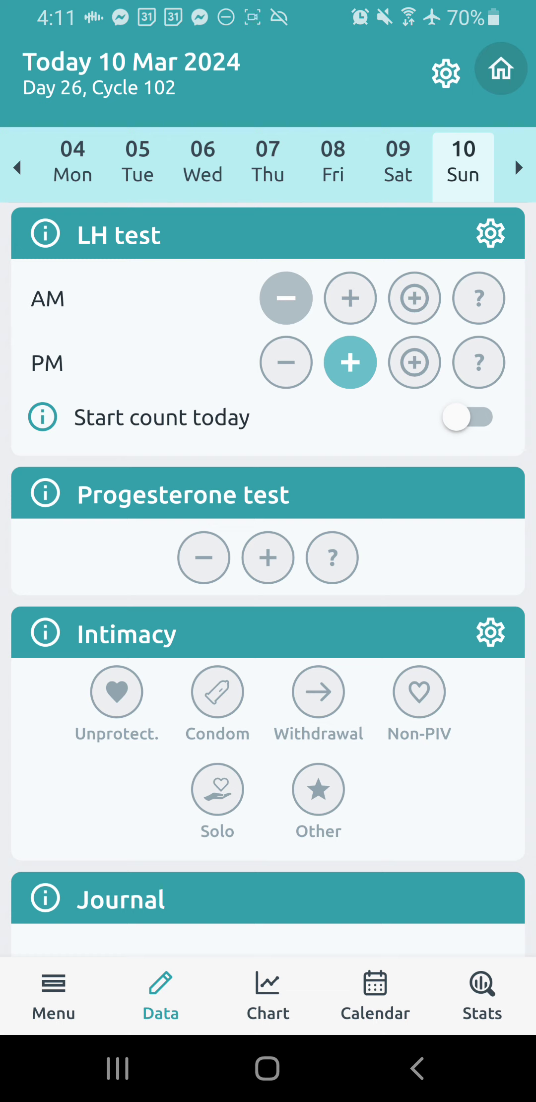
pyautogui.click(351, 362)
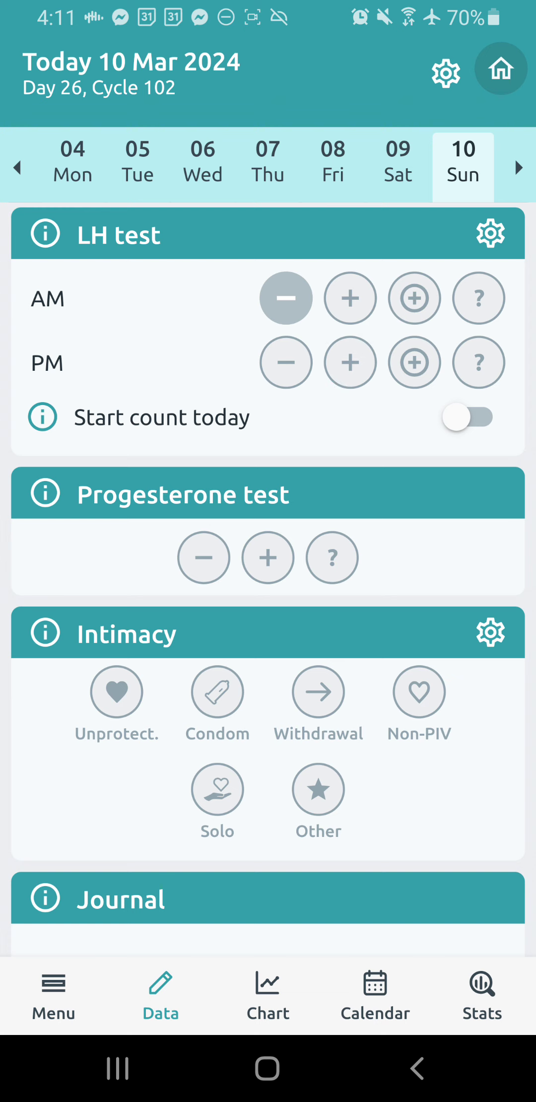
pyautogui.scroll(-3)
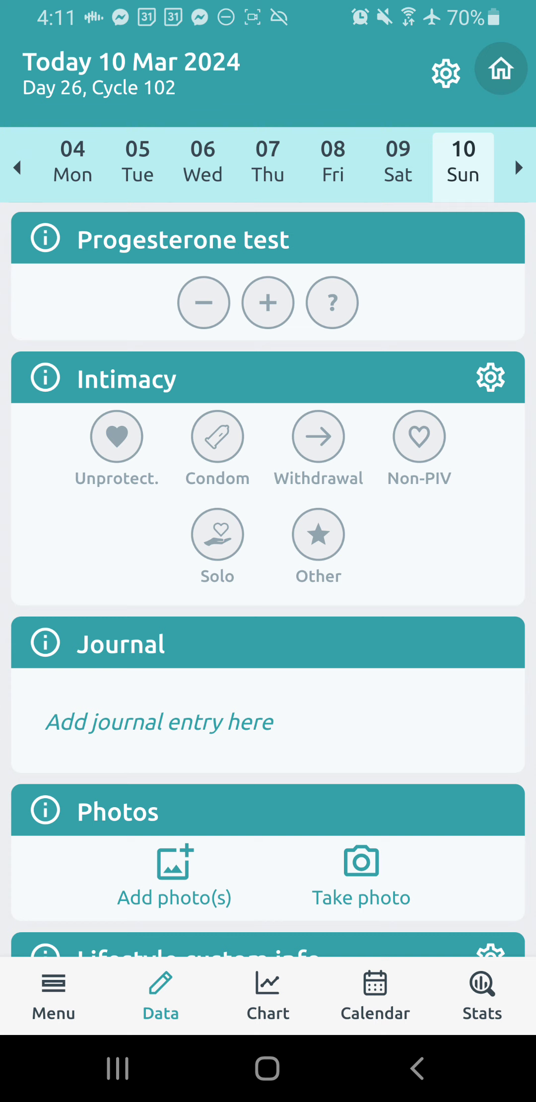
# Toggle several intimacy types on and off for 10 March, including Non-PIV.
pyautogui.scroll(-3)
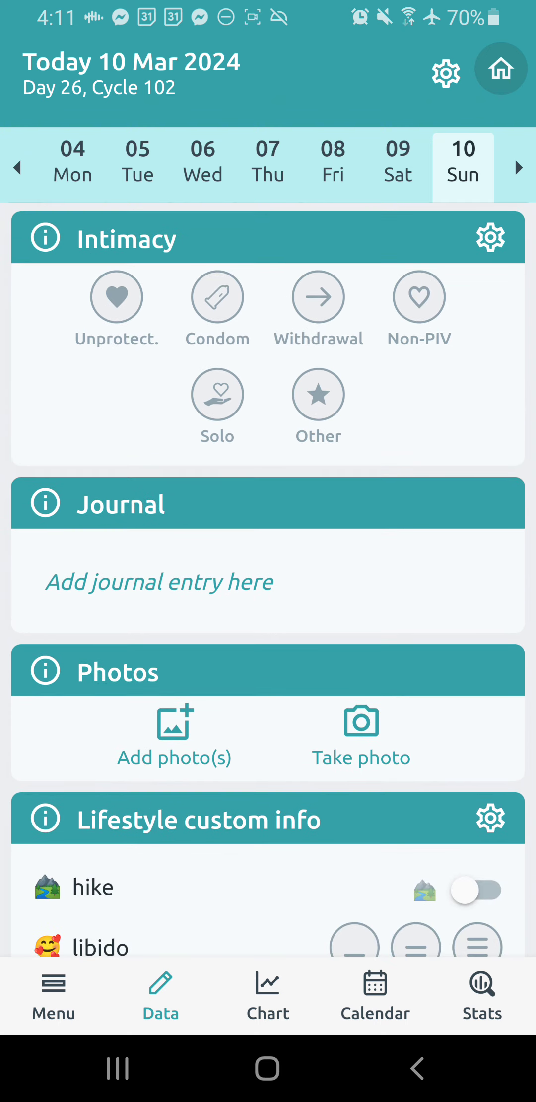
pyautogui.click(116, 296)
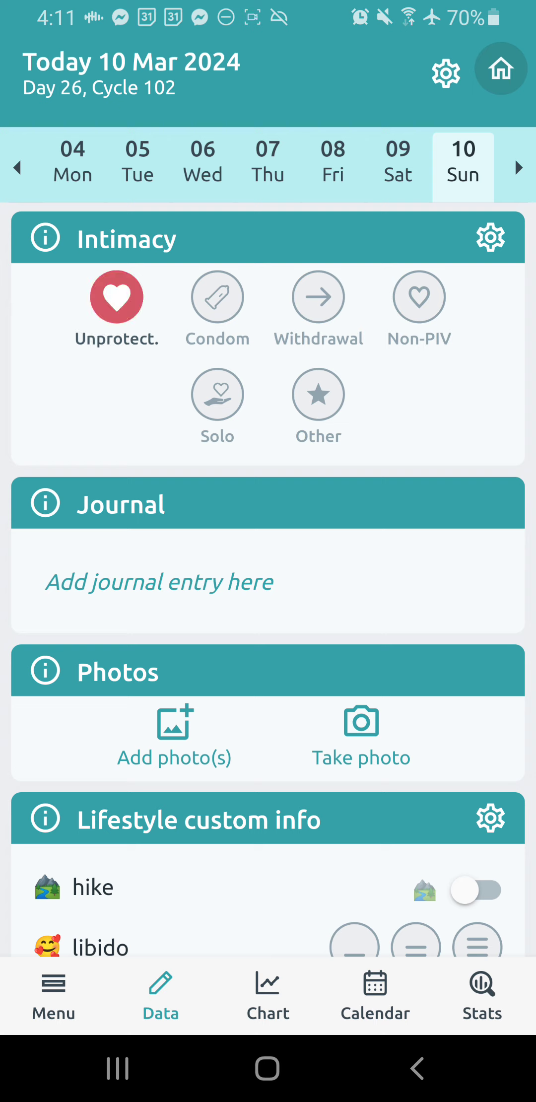
pyautogui.click(116, 297)
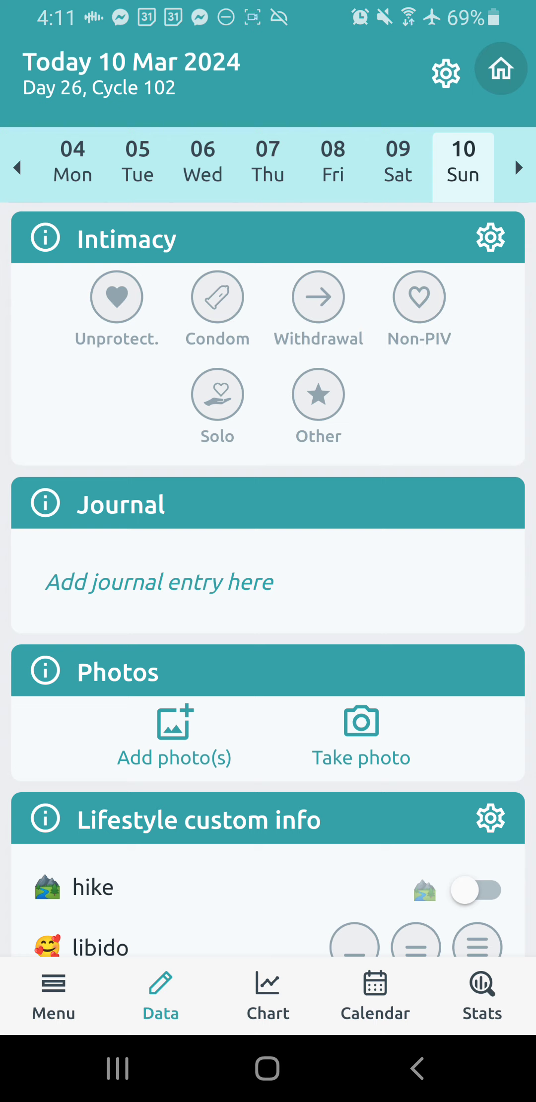
pyautogui.click(318, 297)
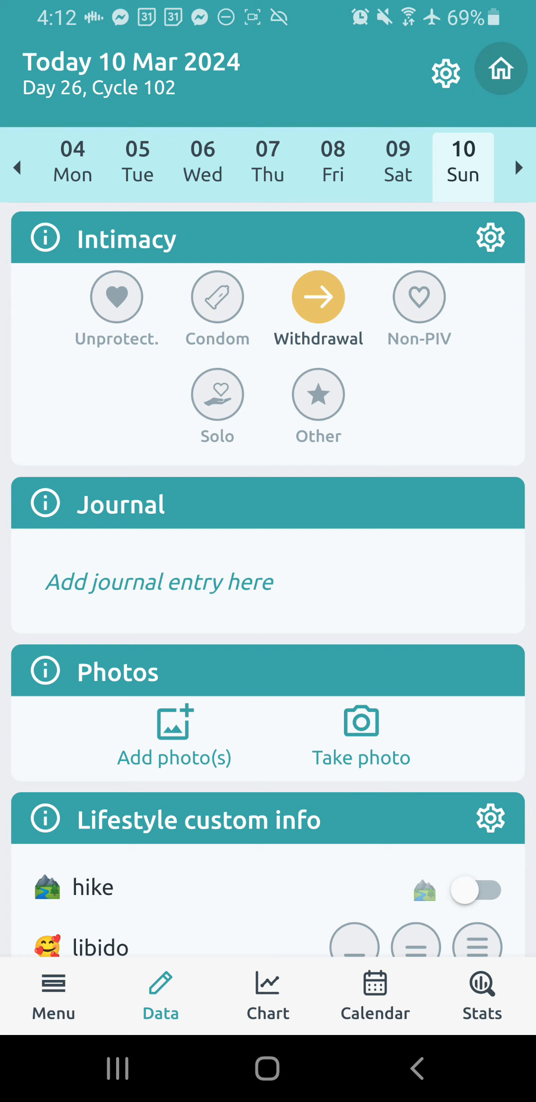
pyautogui.click(216, 296)
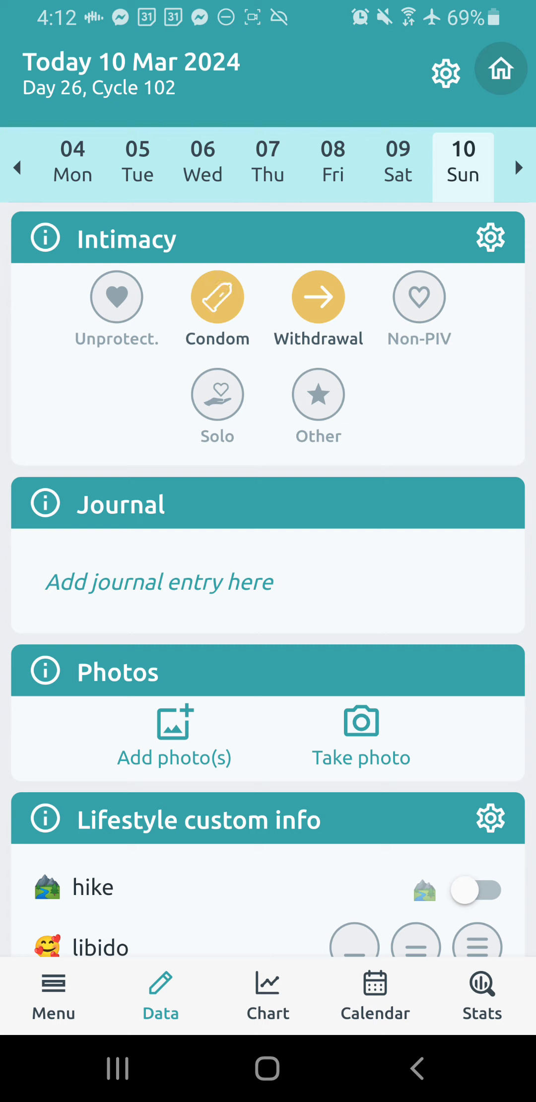
pyautogui.click(317, 296)
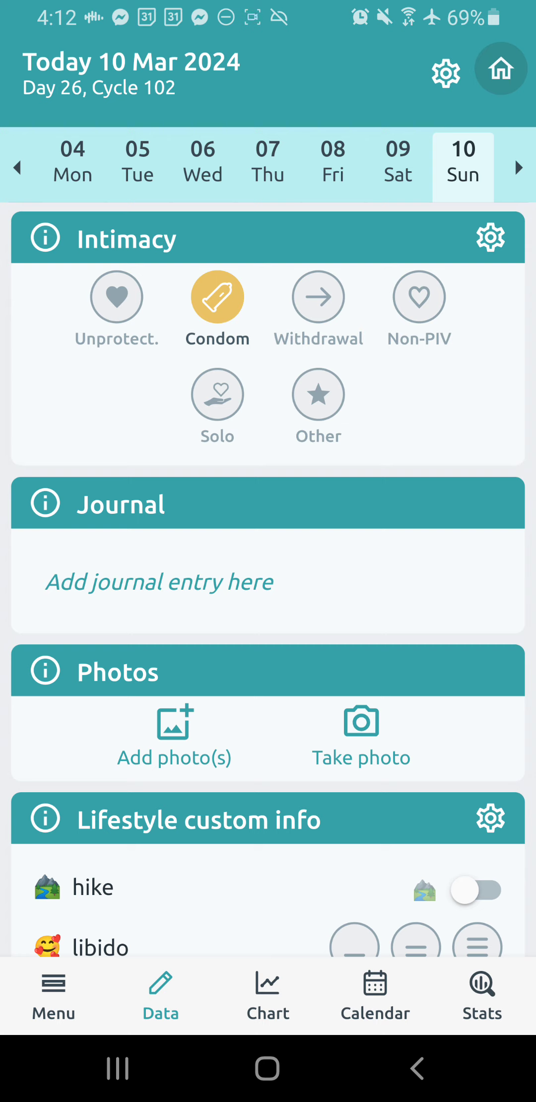
pyautogui.click(418, 297)
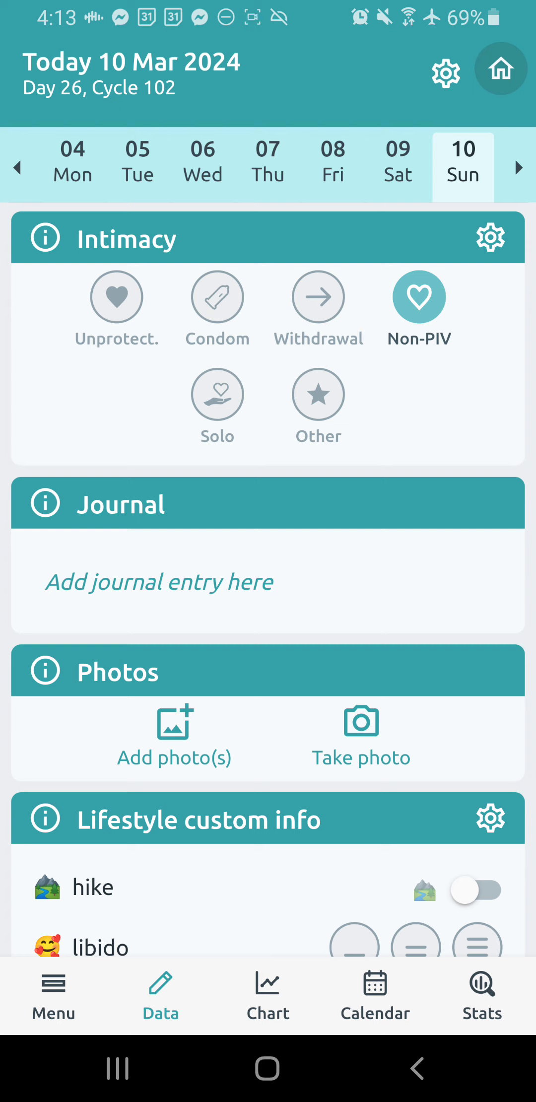
# Try and clear Solo and Other intimacy, leaving none marked, and start a journal entry.
pyautogui.click(217, 394)
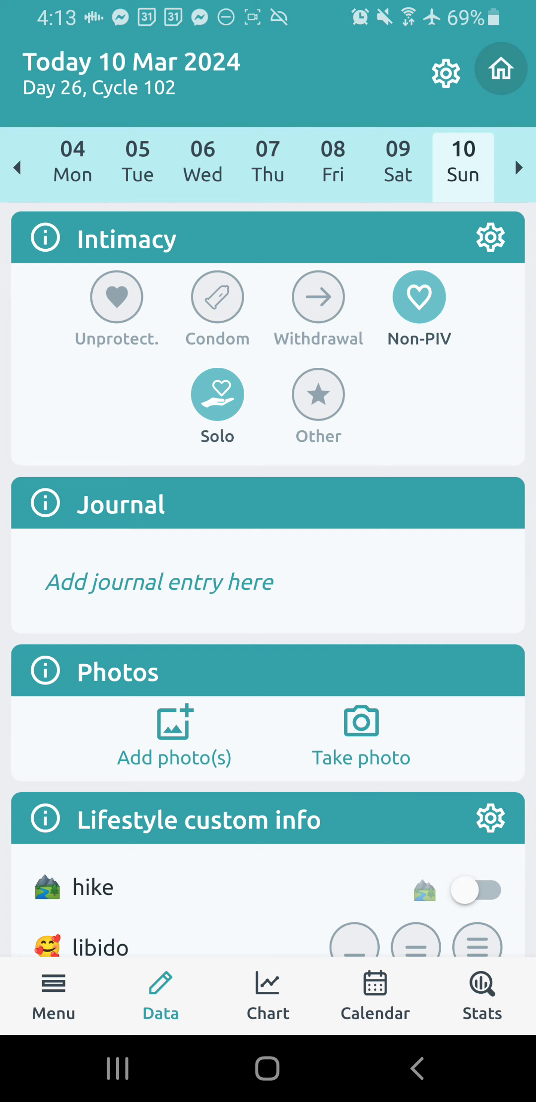
pyautogui.click(419, 297)
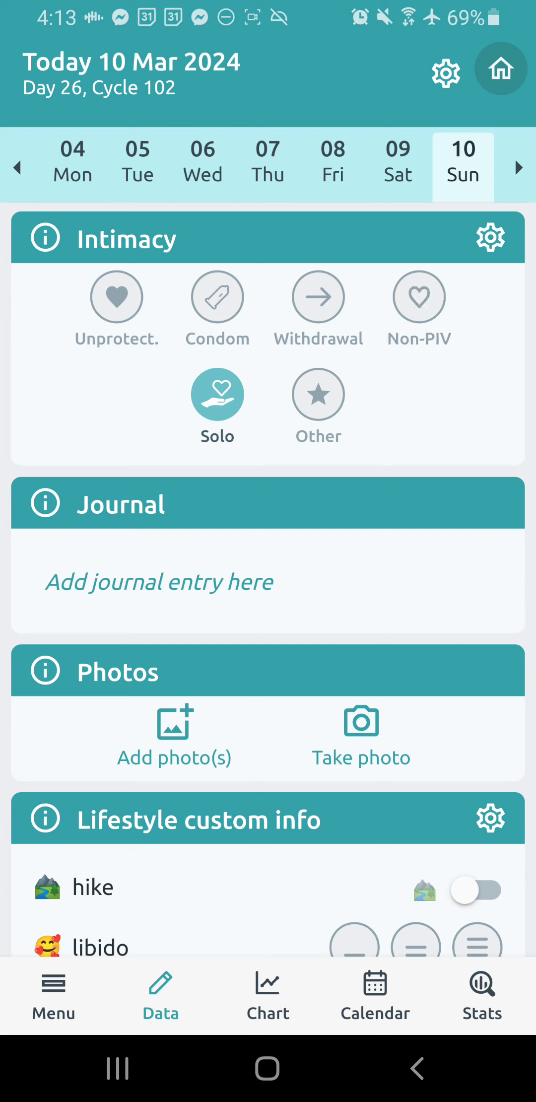
pyautogui.click(318, 394)
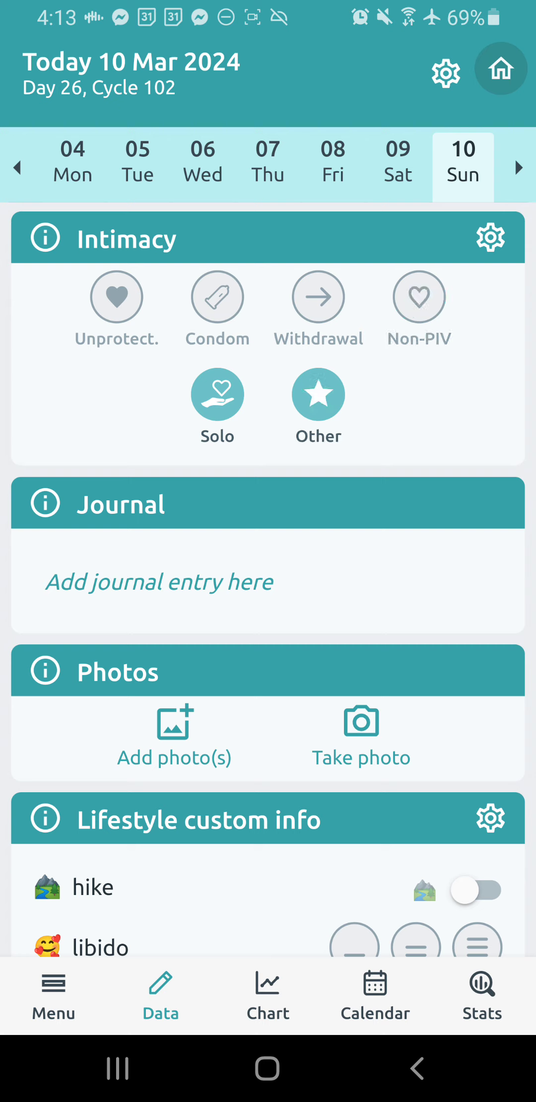
pyautogui.click(318, 394)
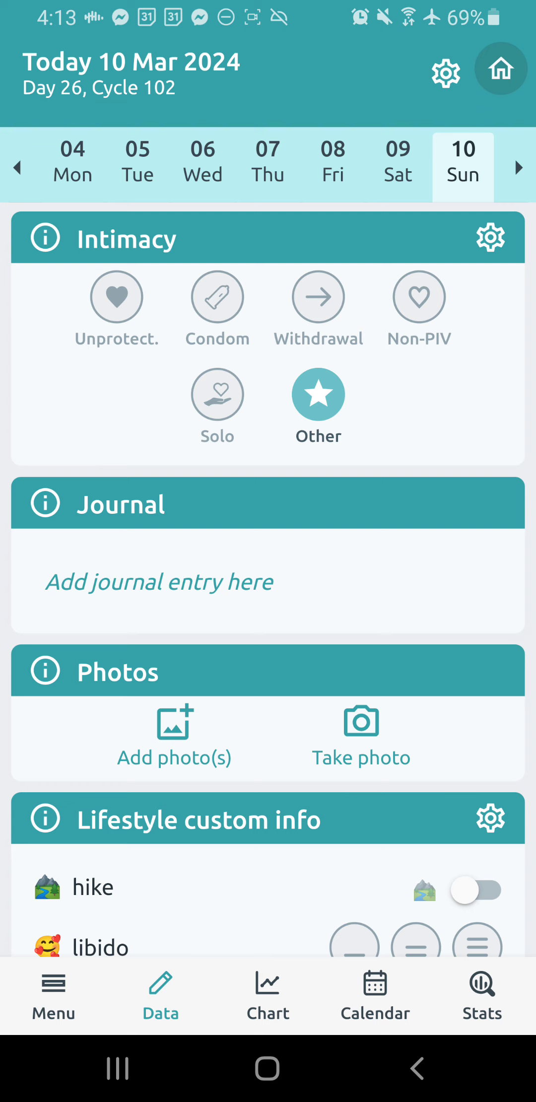
pyautogui.click(318, 395)
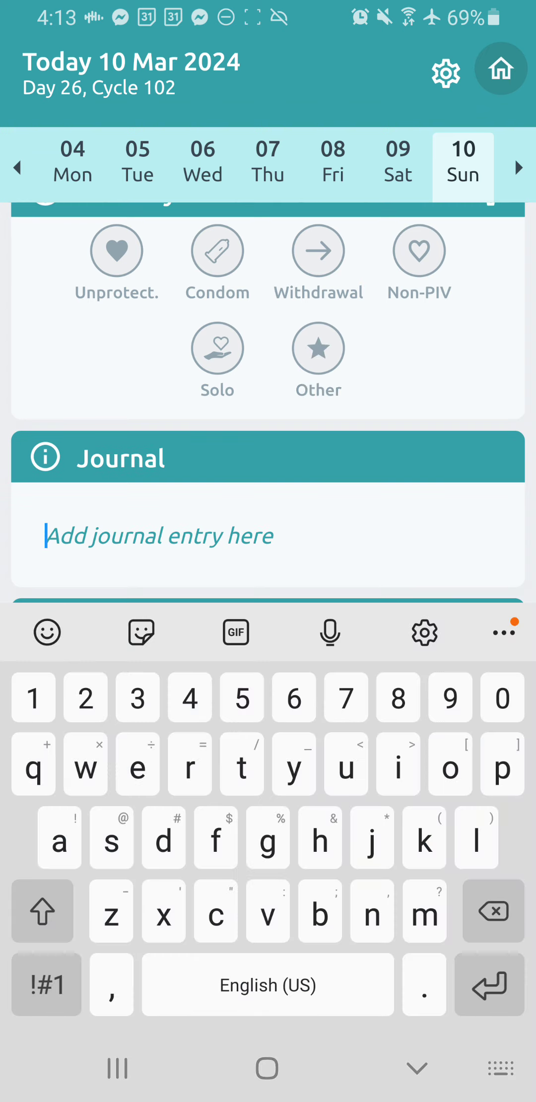
# Dismiss the keyboard and scroll to the Lifestyle card, hike through supplements, all unset.
pyautogui.scroll(-3)
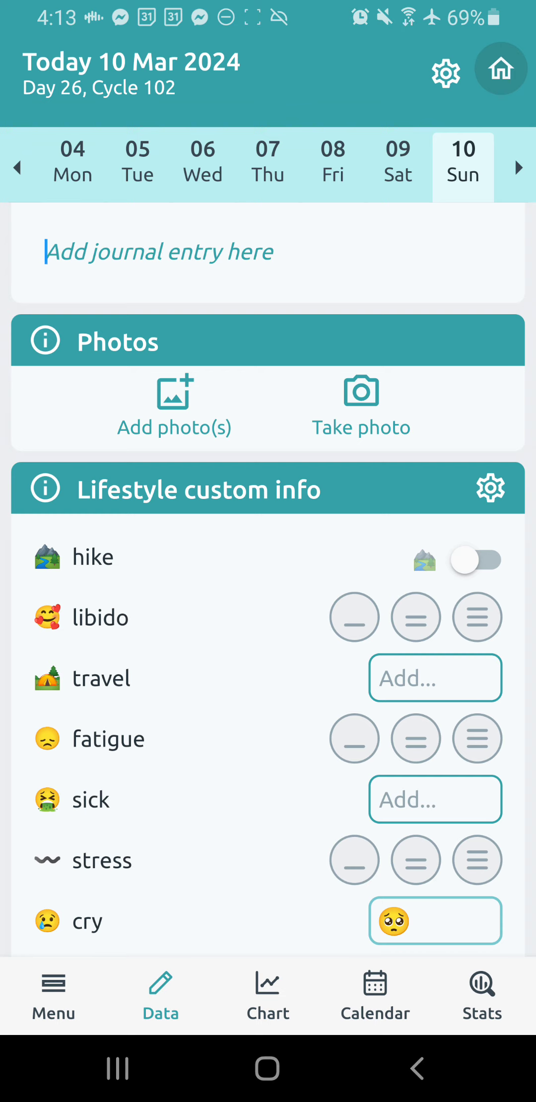
pyautogui.scroll(-3)
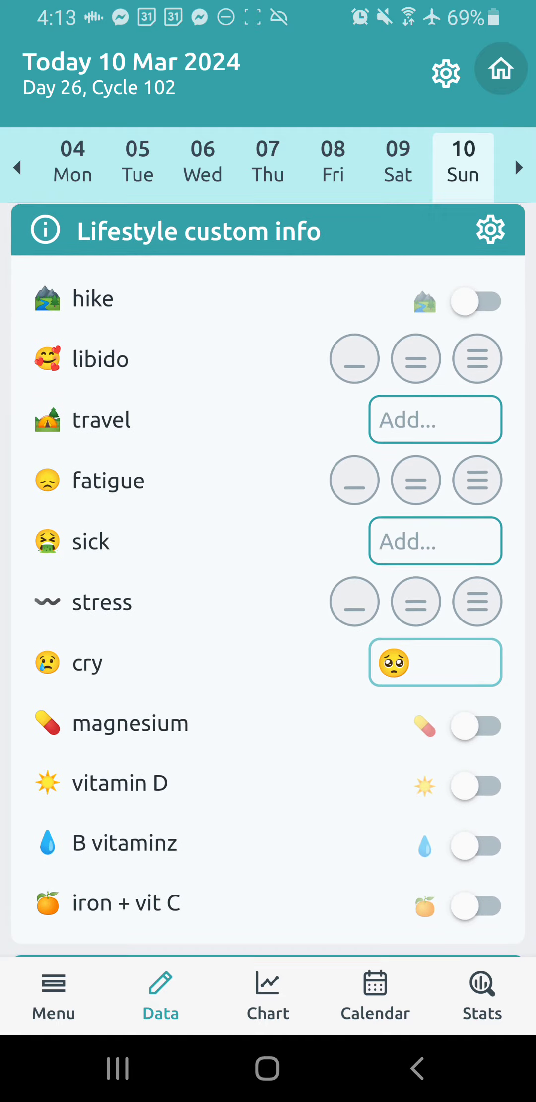
pyautogui.click(491, 230)
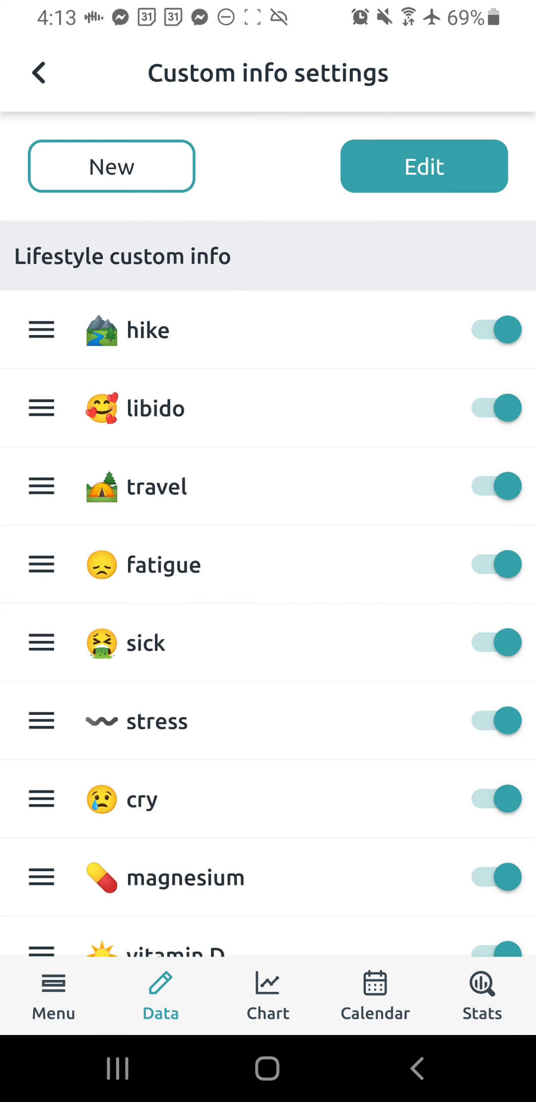
pyautogui.scroll(-3)
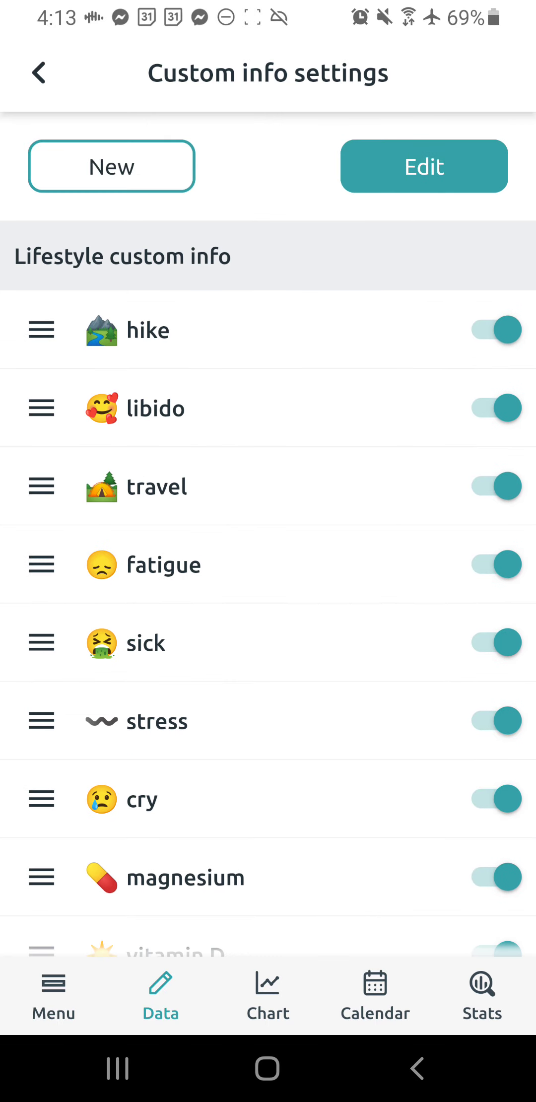
pyautogui.click(111, 167)
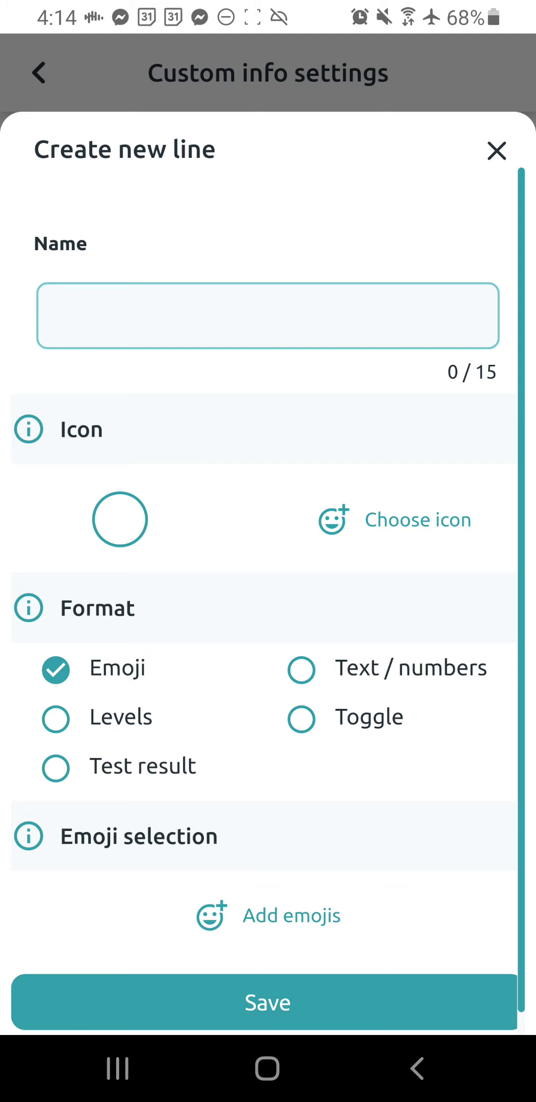
pyautogui.click(496, 150)
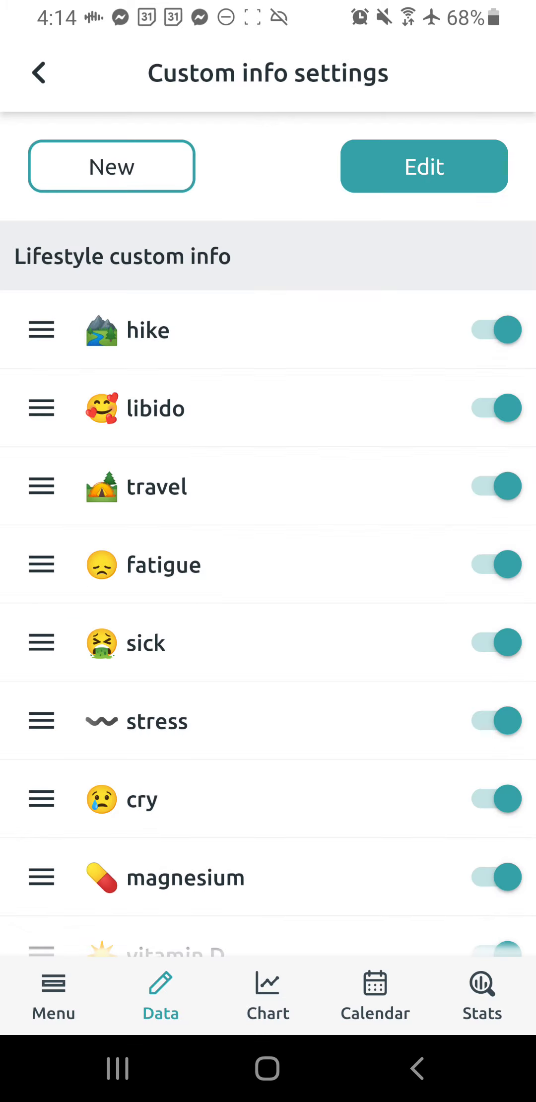
pyautogui.scroll(-3)
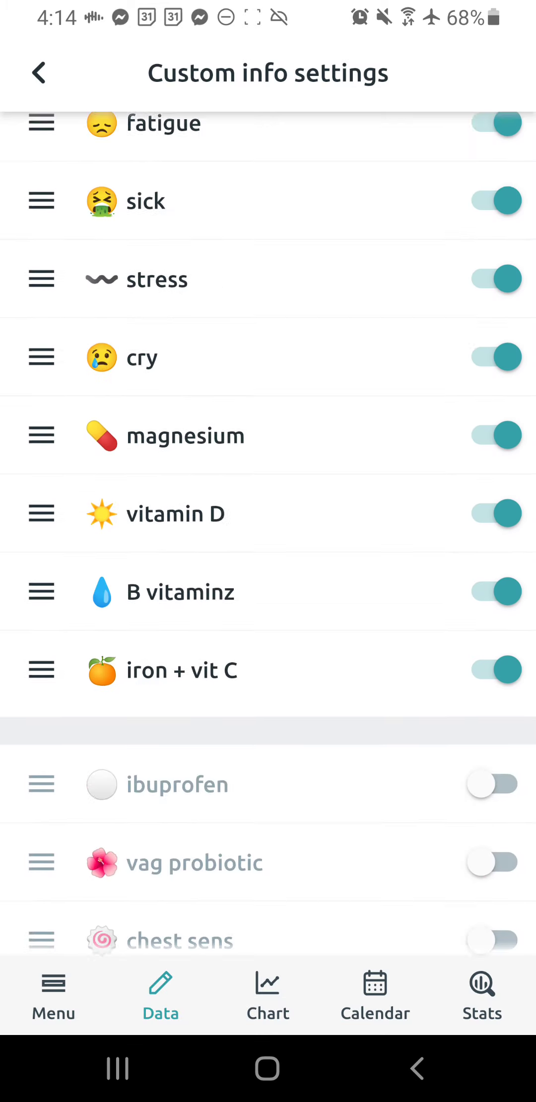
pyautogui.scroll(-3)
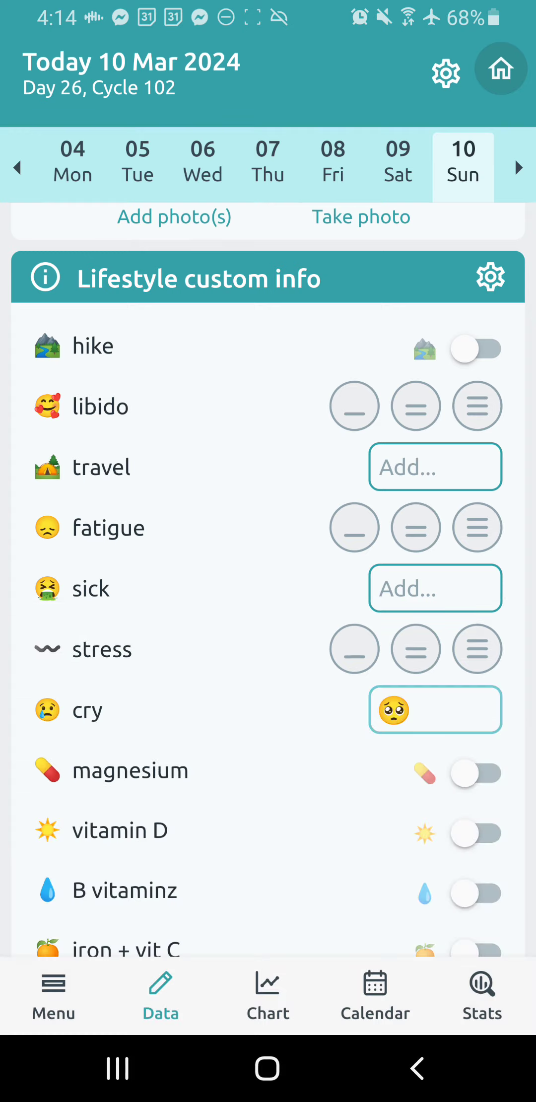
# Scroll down the Data page and switch to the Cycle 102 temperature chart.
pyautogui.scroll(-3)
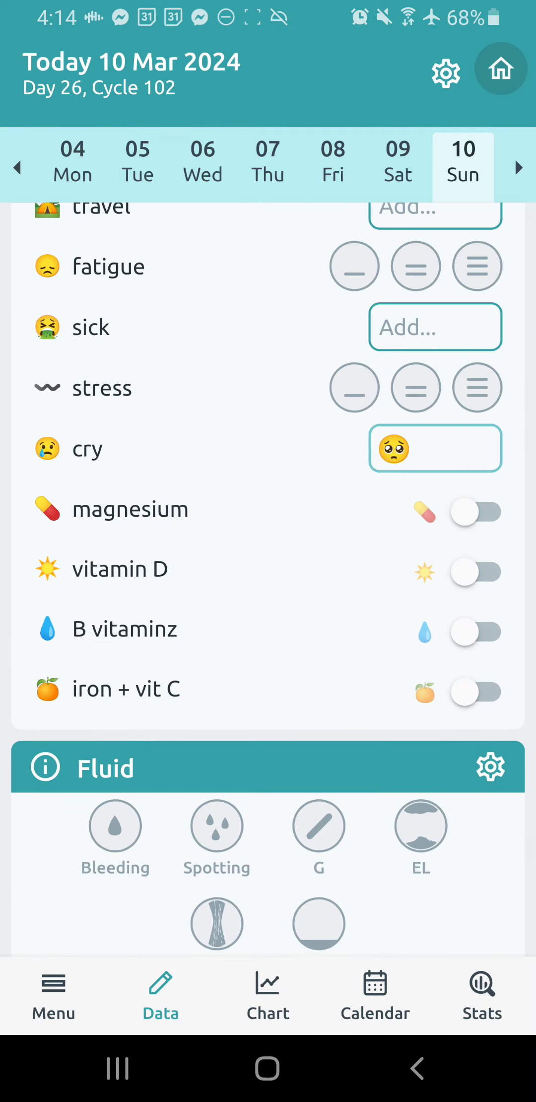
pyautogui.click(268, 993)
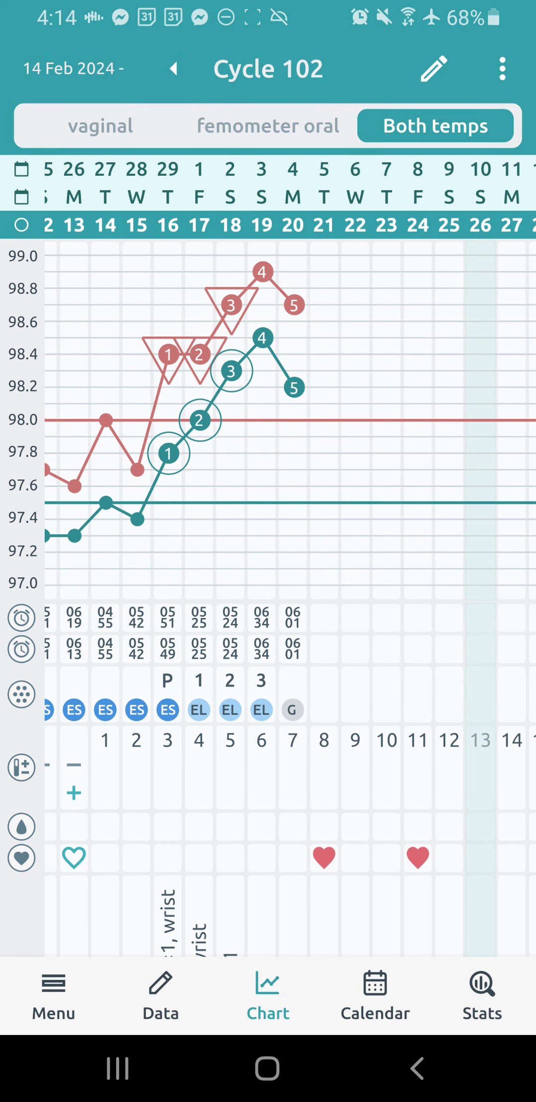
# Switch to Calendar and scroll through the colour-coded February and March 2024 days.
pyautogui.click(374, 993)
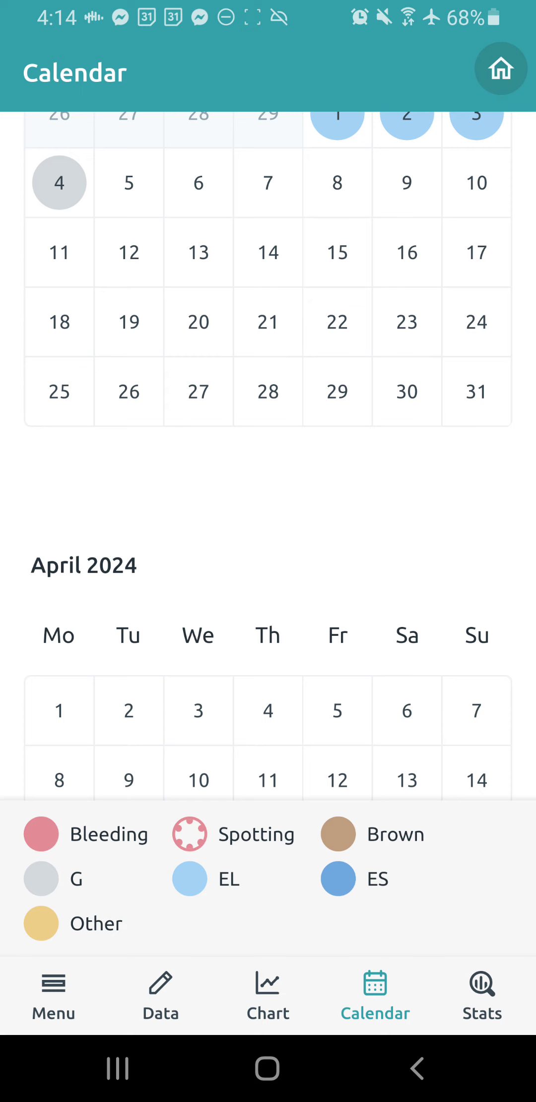
pyautogui.scroll(-3)
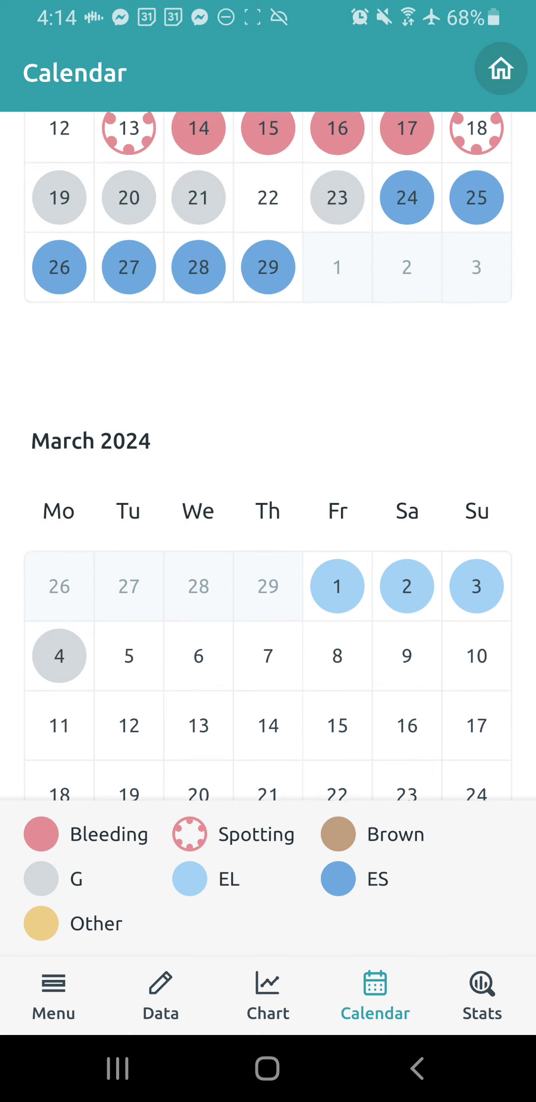
pyautogui.scroll(-3)
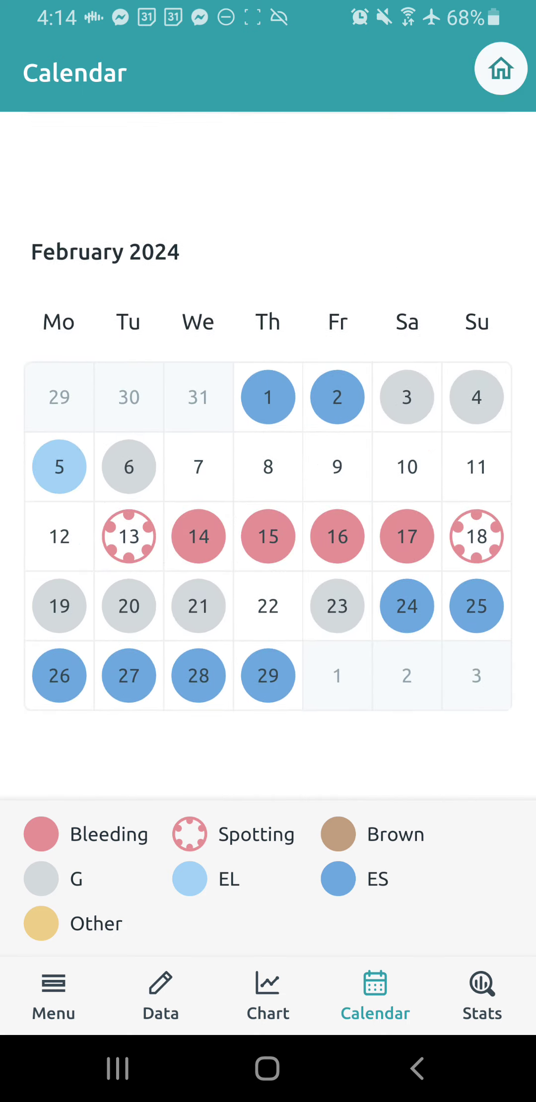
pyautogui.scroll(-3)
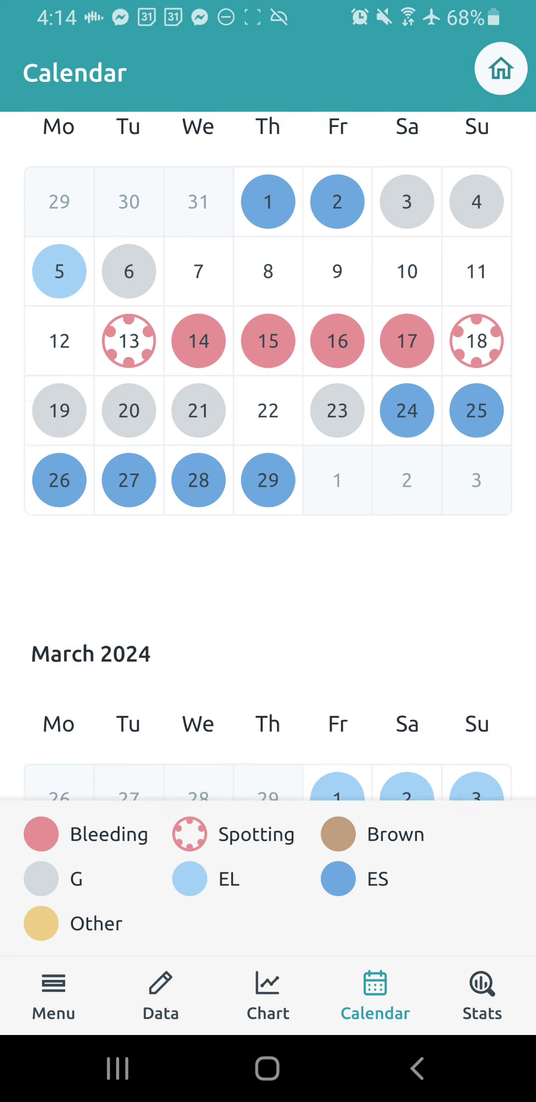
pyautogui.scroll(-3)
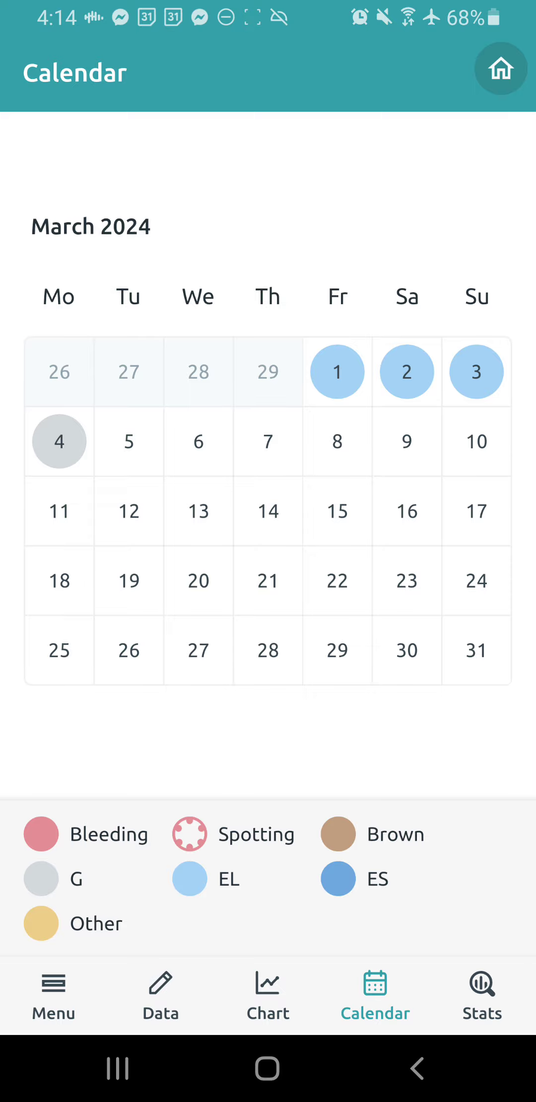
pyautogui.scroll(-3)
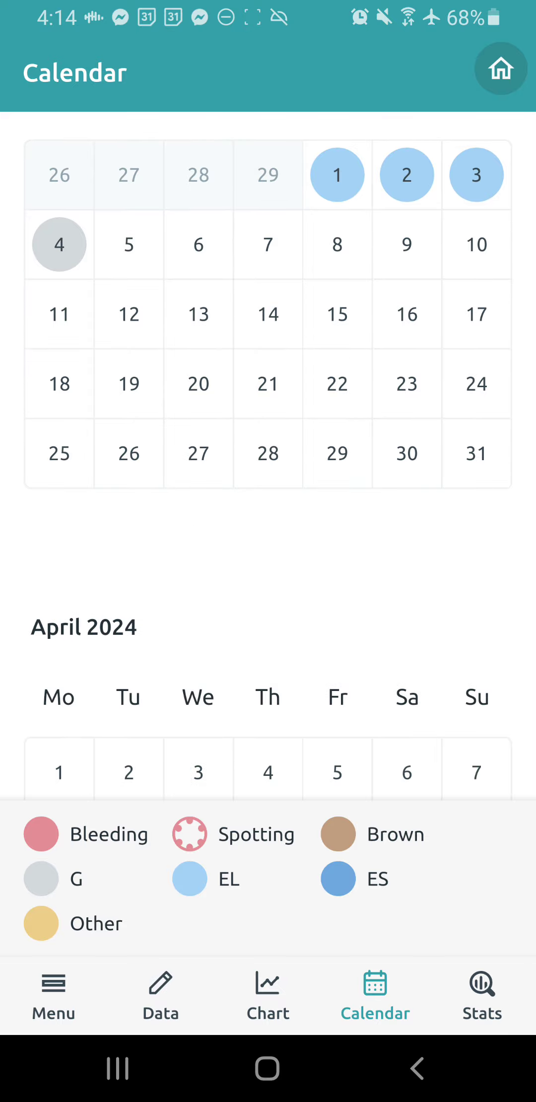
# View the Cycle stats table across 12 cycles, then return to the 10 March Data page.
pyautogui.click(482, 990)
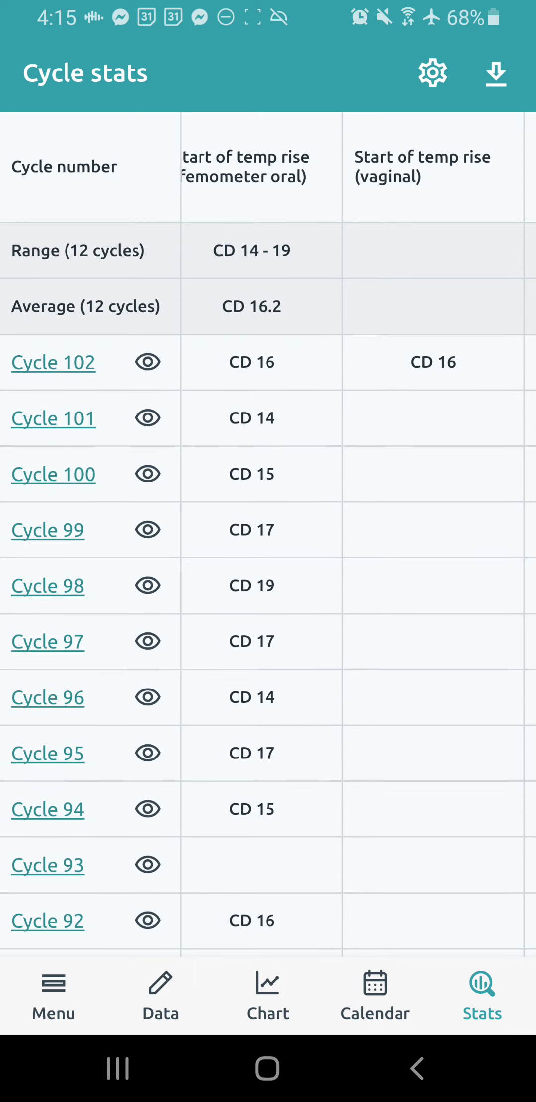
pyautogui.hscroll(-3)
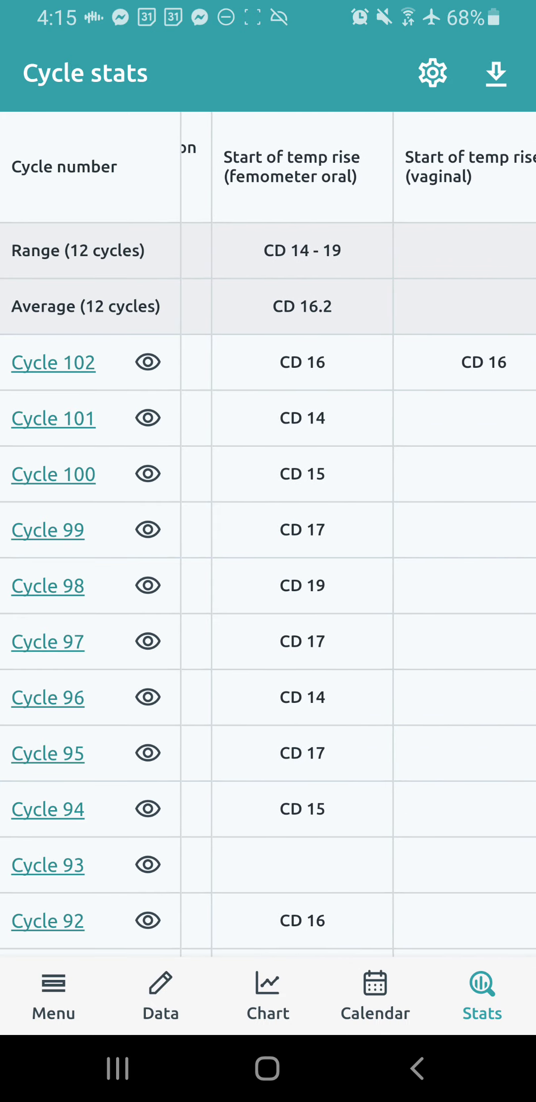
pyautogui.hscroll(-3)
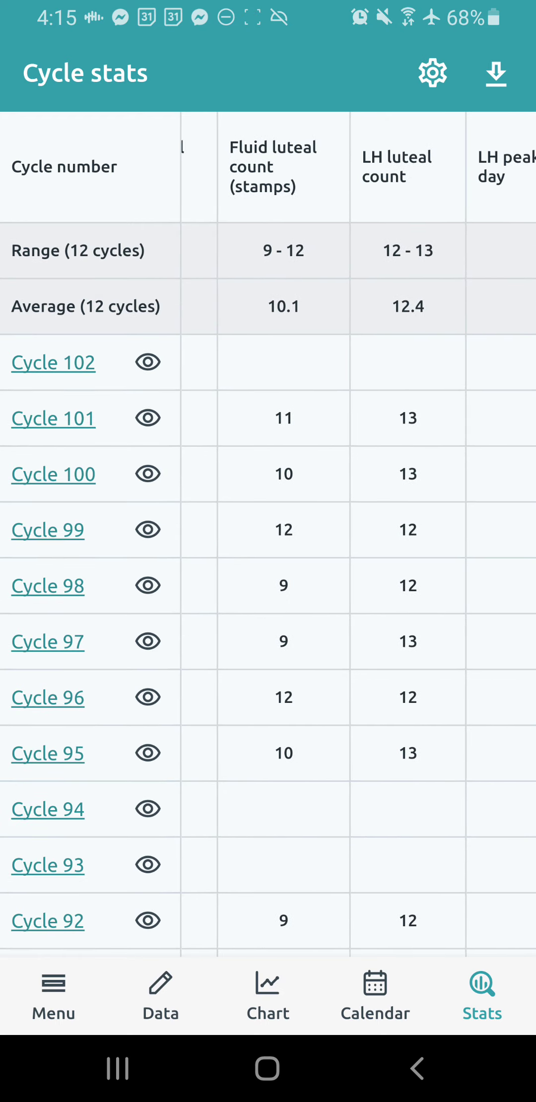
pyautogui.click(160, 995)
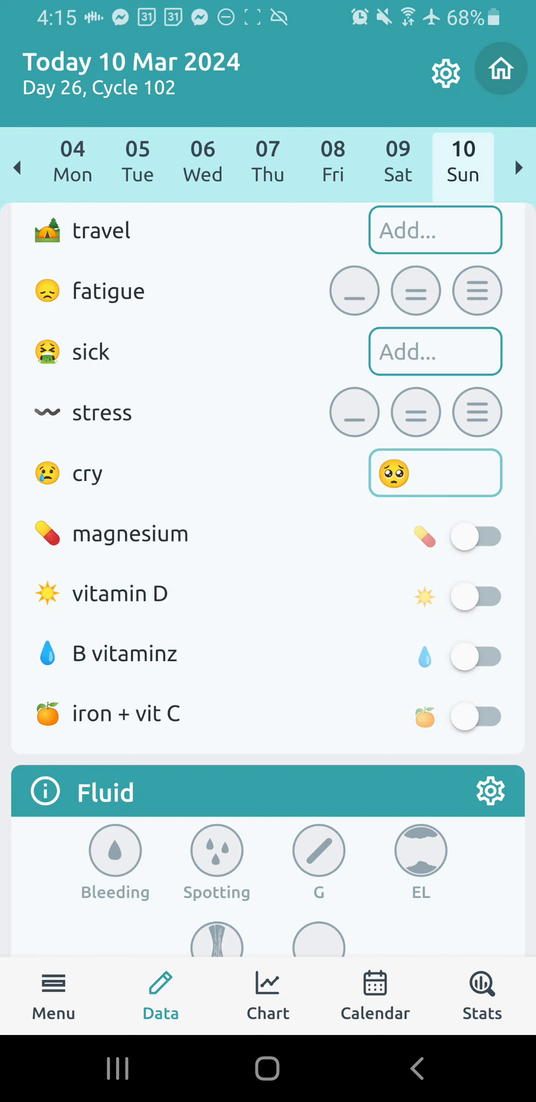
pyautogui.scroll(-3)
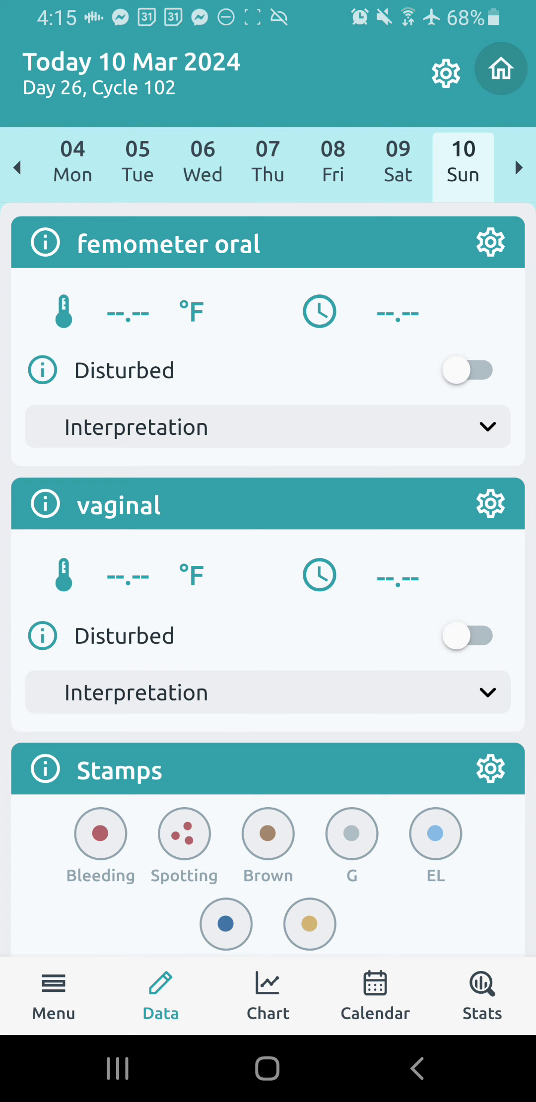